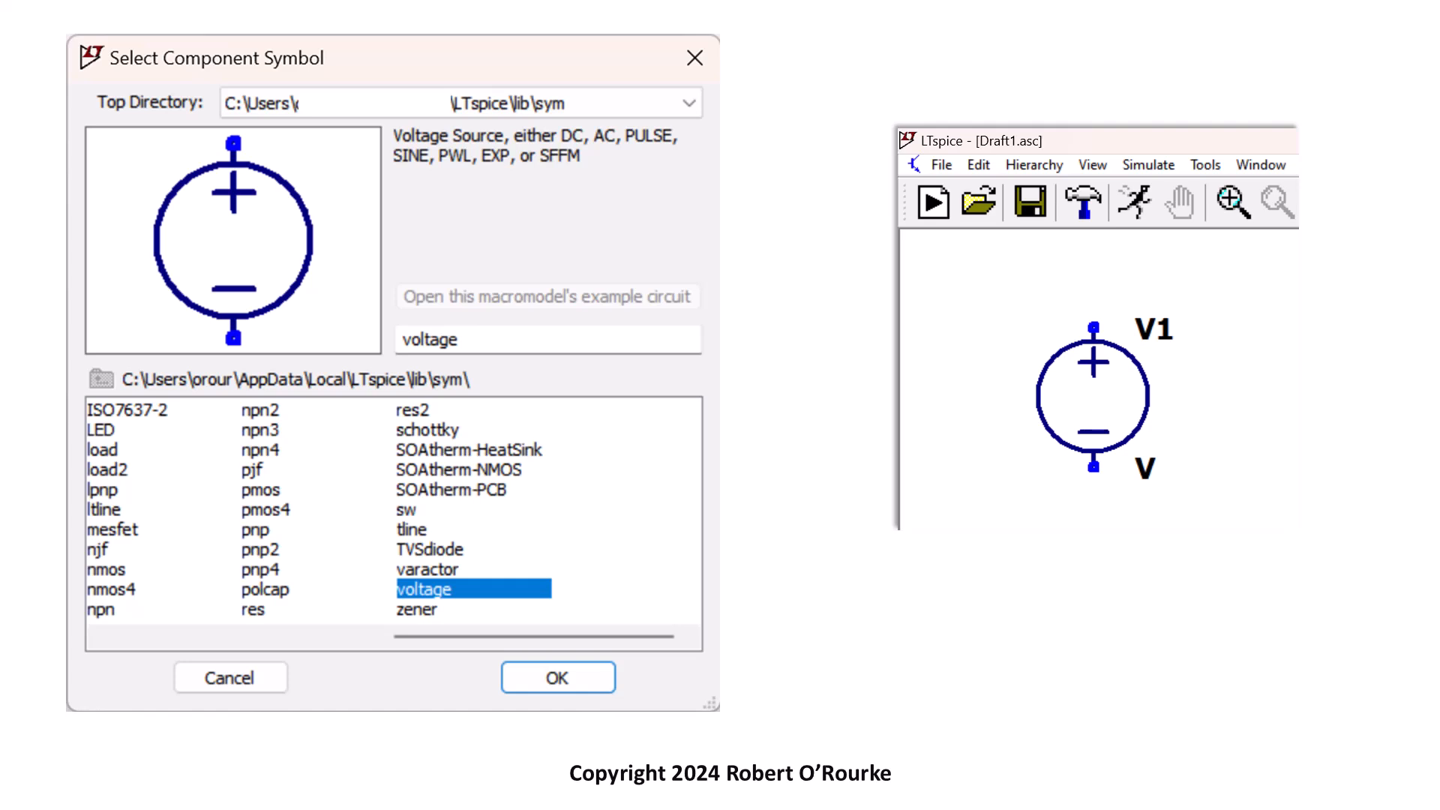
- Confirm the voltage source symbol and accept the sine source settings in the preview
left_click(556, 676)
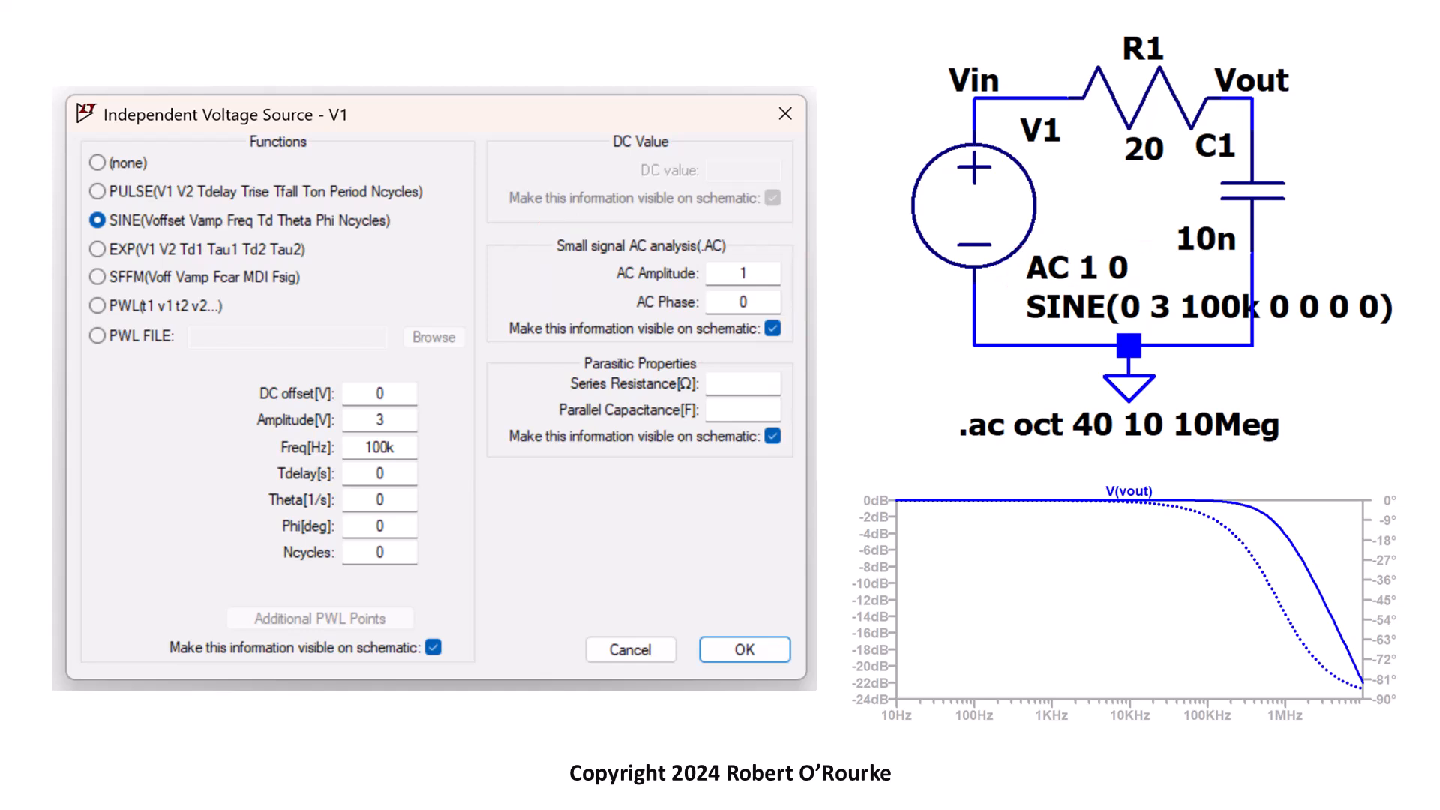
left_click(744, 649)
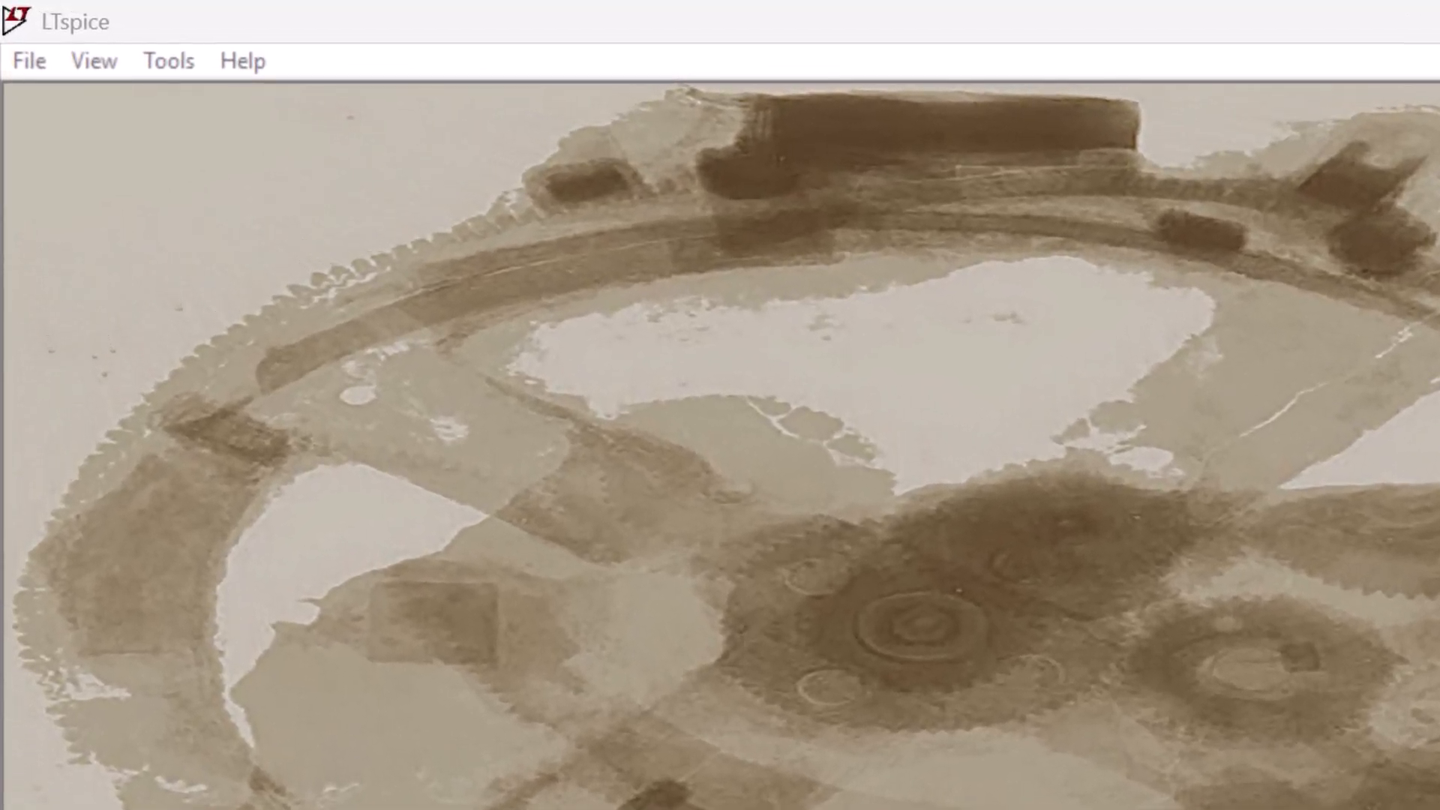
mouse_move(93, 60)
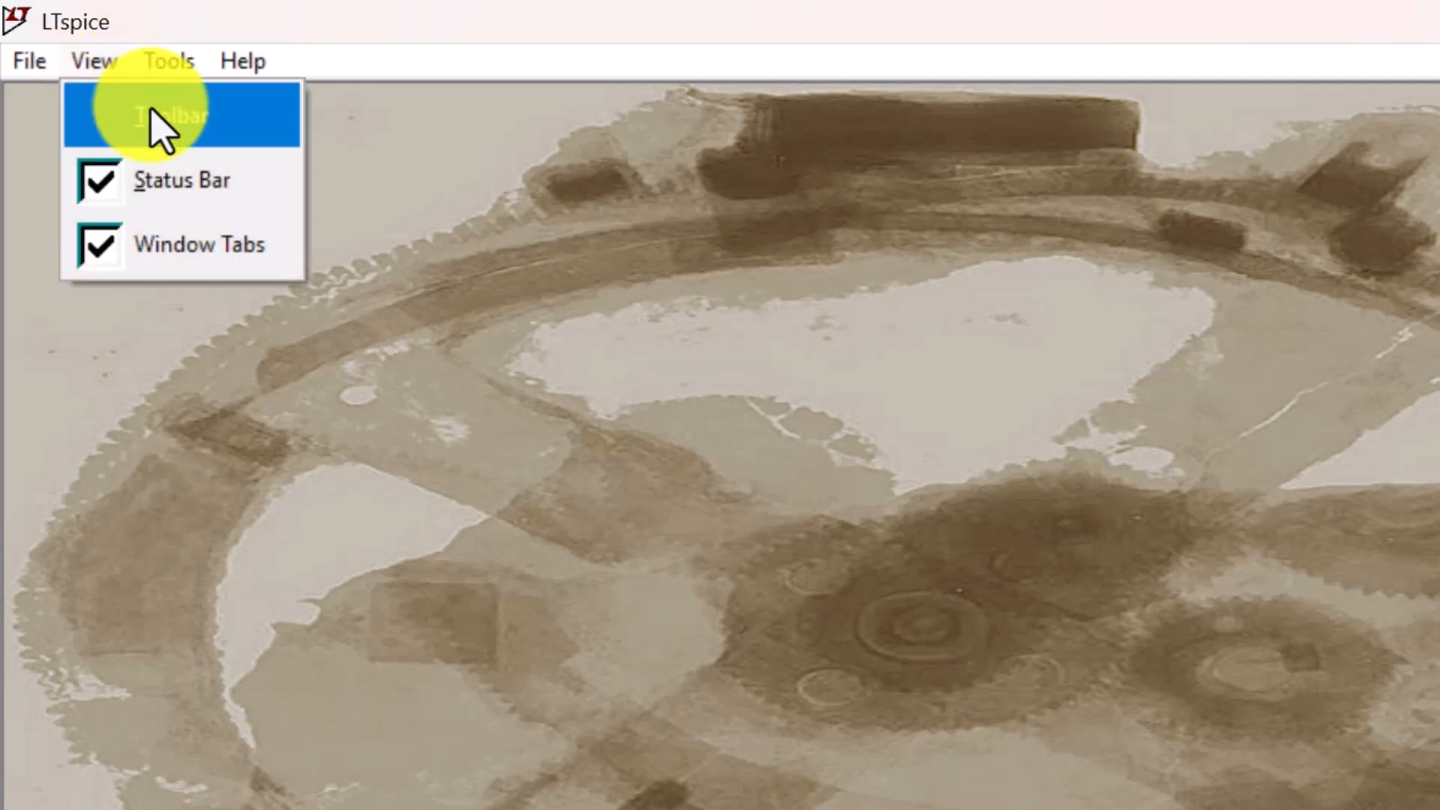
- Enable the toolbar and start a new blank schematic, Draft2
left_click(165, 115)
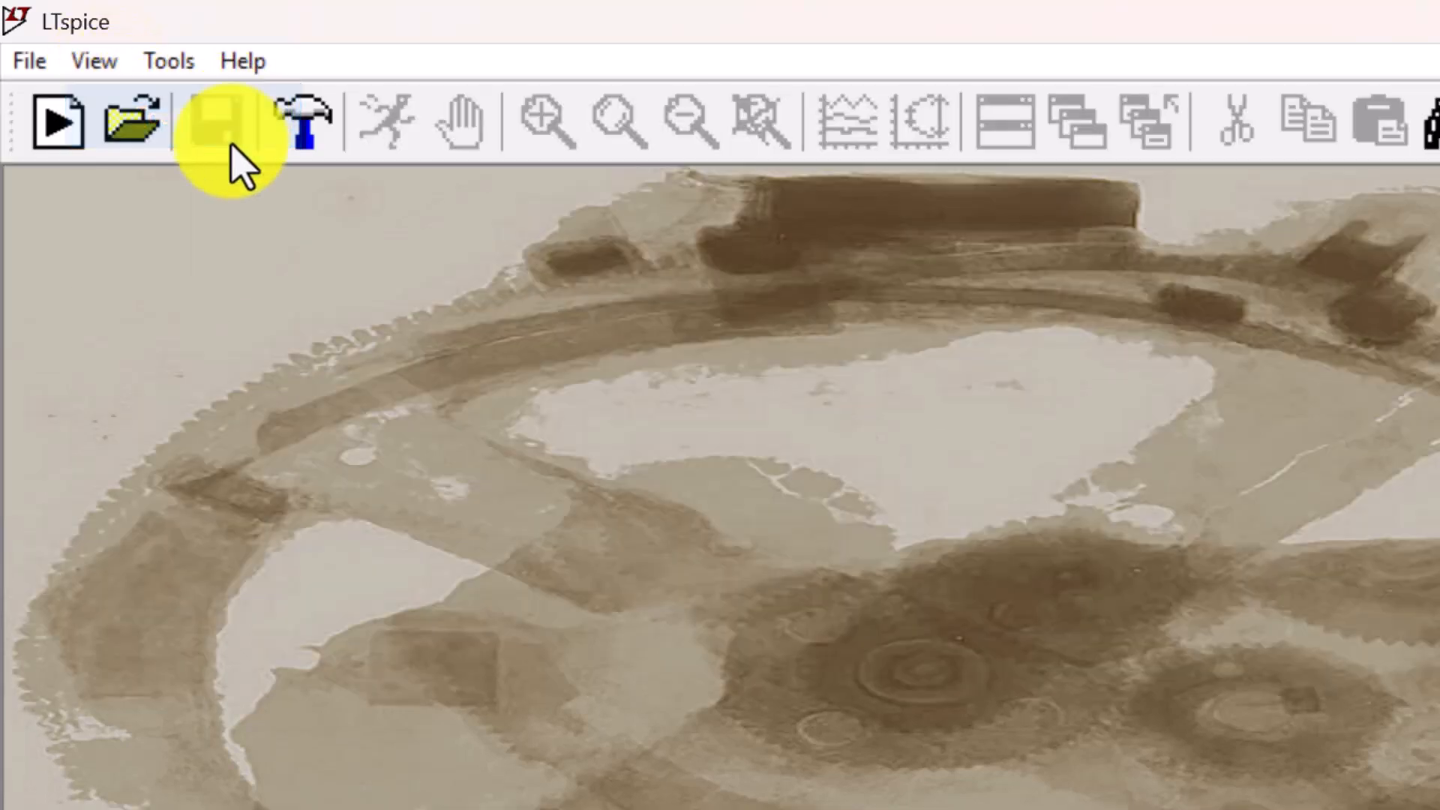
mouse_move(221, 220)
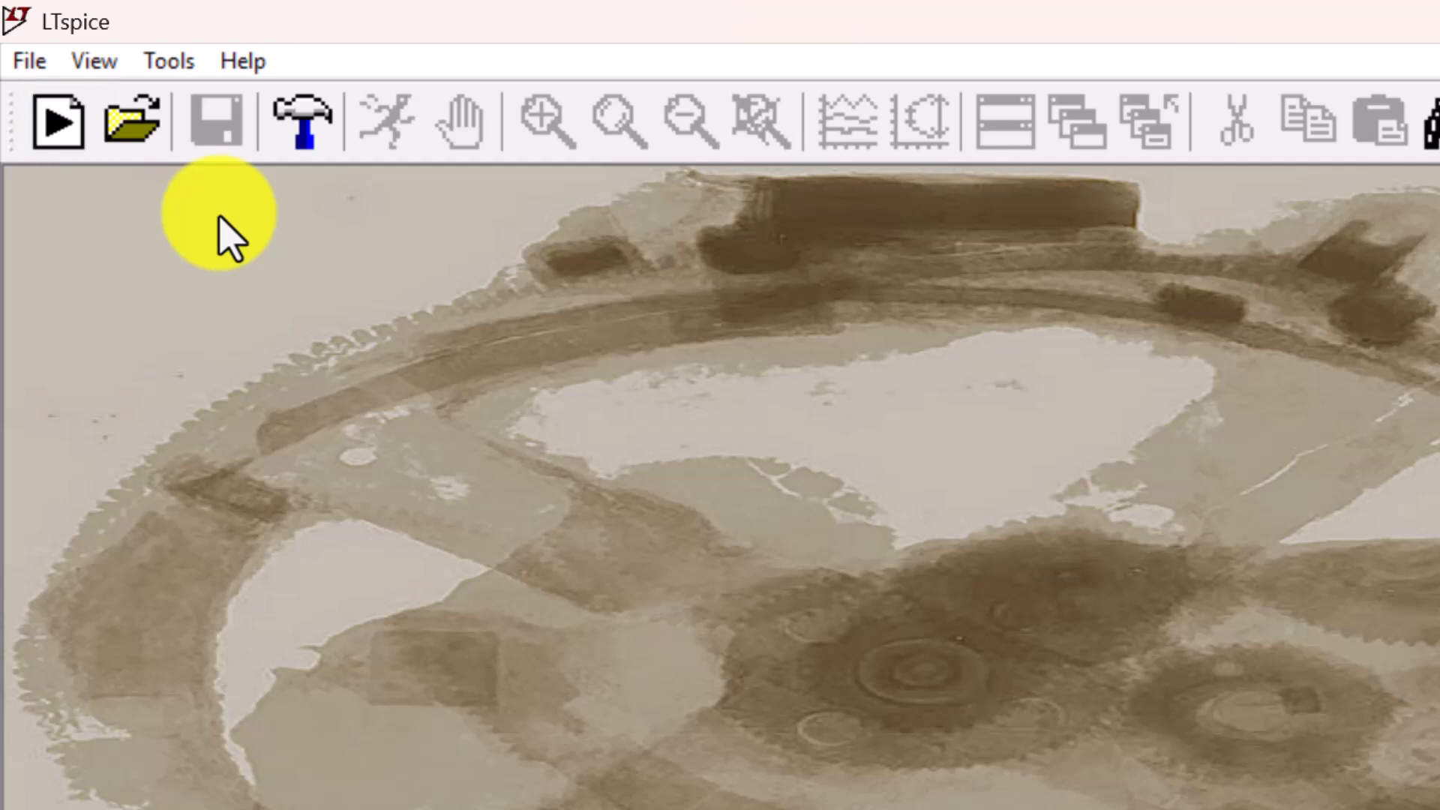
mouse_move(59, 120)
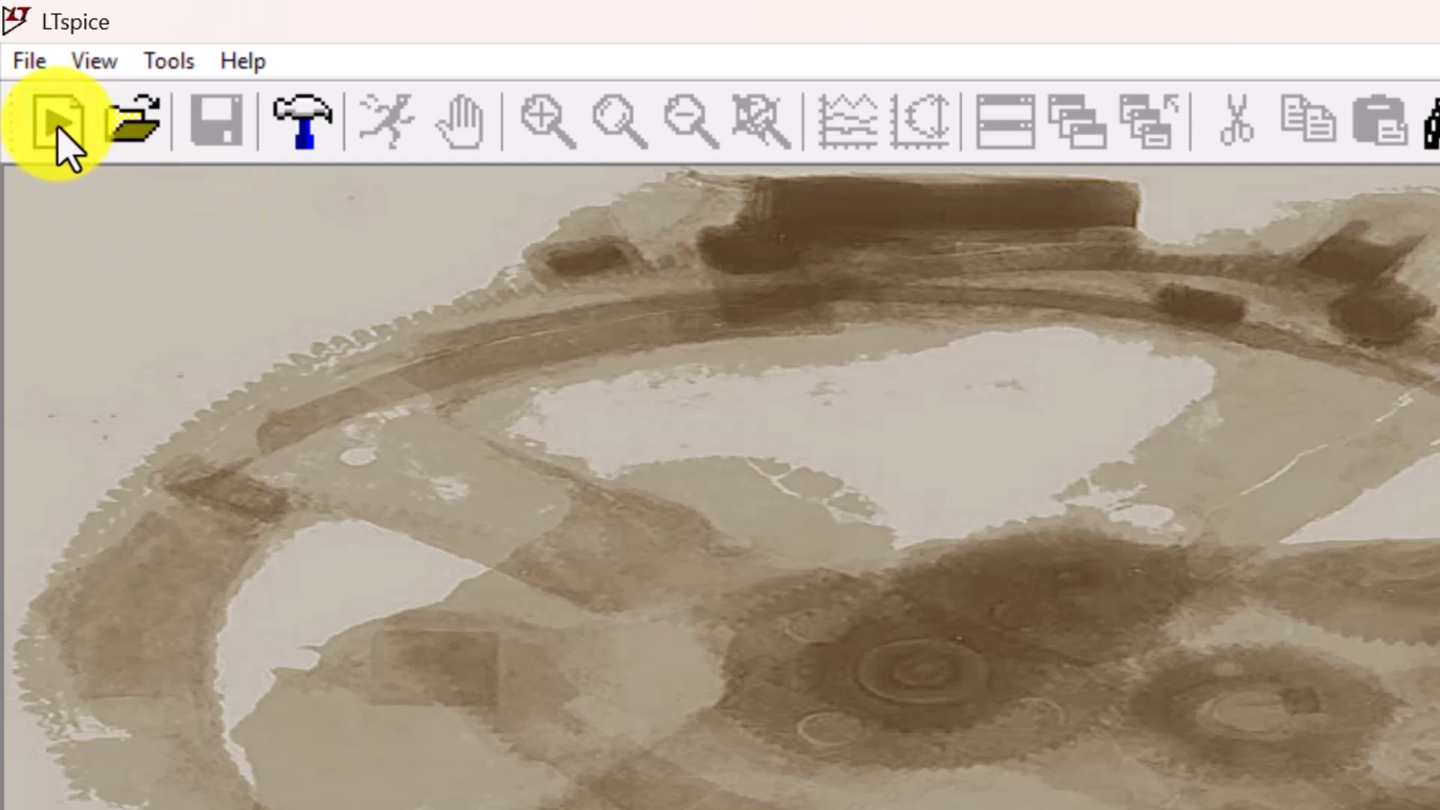
left_click(46, 120)
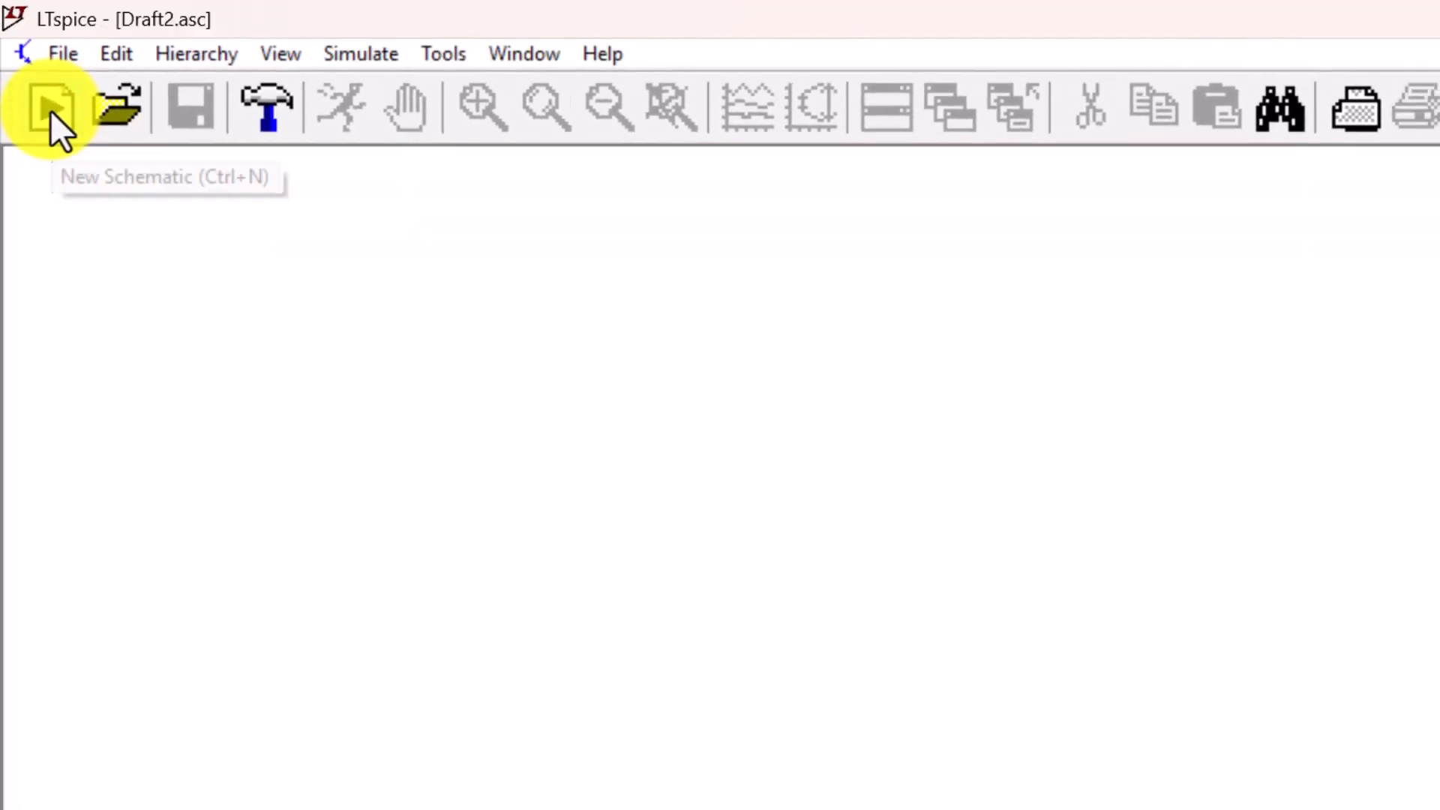
- Select 'voltage' from the component library and place source V1 on the schematic
left_click(51, 105)
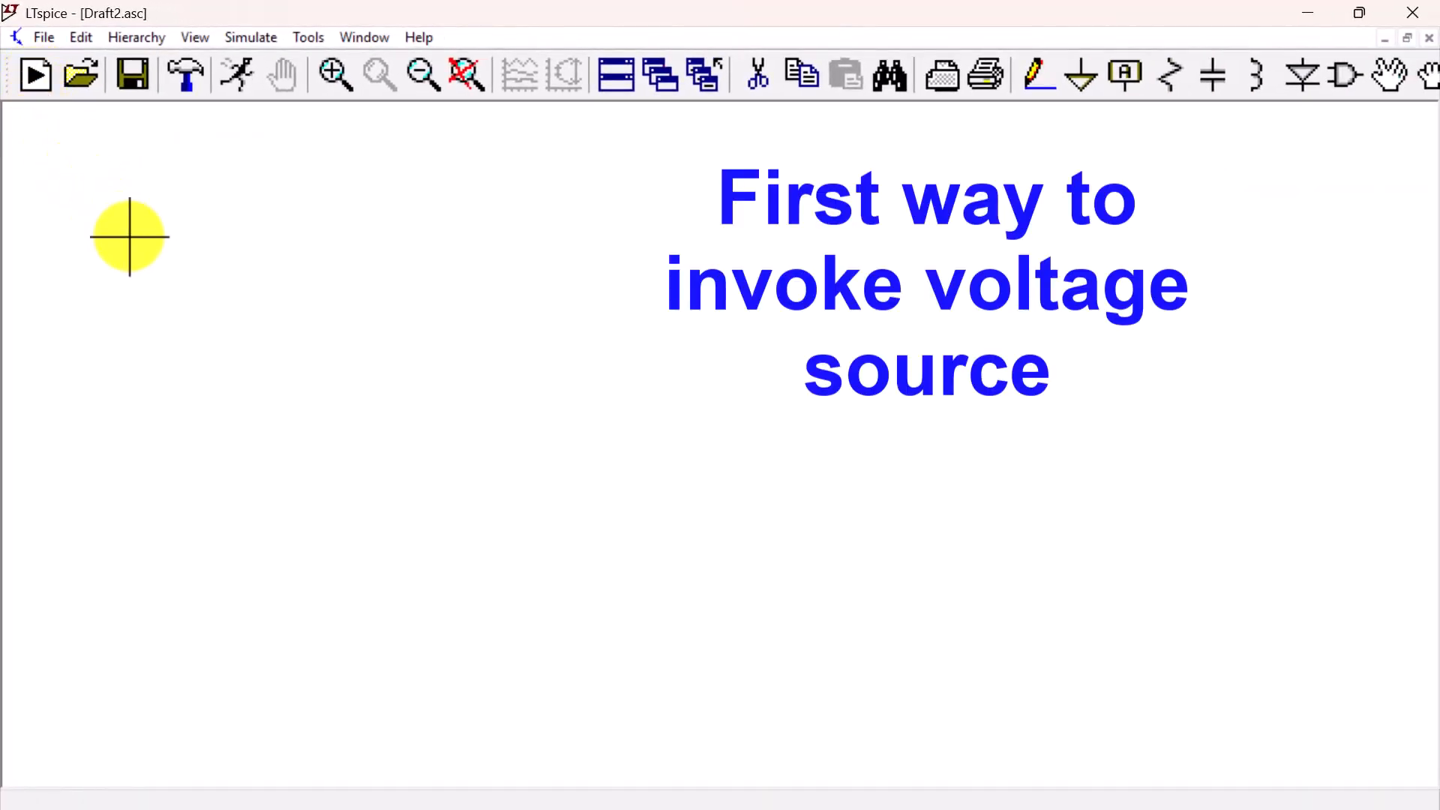
mouse_move(150, 267)
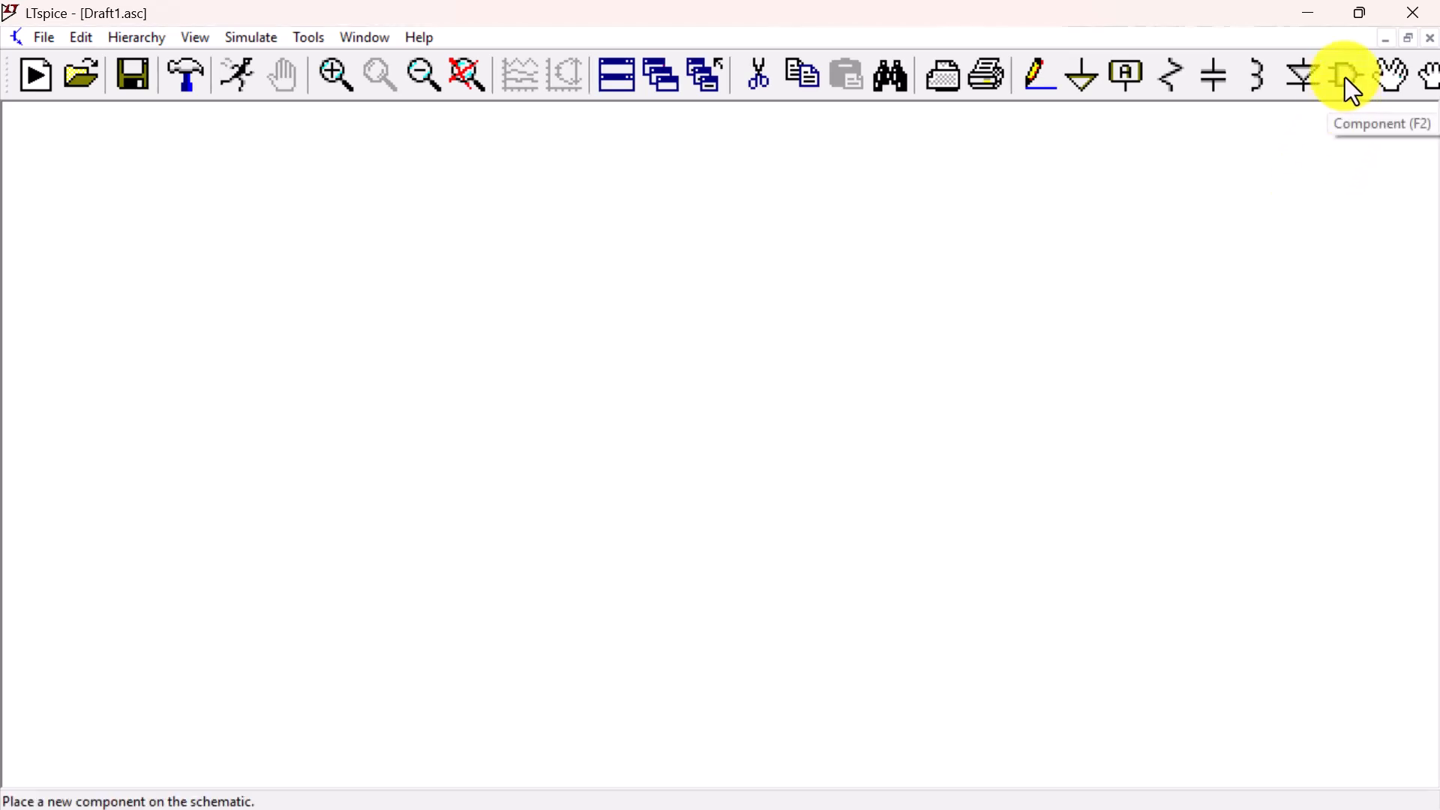
left_click(1344, 75)
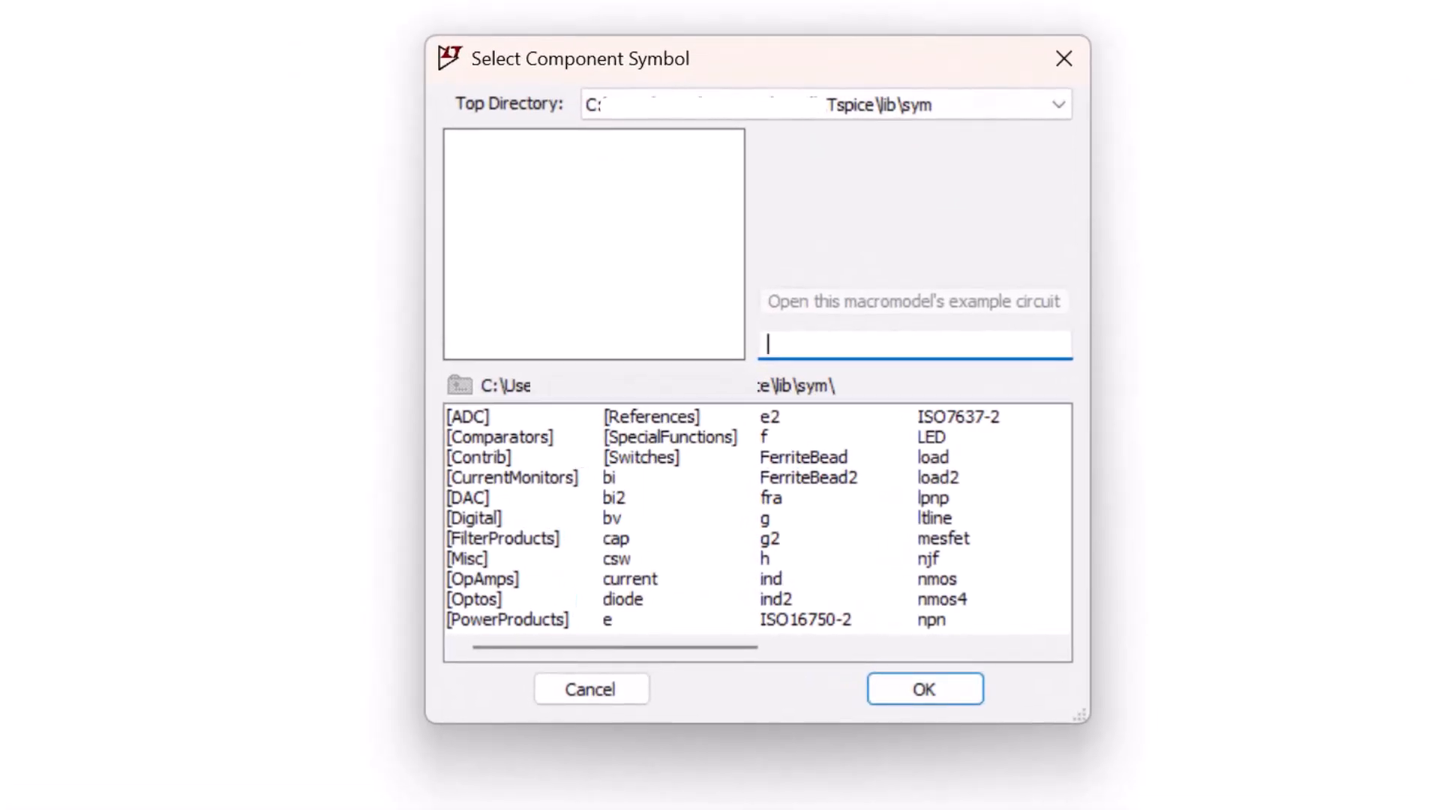
mouse_move(900, 342)
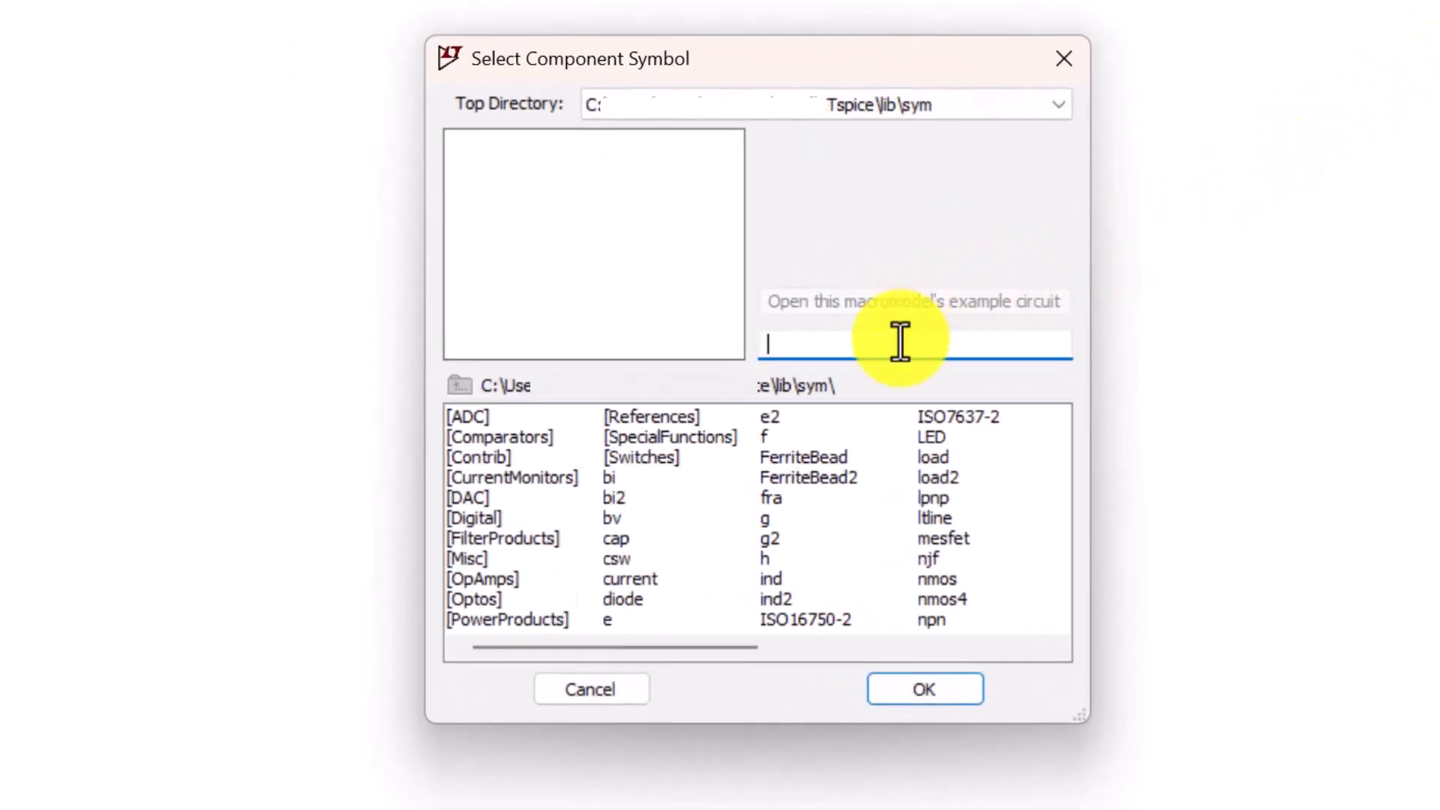
type("v")
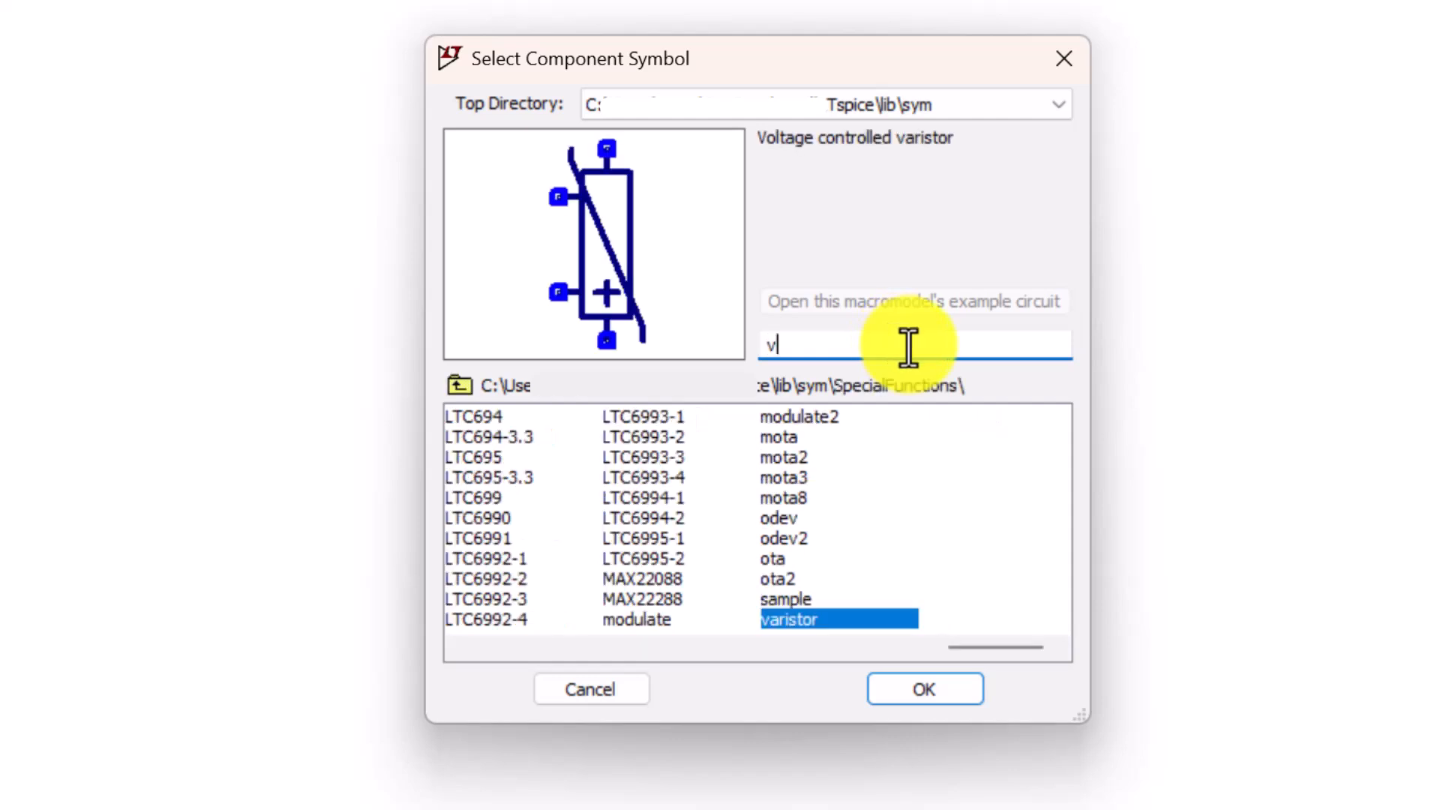
type("o")
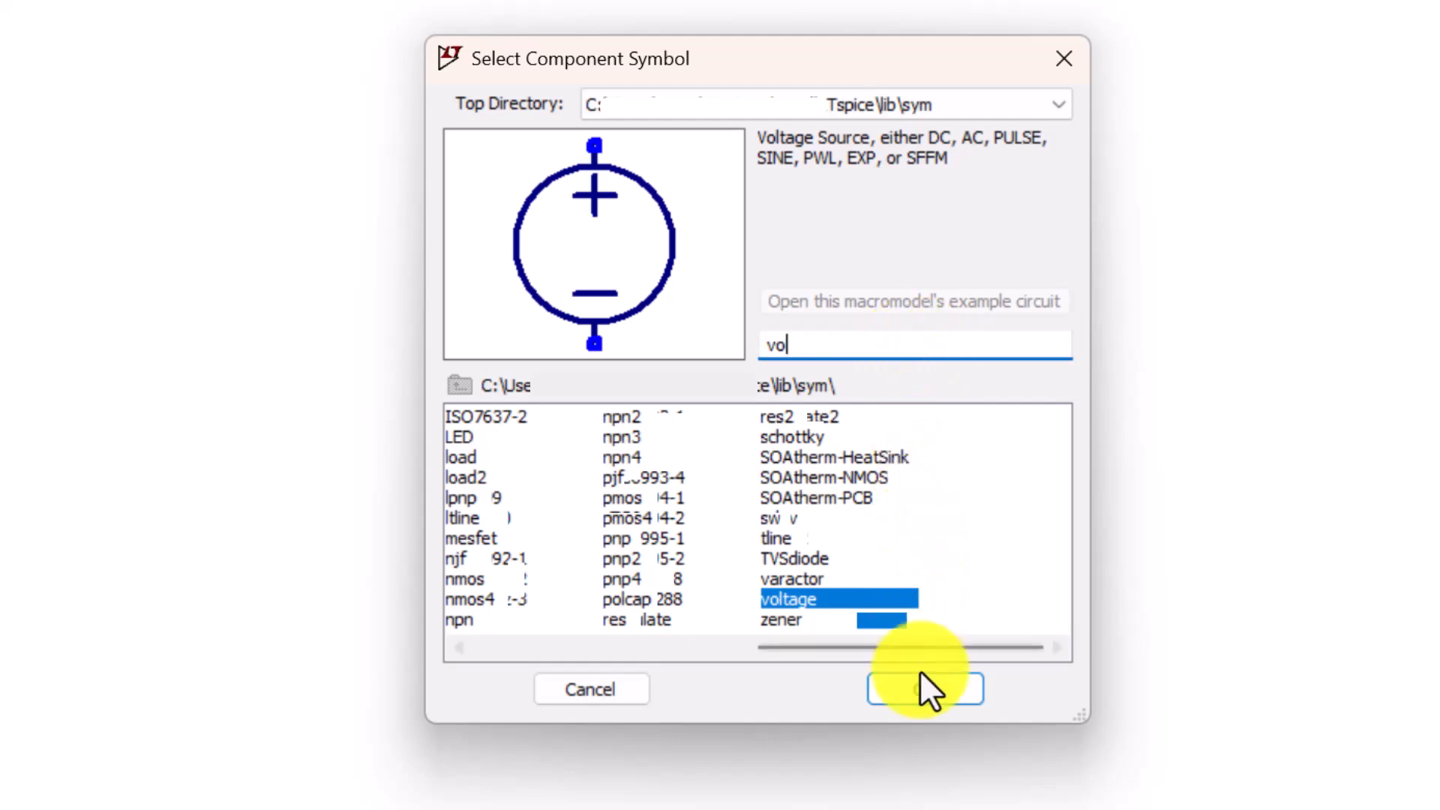
left_click(924, 689)
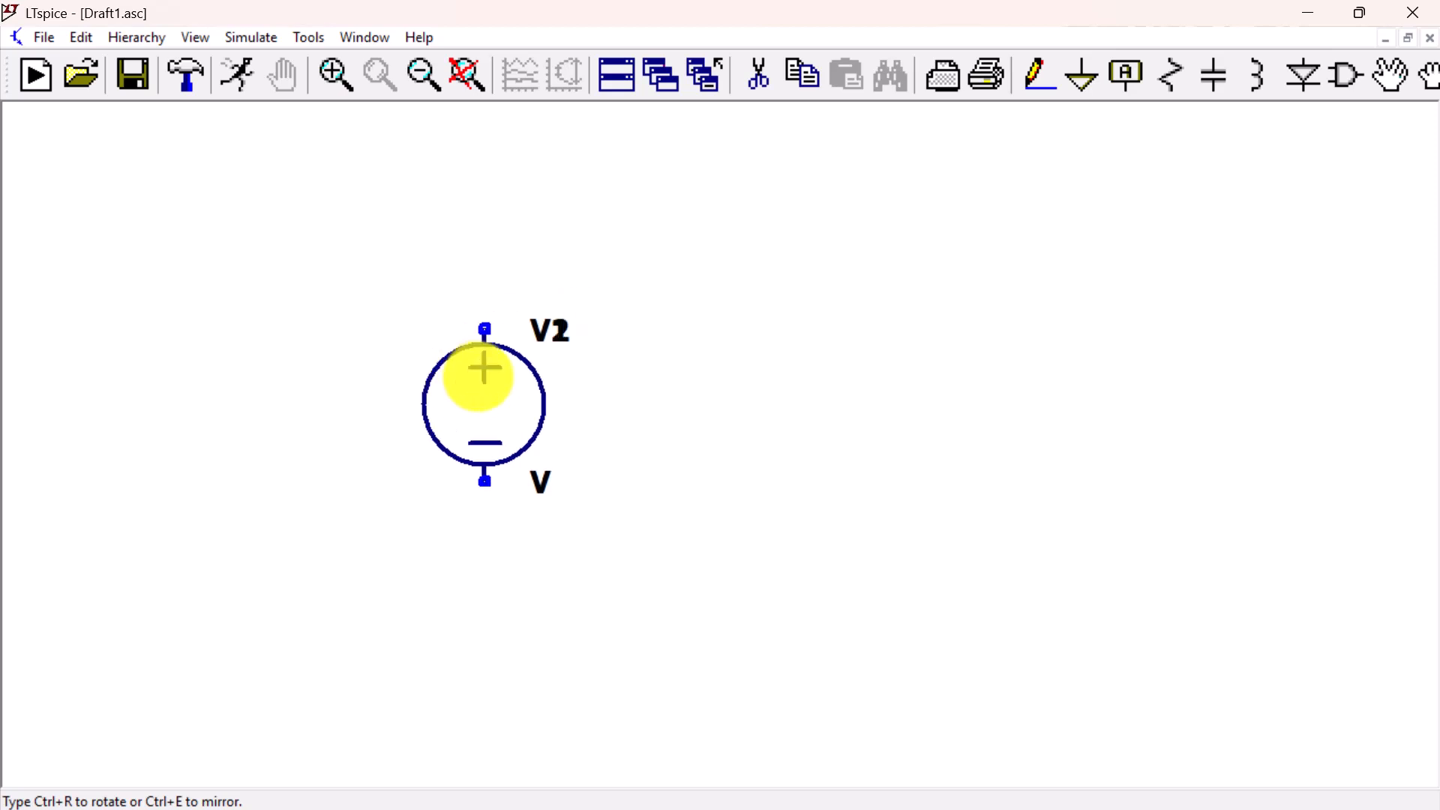
left_click(454, 363)
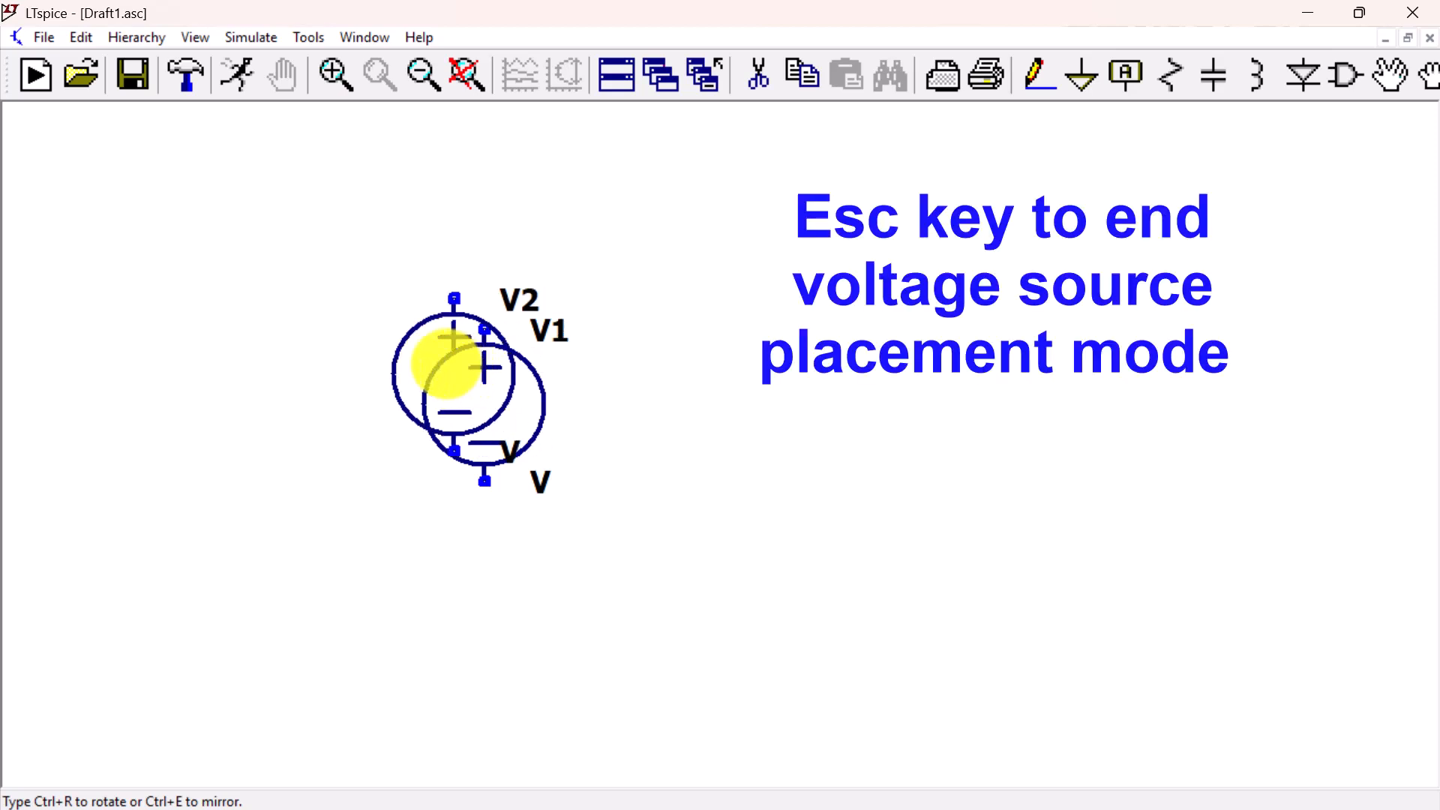
key("Escape")
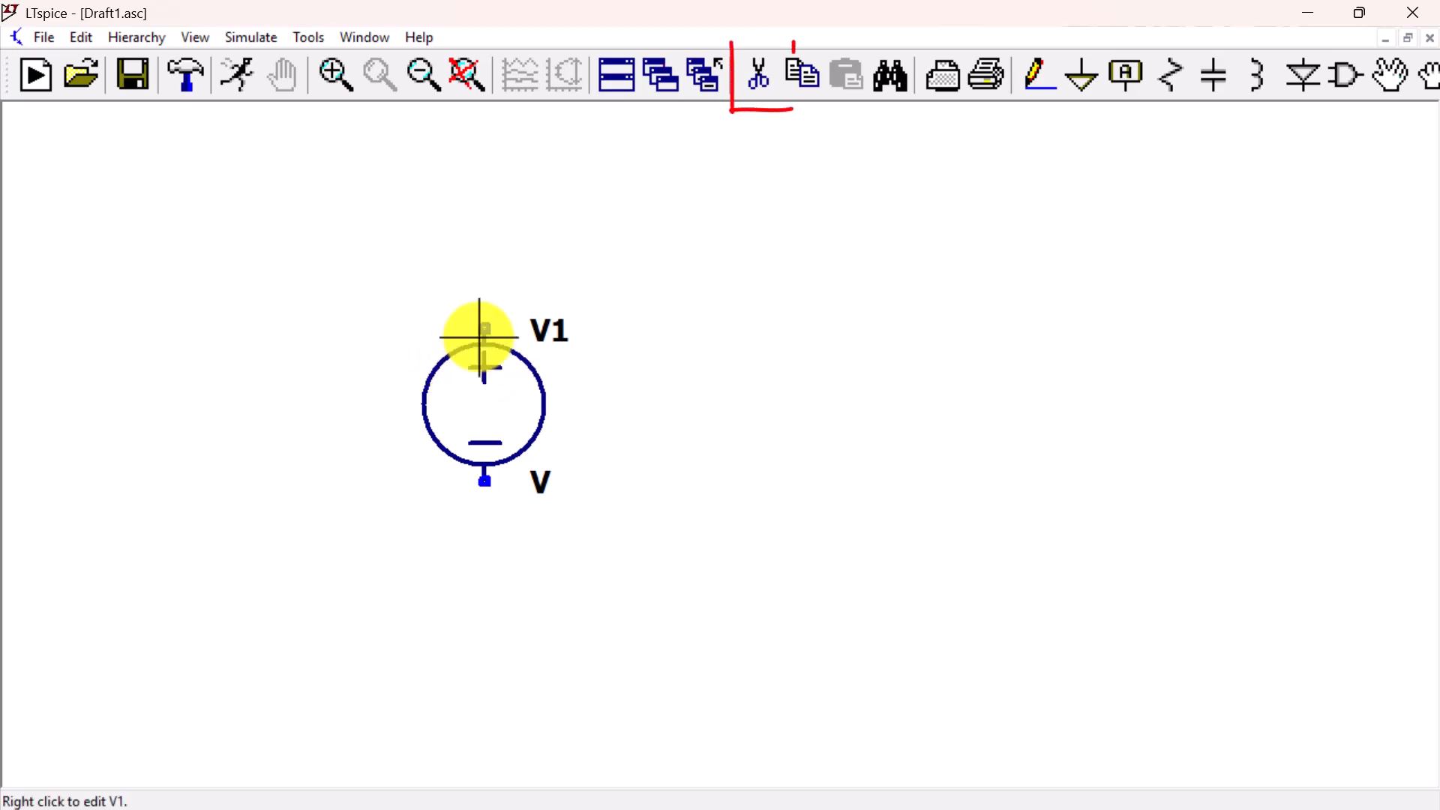
mouse_move(757, 75)
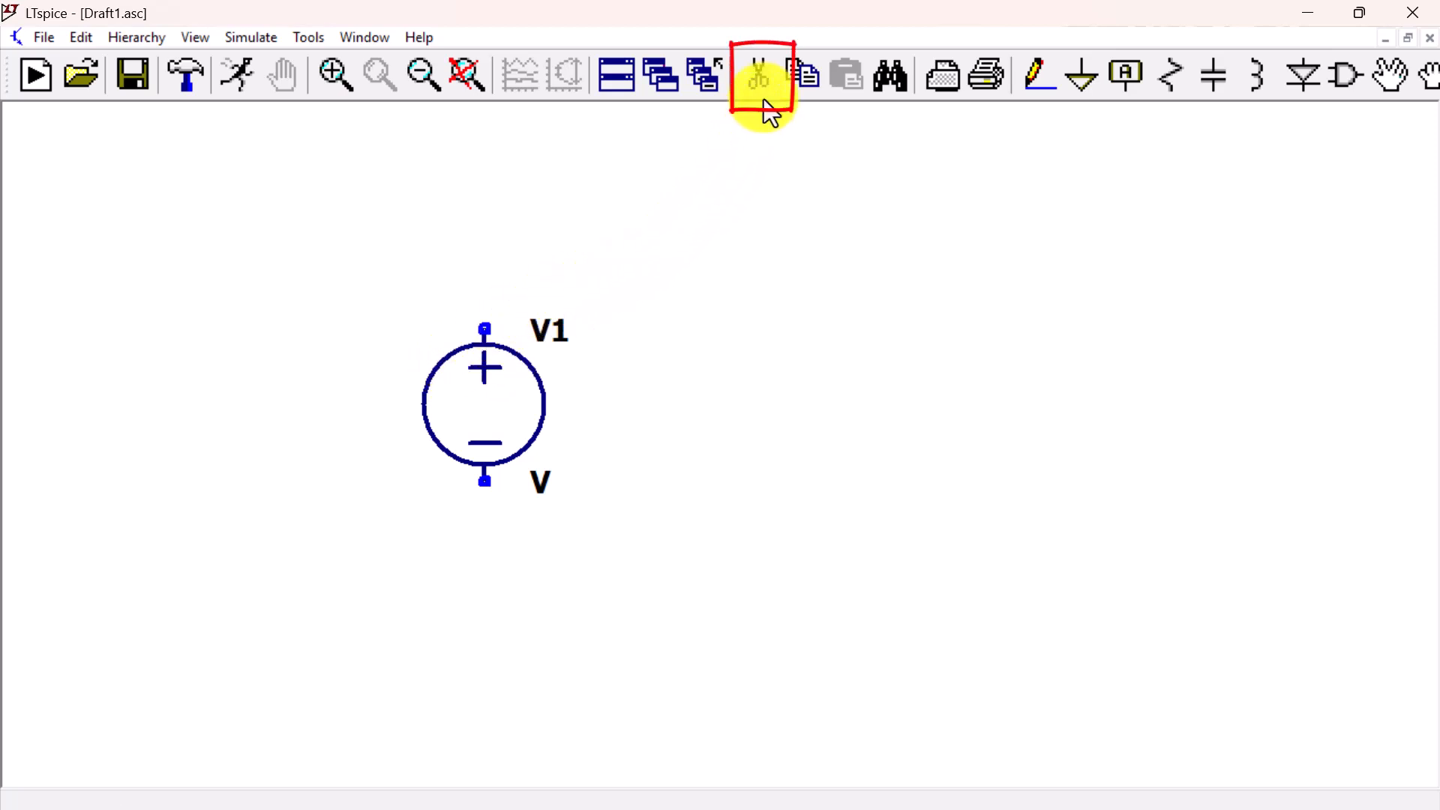
mouse_move(760, 78)
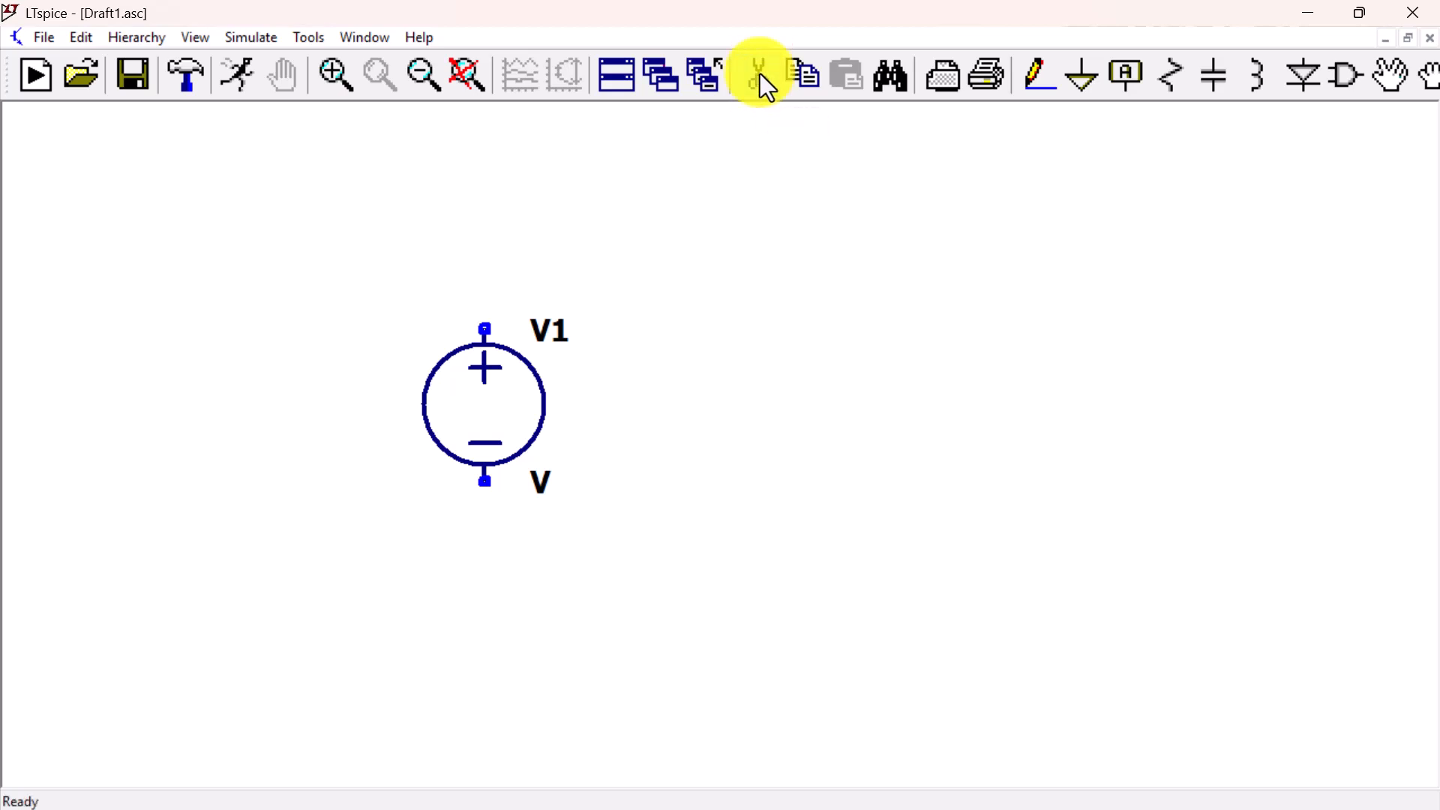
mouse_move(702, 75)
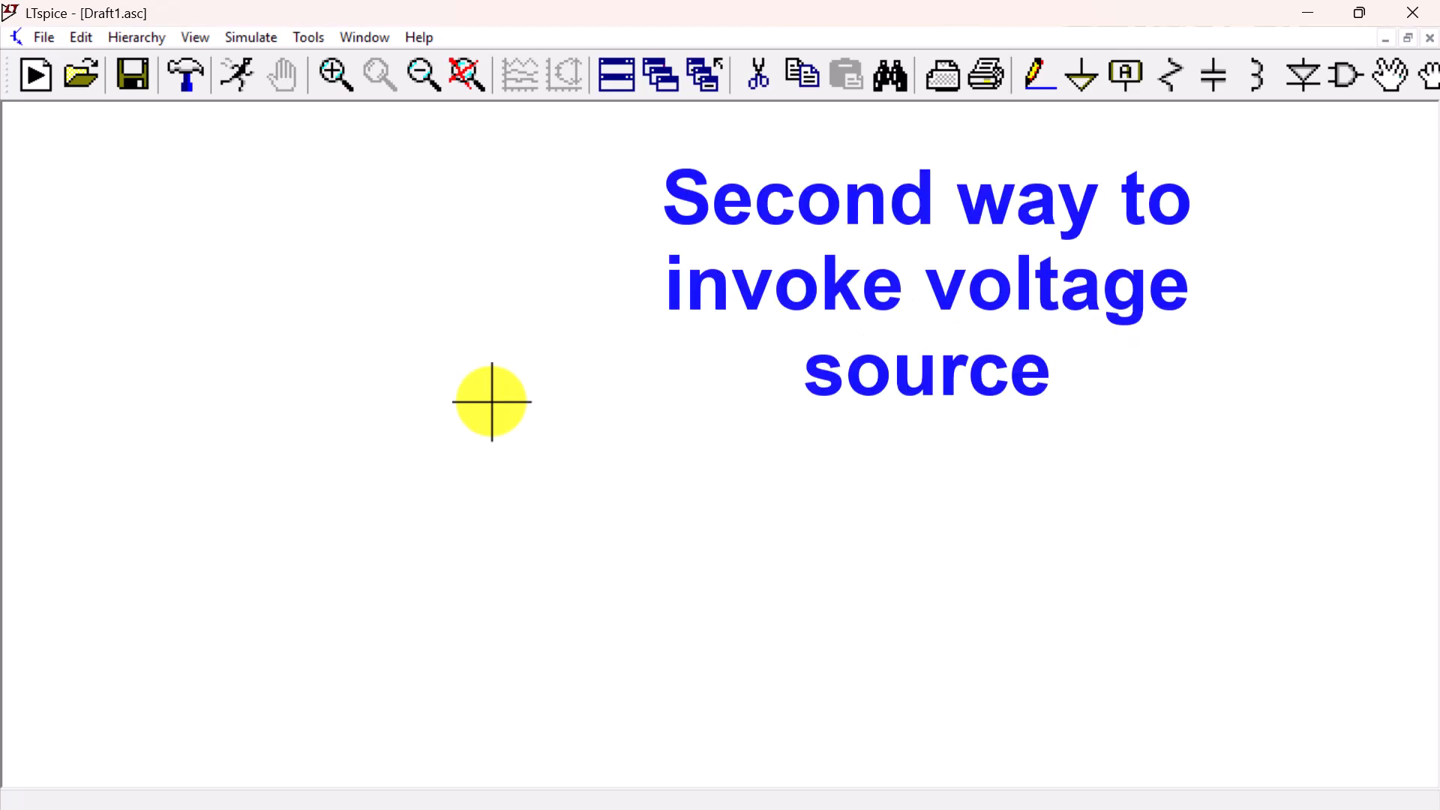
mouse_move(261, 191)
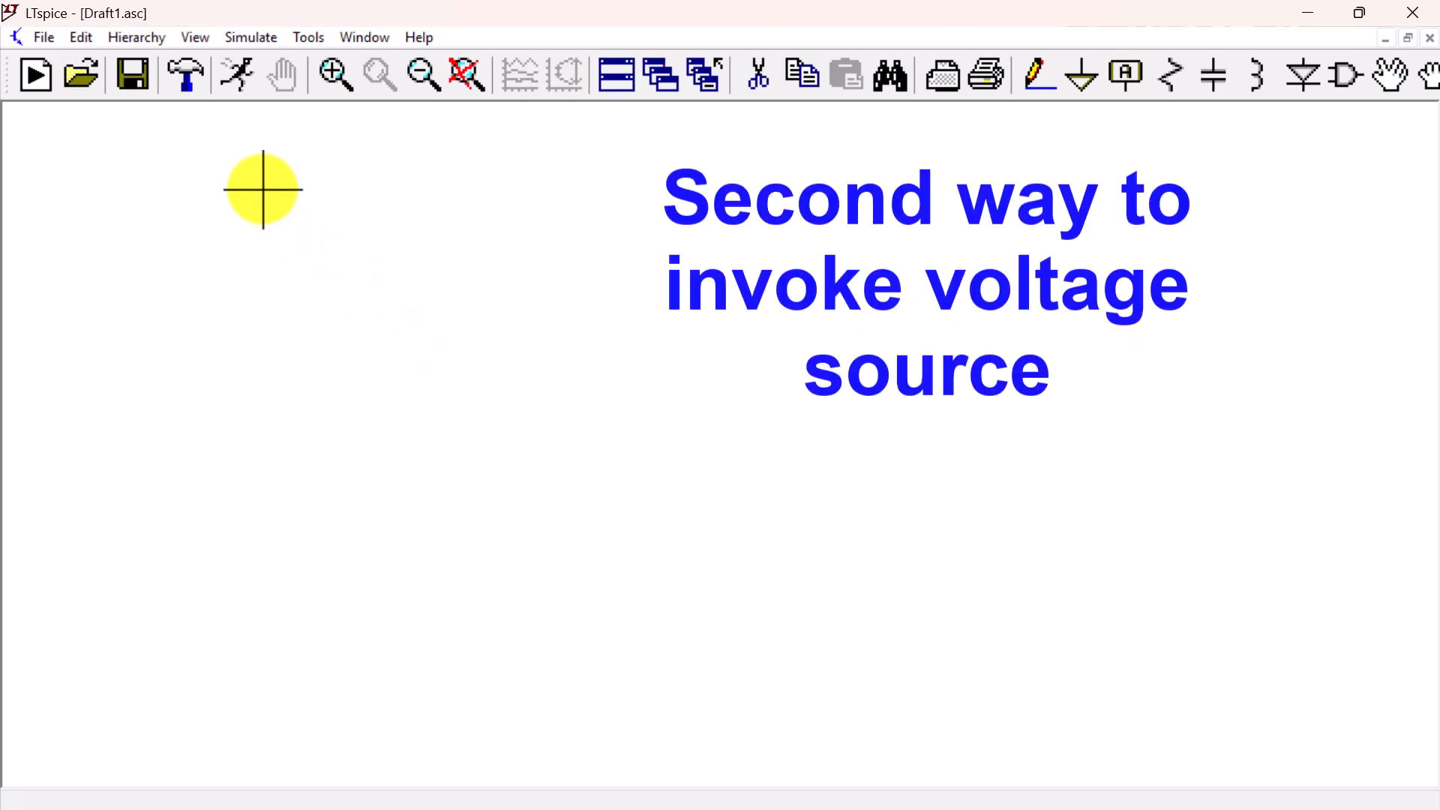
left_click(81, 36)
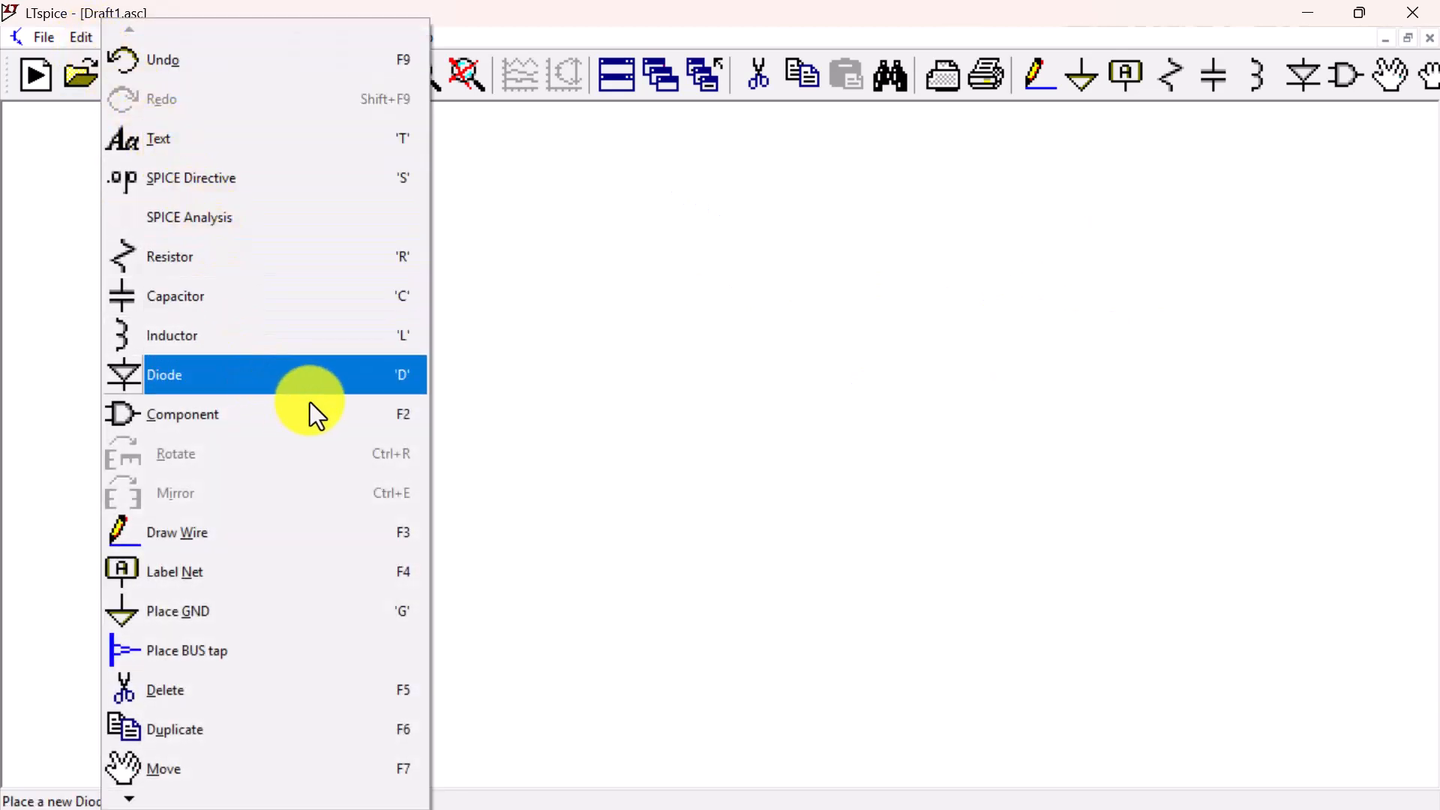
mouse_move(326, 414)
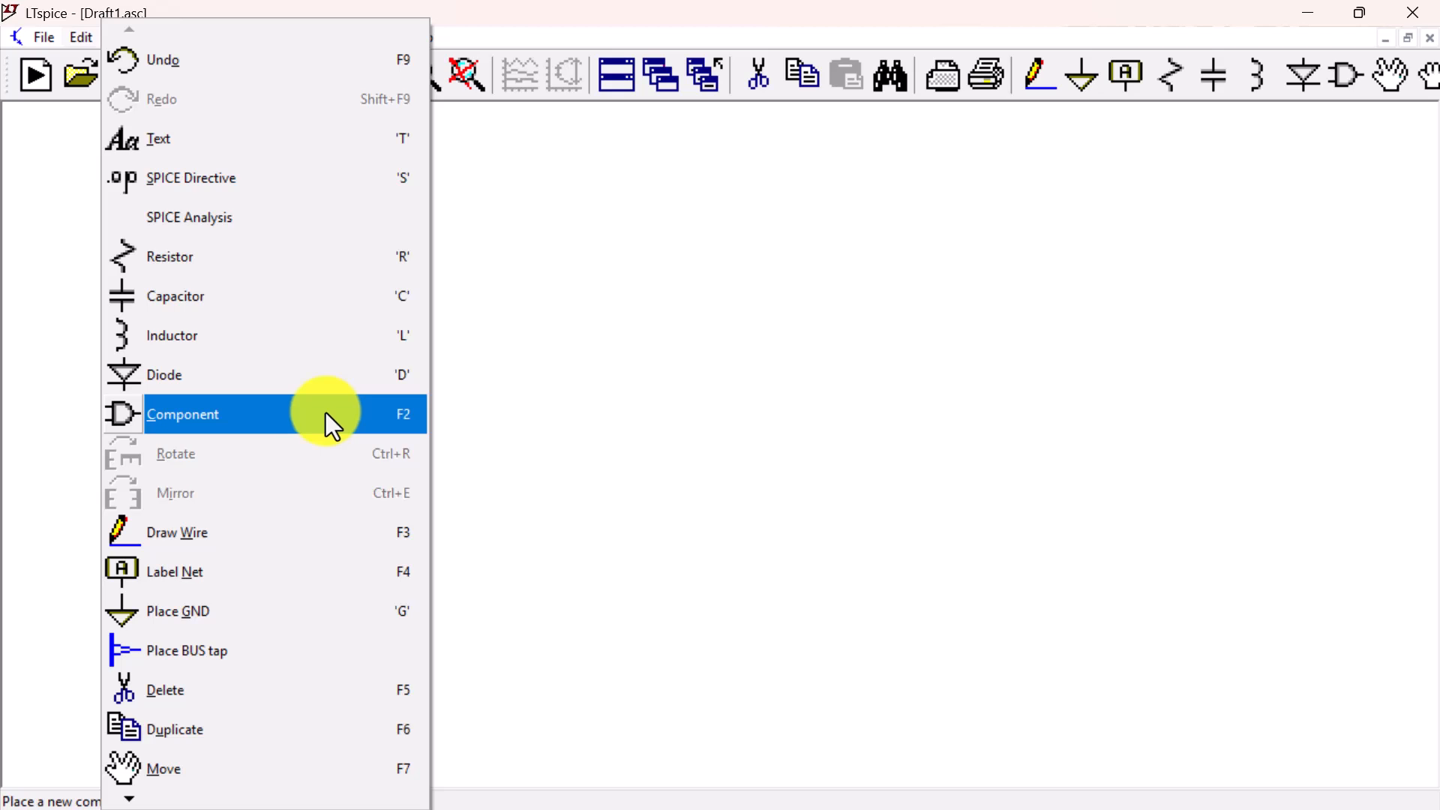
left_click(182, 414)
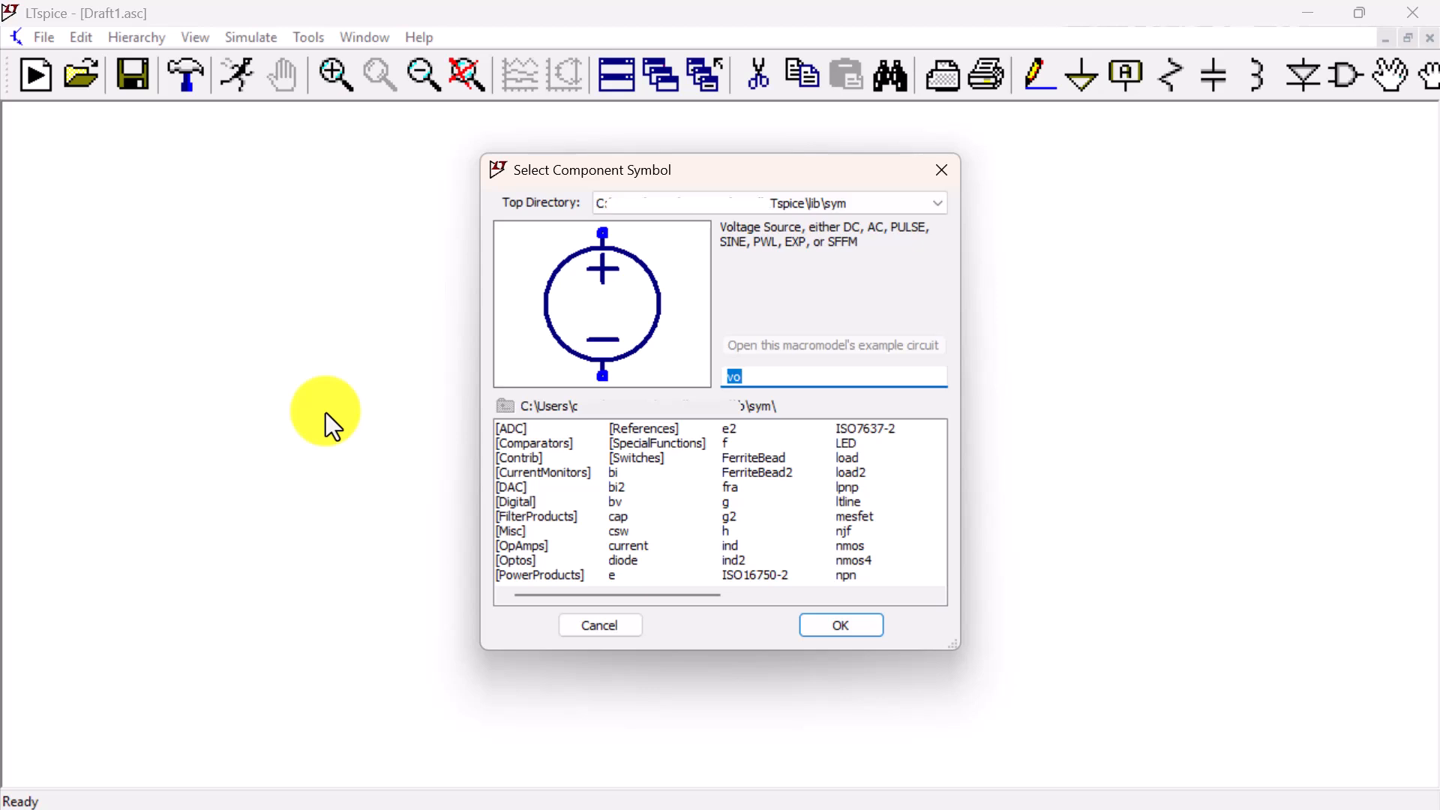
mouse_move(459, 575)
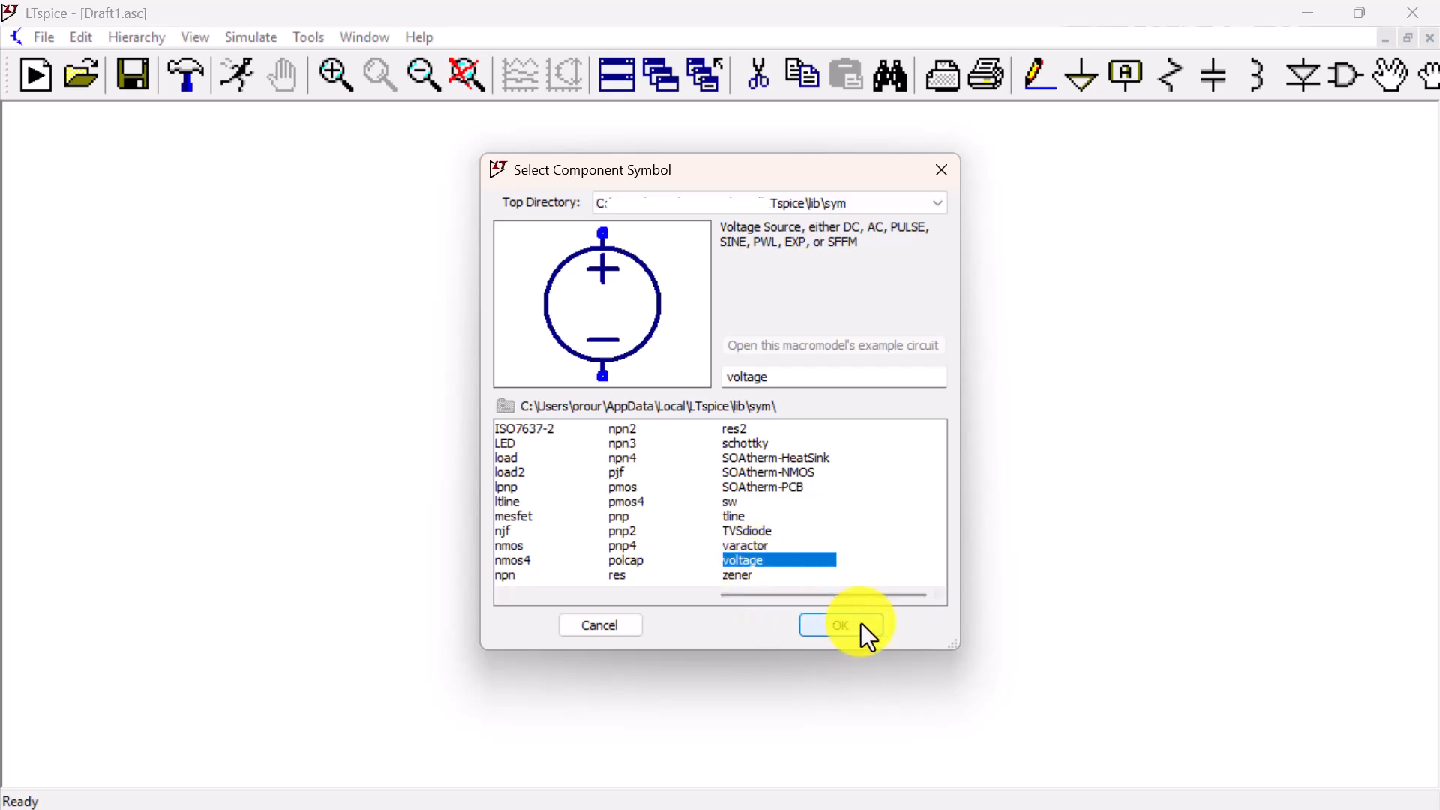
left_click(839, 624)
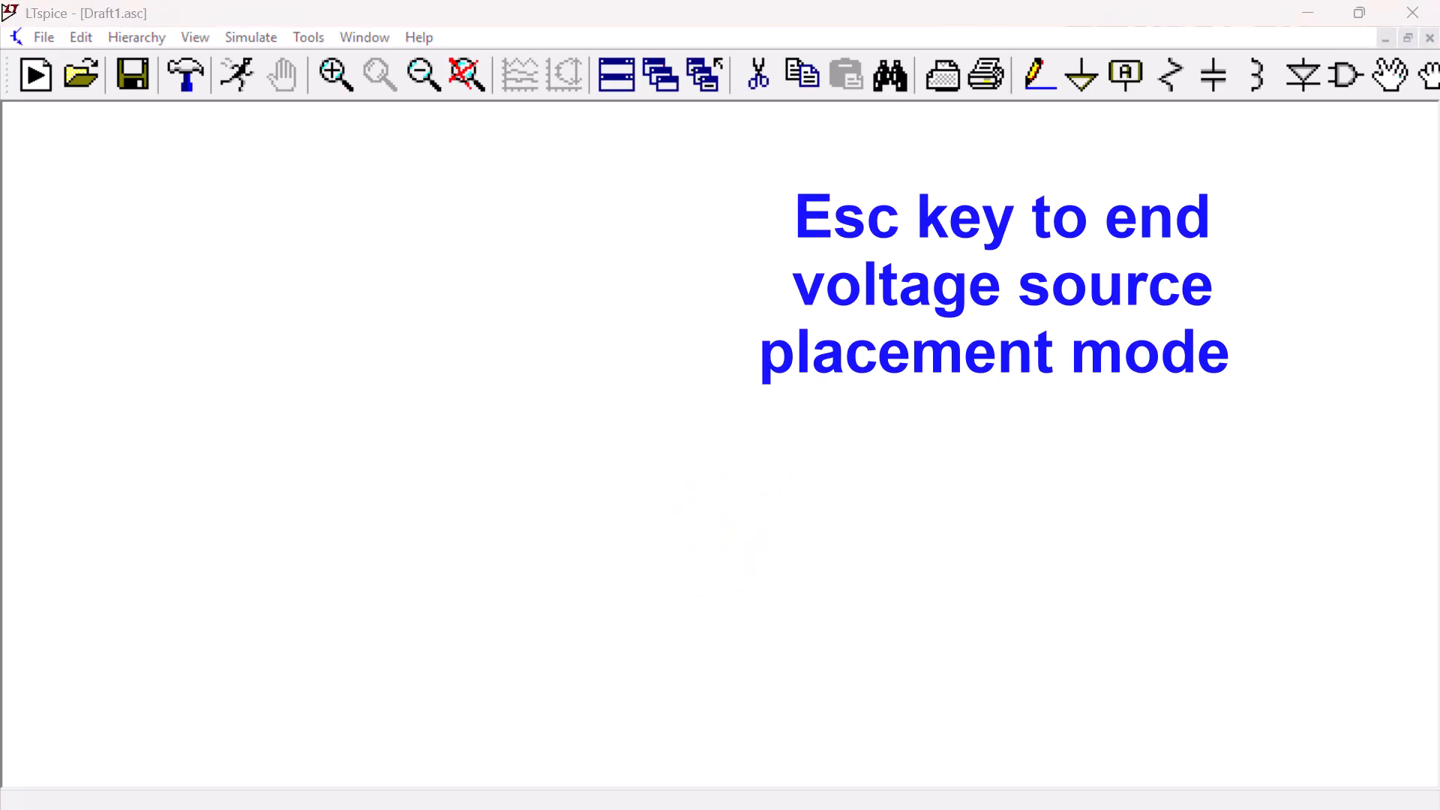
key("Escape")
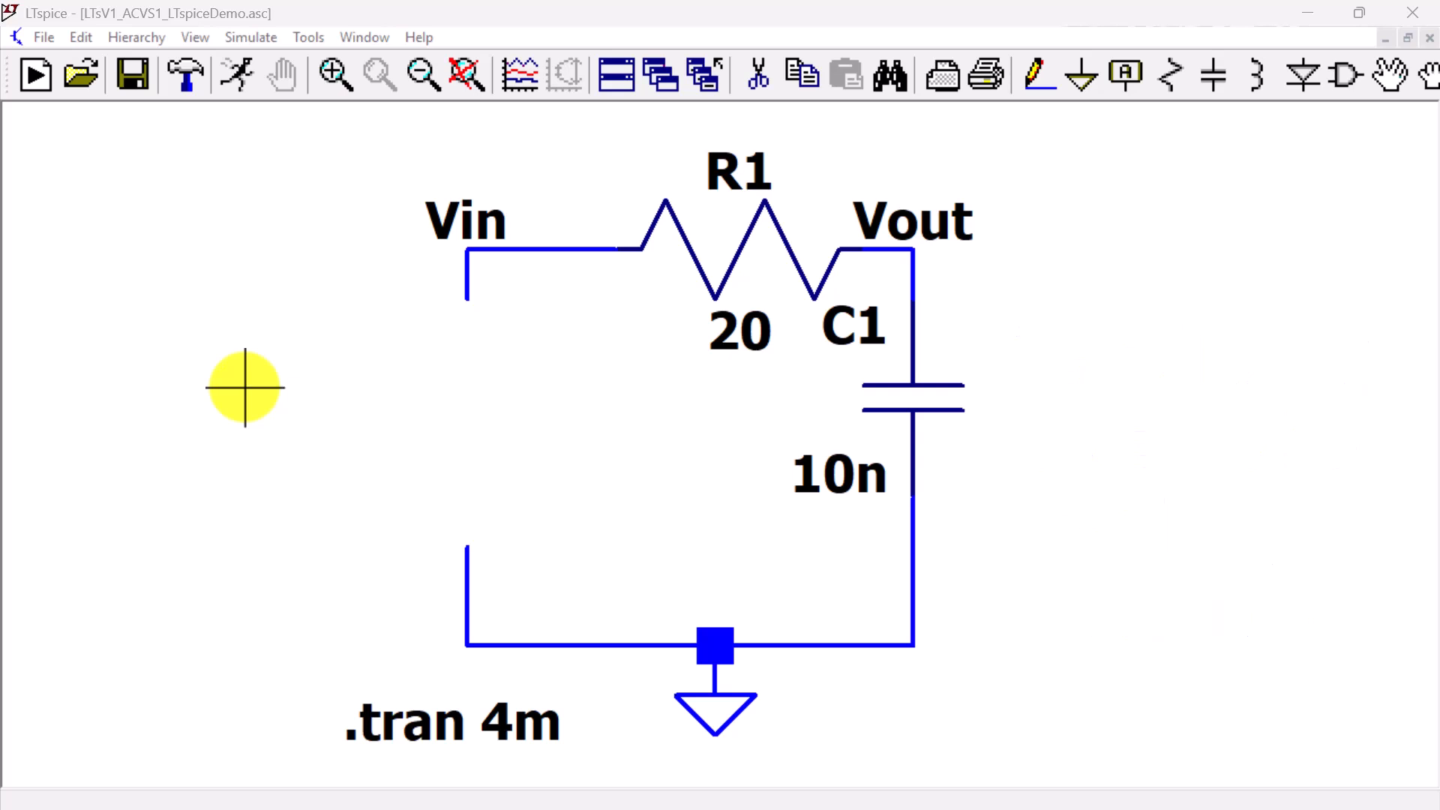
key("v")
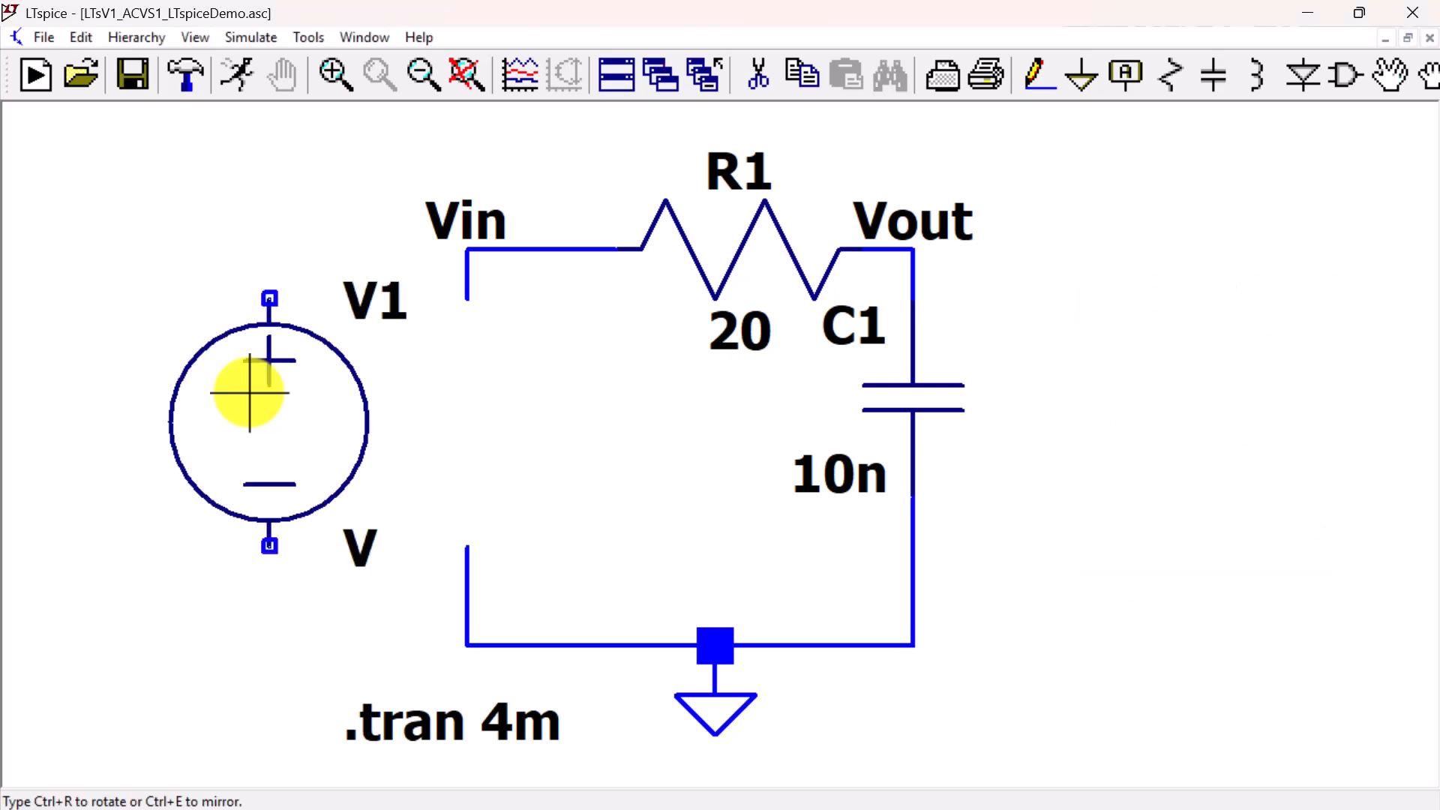
left_click_drag(269, 393, 369, 420)
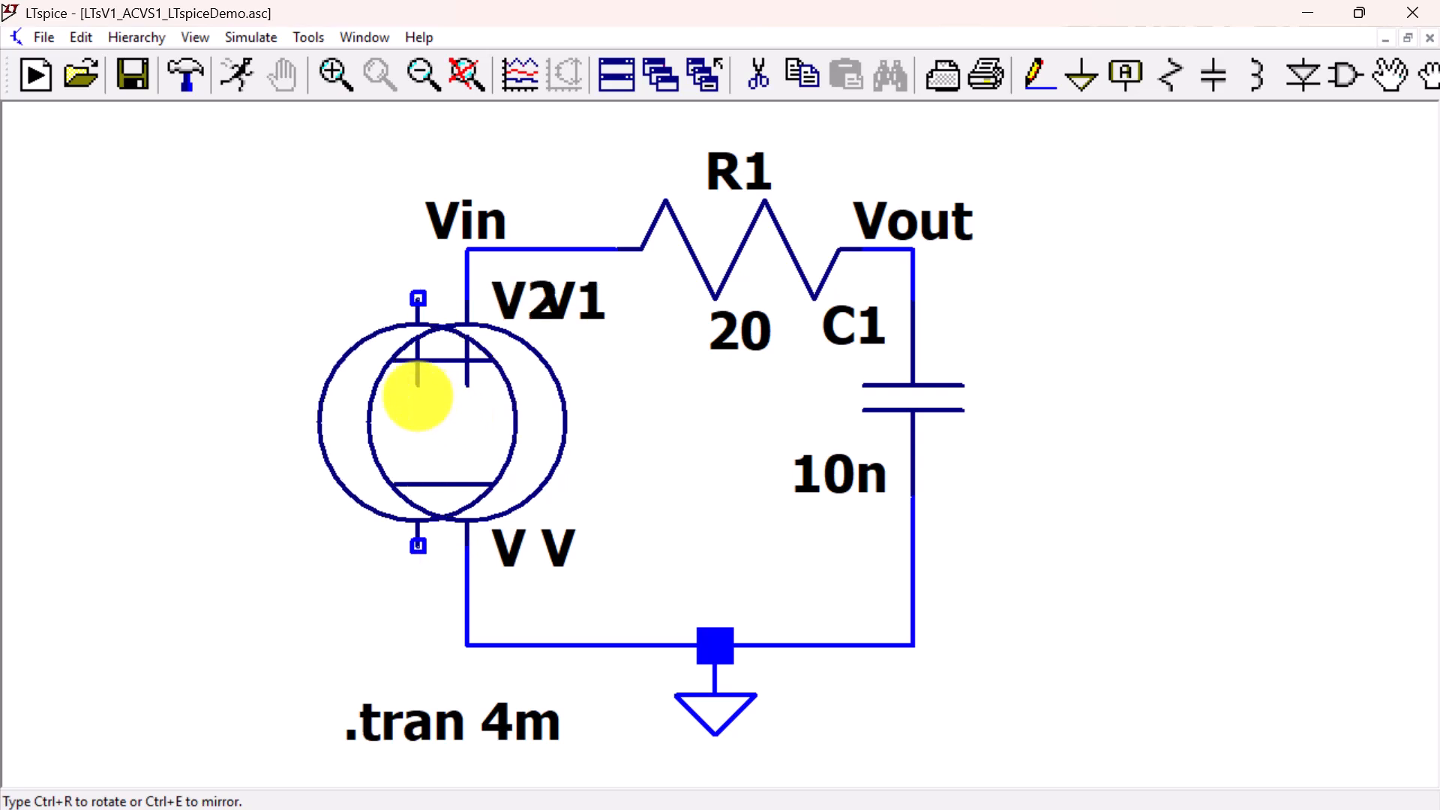
left_click(465, 420)
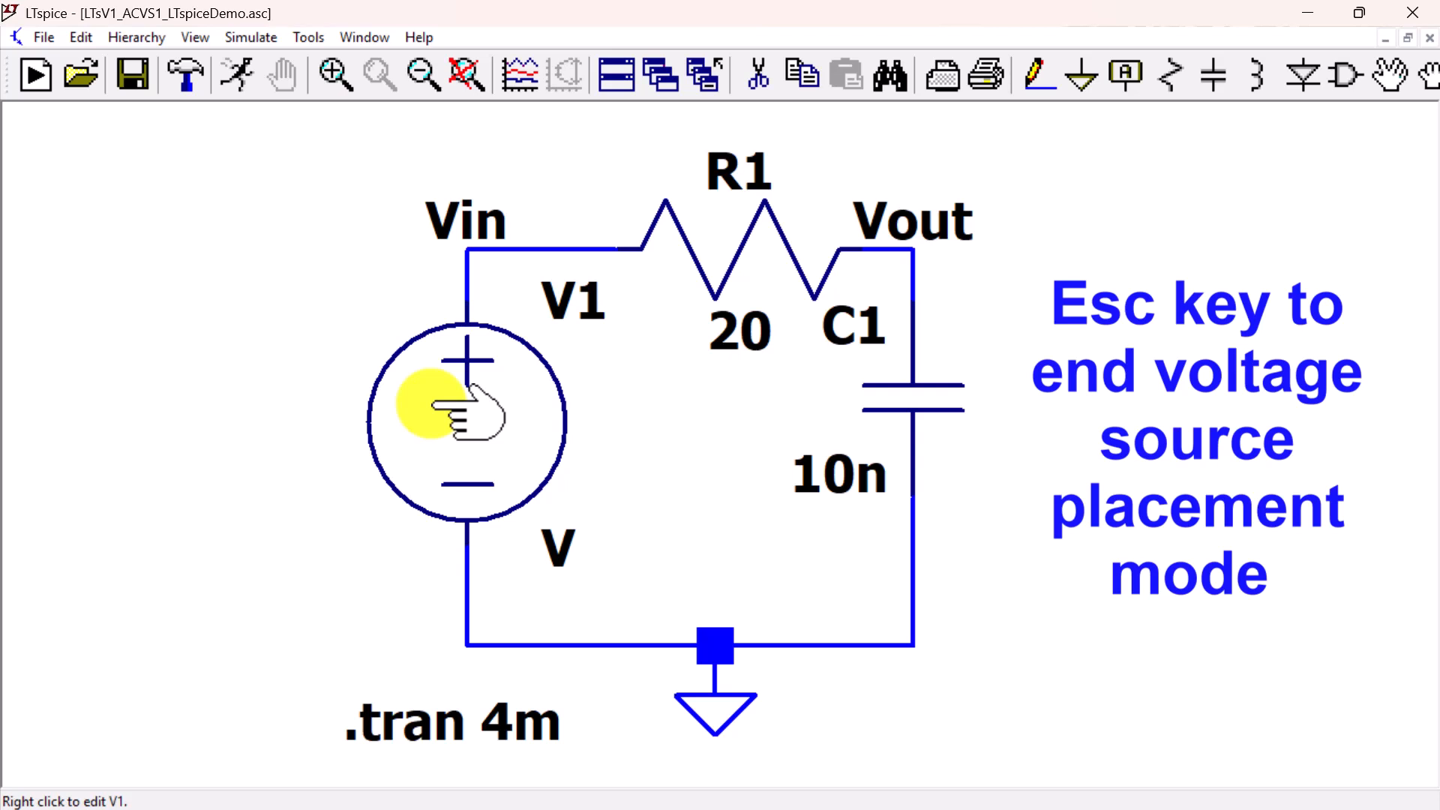
key("Escape")
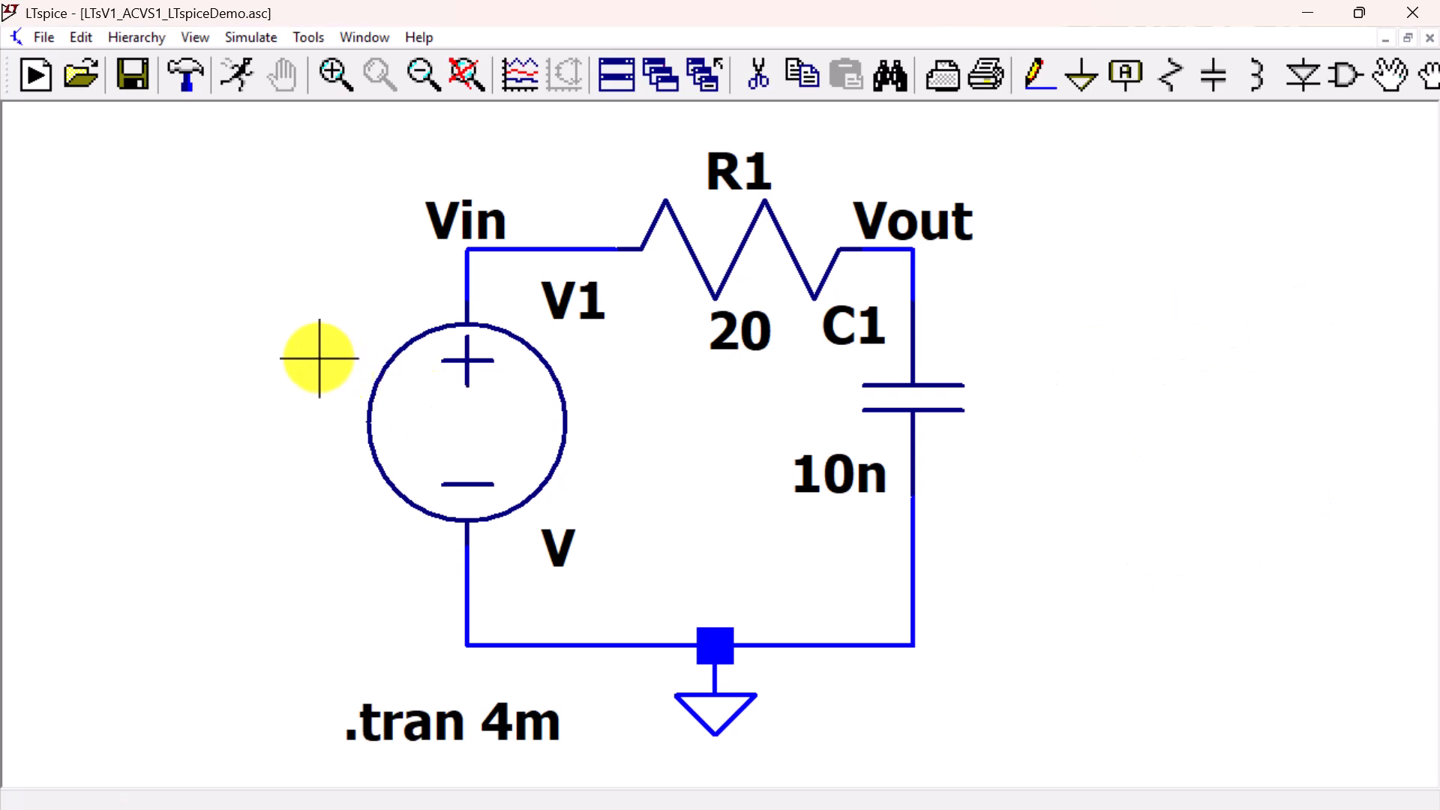
mouse_move(306, 370)
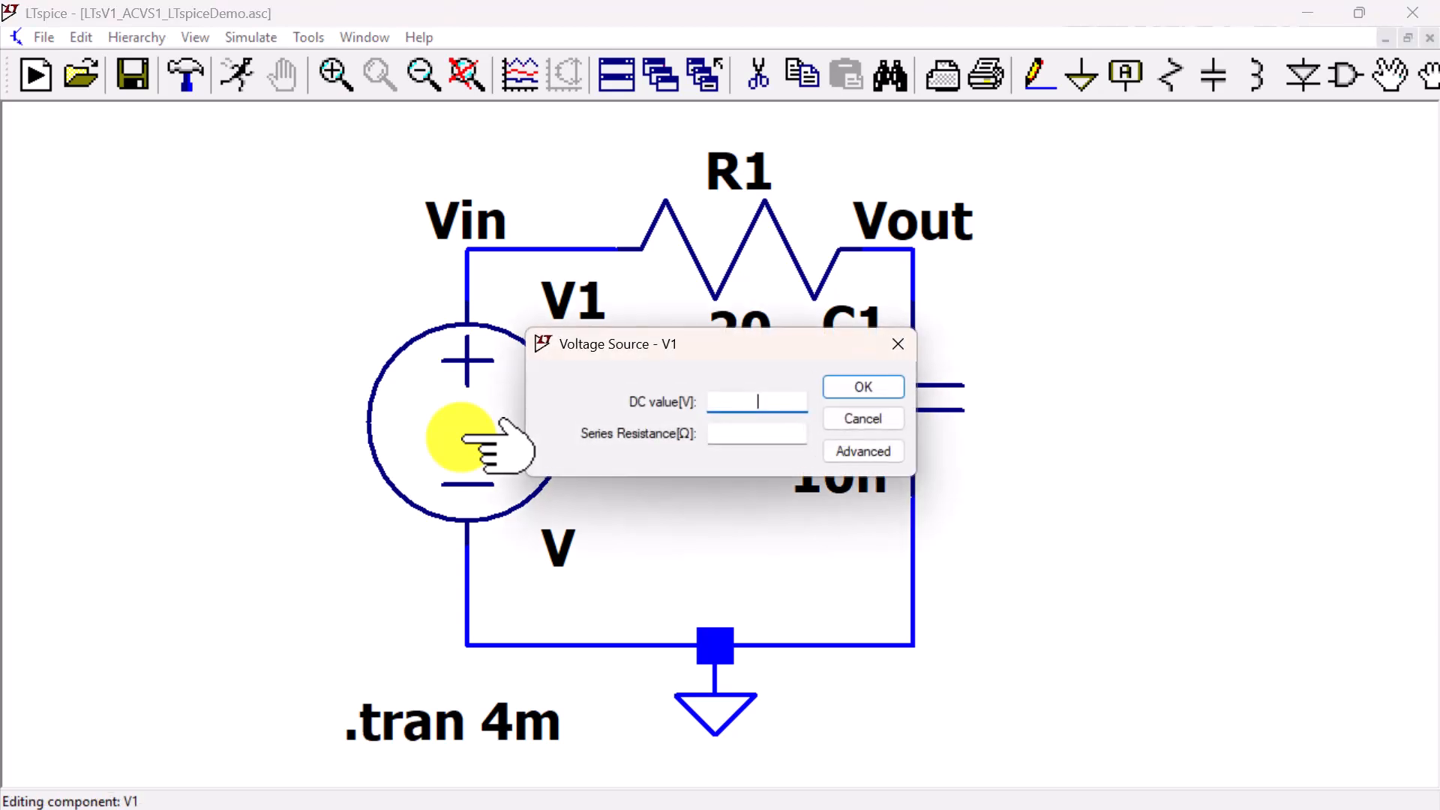
mouse_move(468, 450)
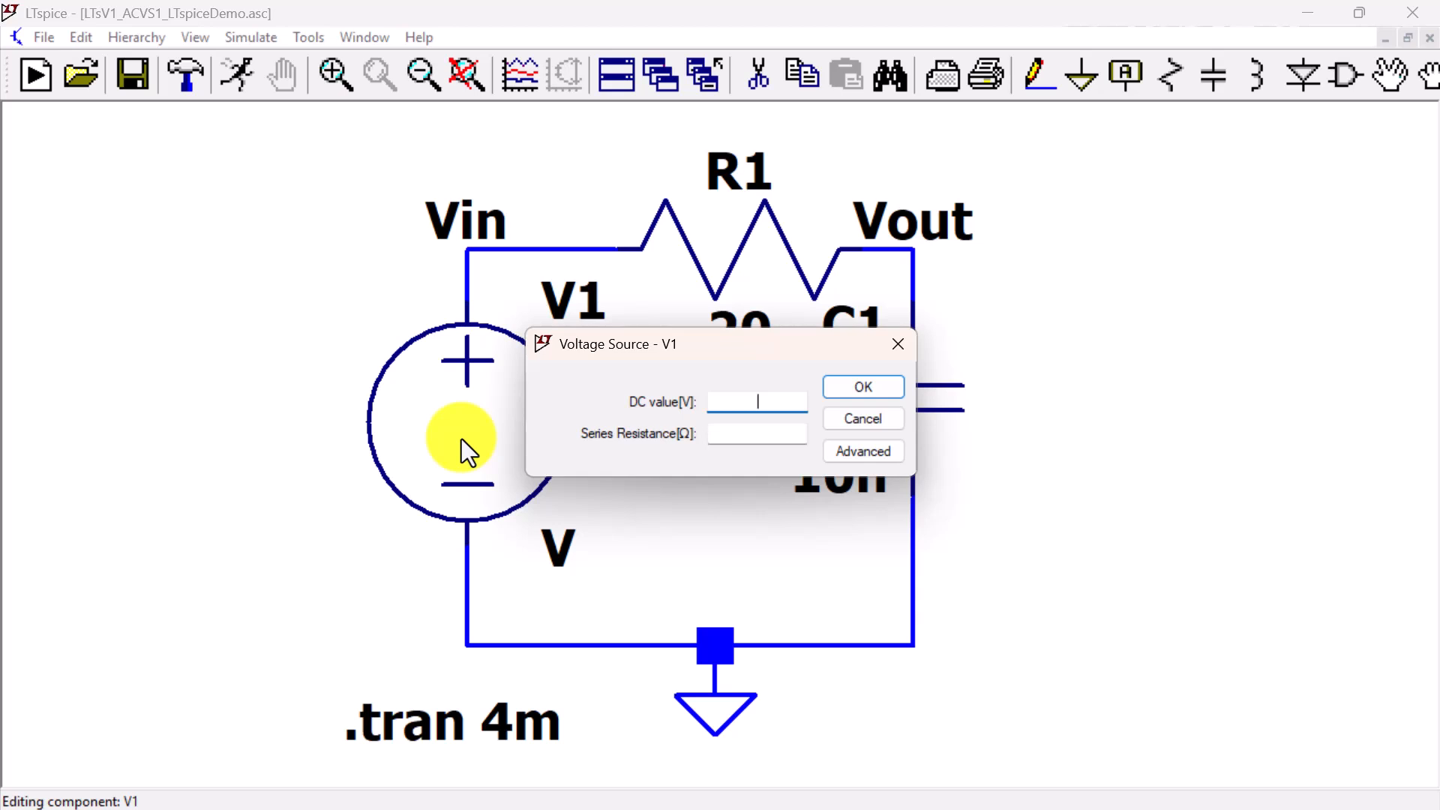
- Enter DC value 5 and series resistance 0.01 for V1 and confirm
type("5")
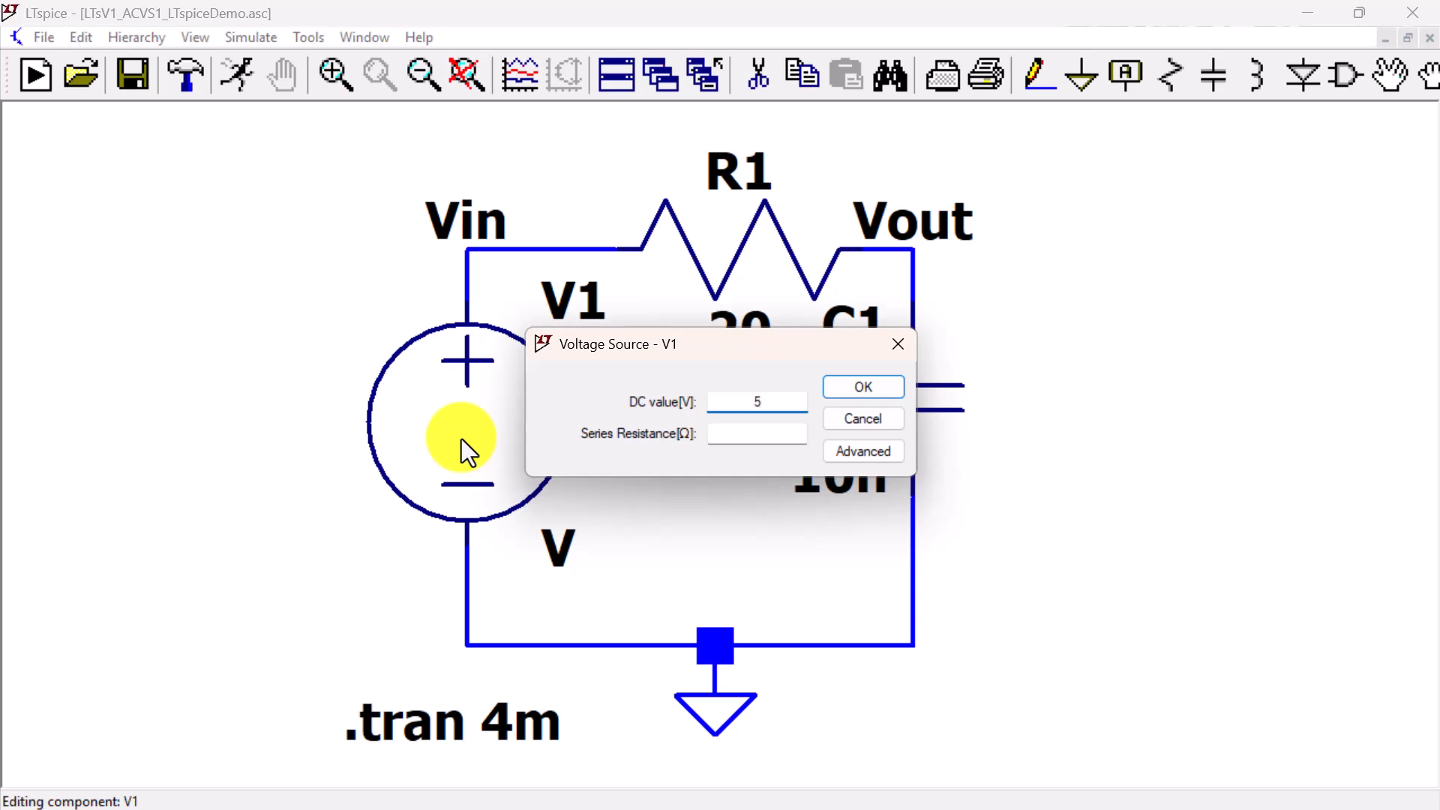
type("0")
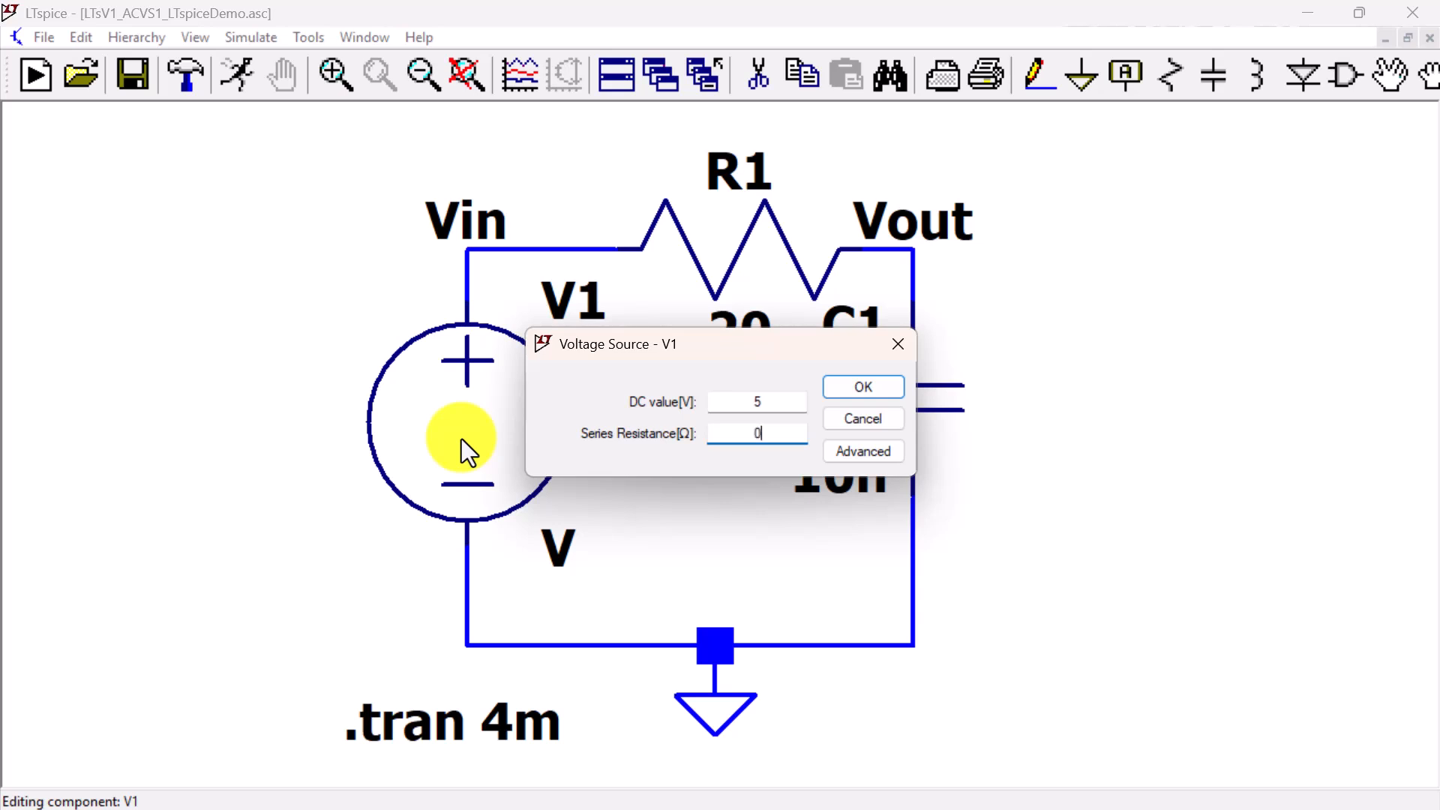
type(".01")
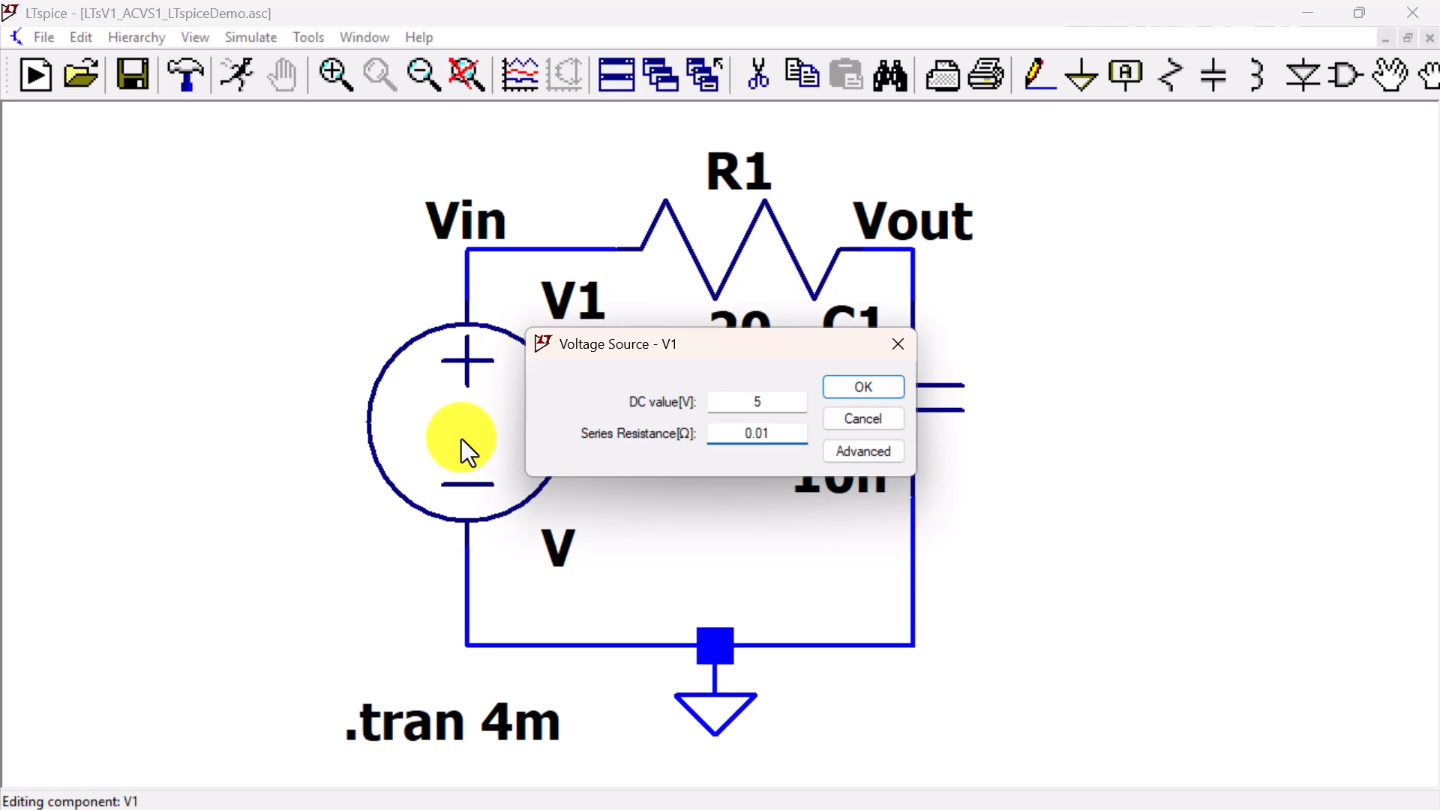
mouse_move(550, 450)
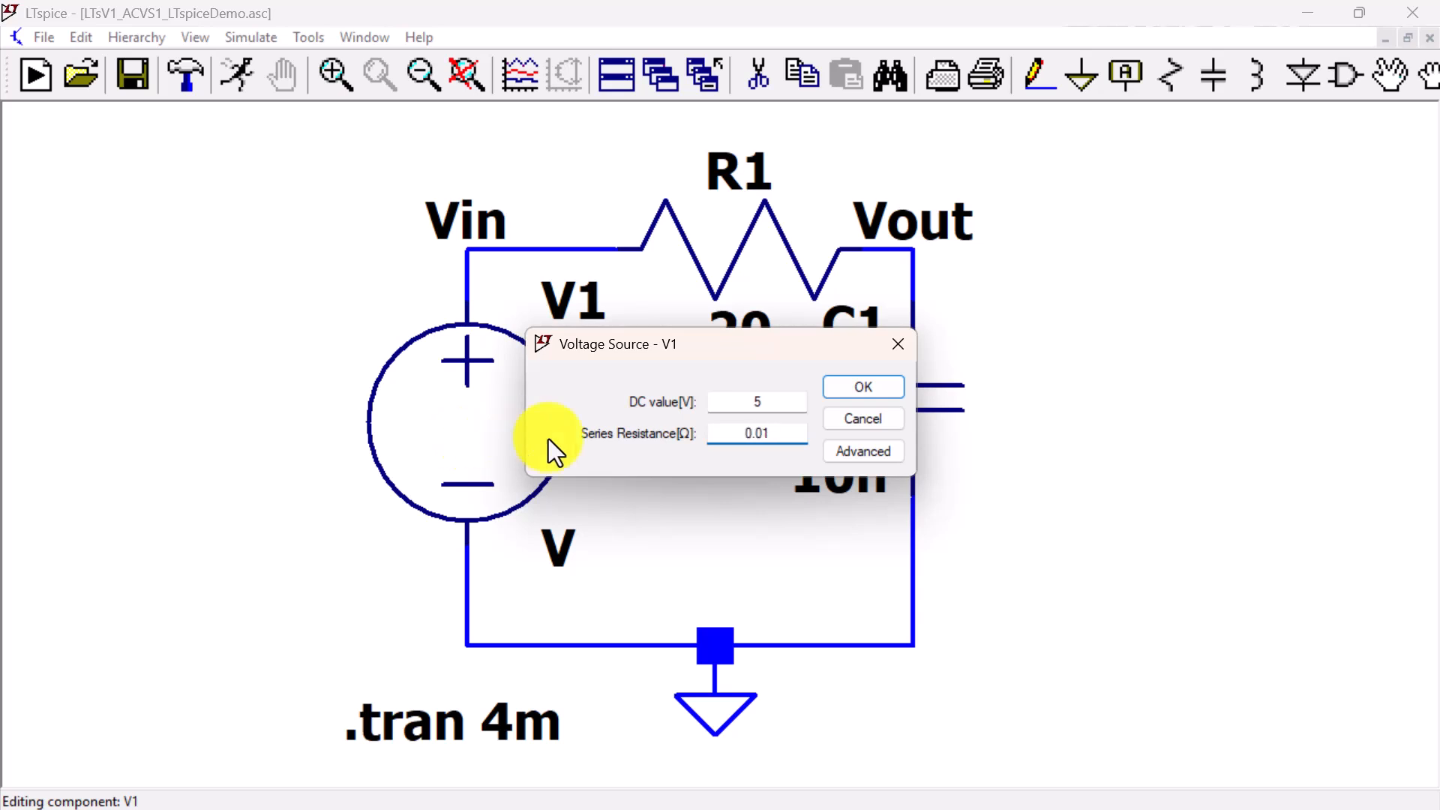
mouse_move(861, 385)
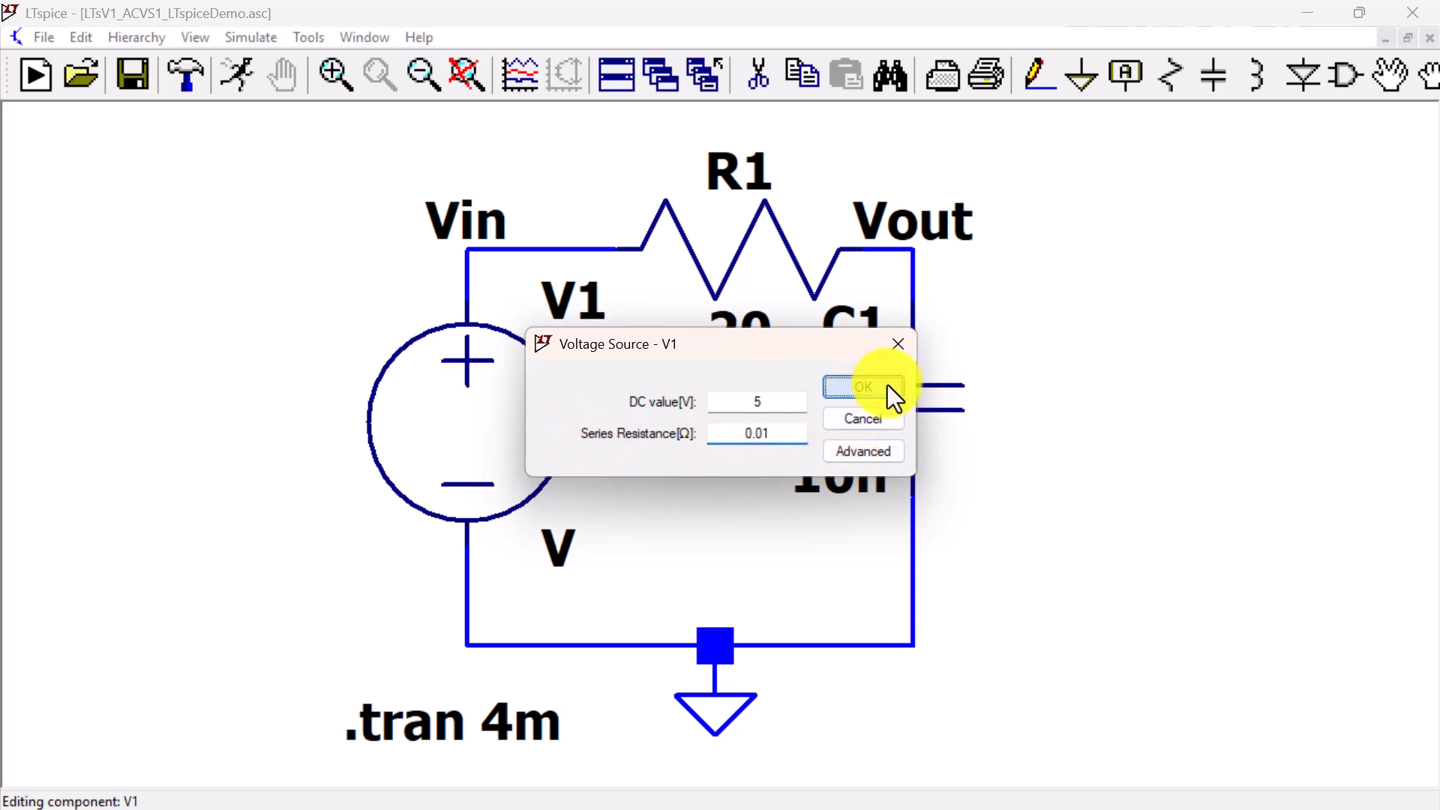
left_click(861, 385)
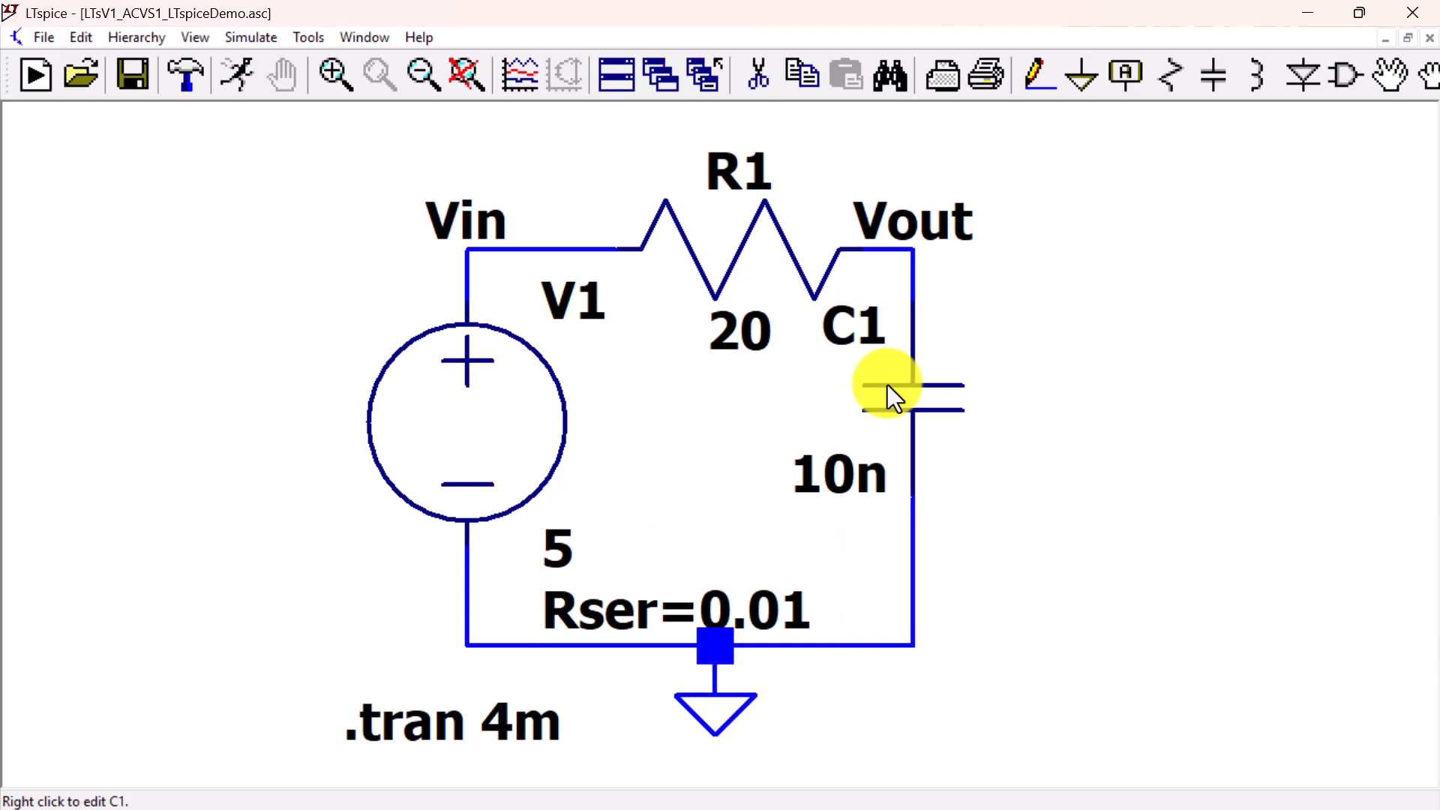
mouse_move(468, 414)
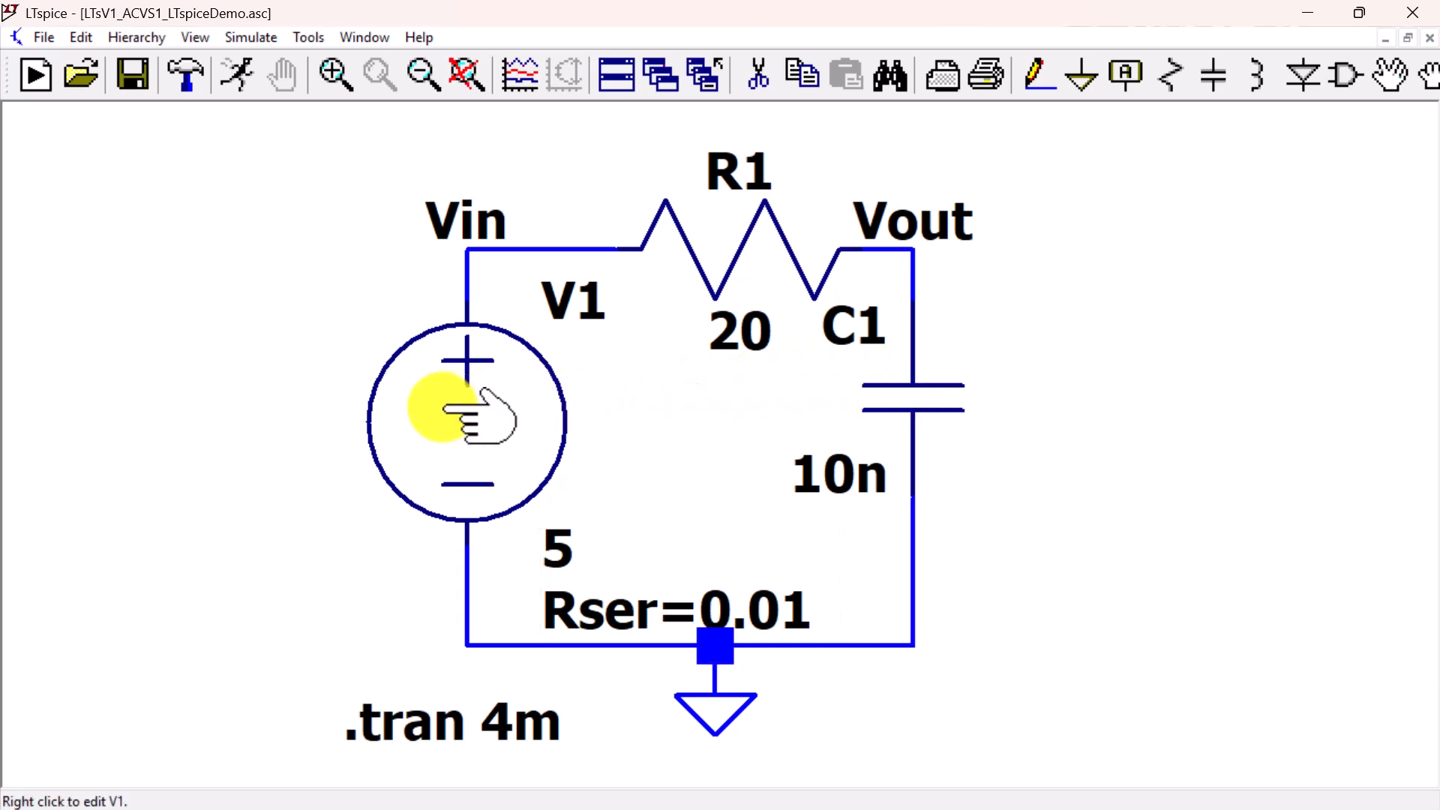
- Reopen V1's advanced settings and choose the SINE waveform
right_click(464, 423)
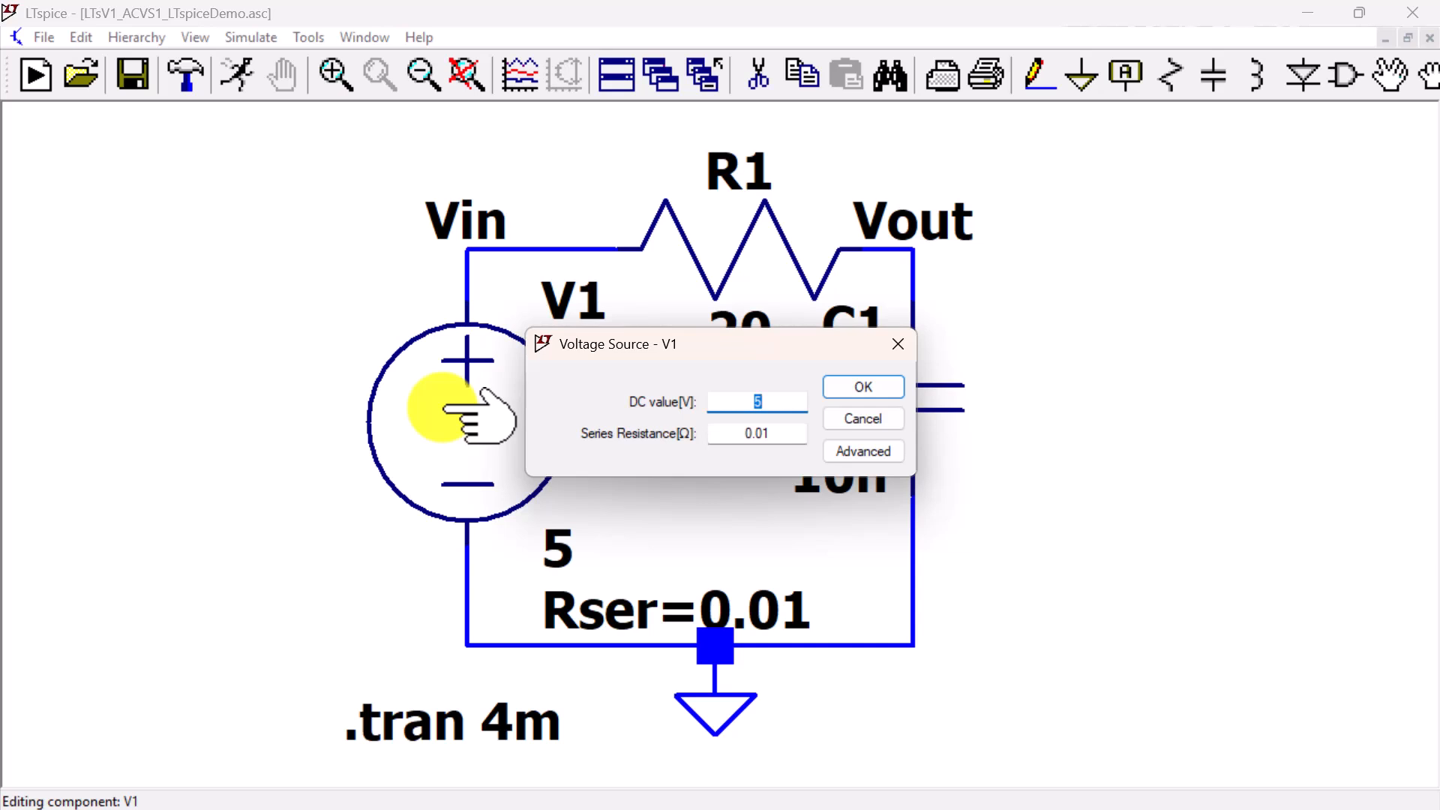
mouse_move(861, 451)
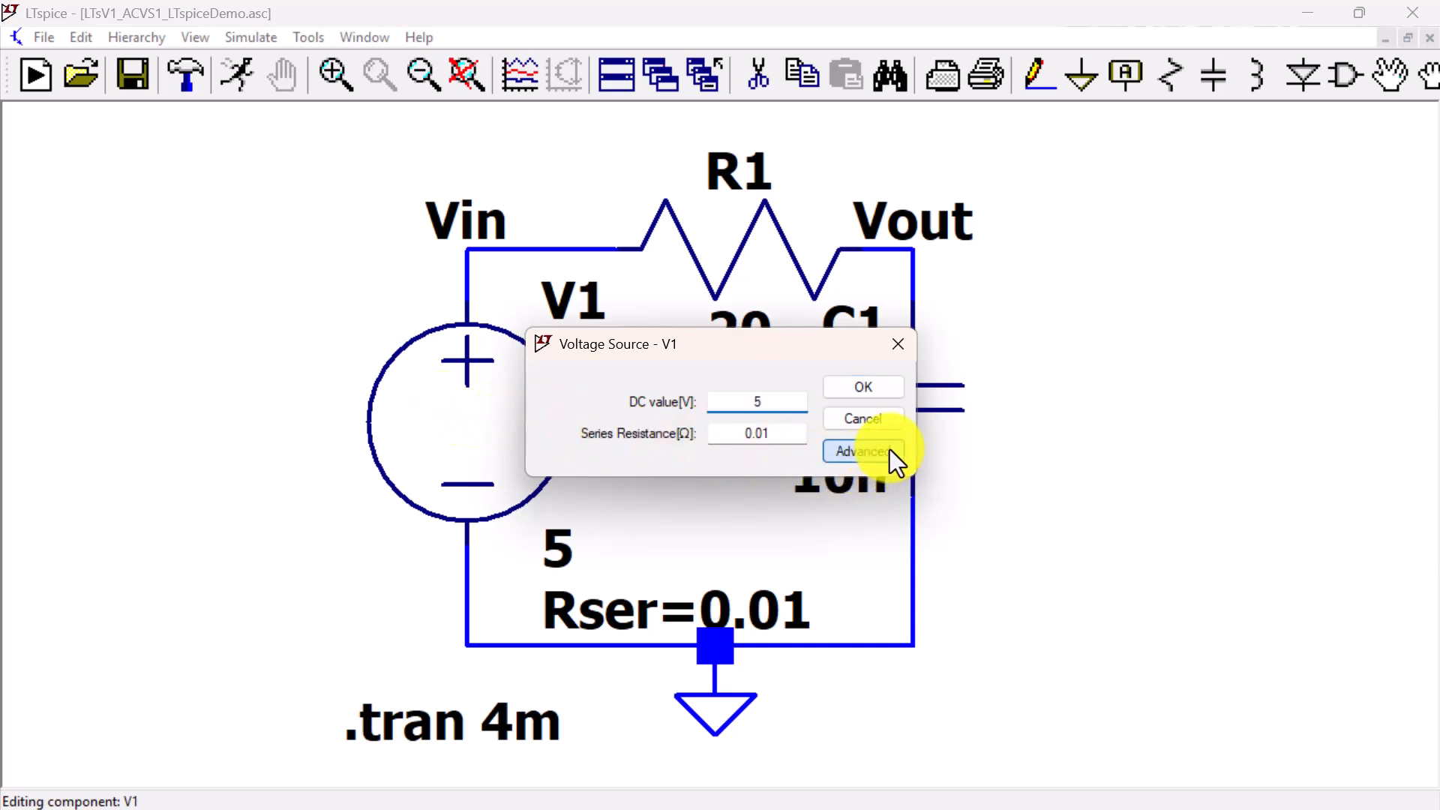
left_click(861, 452)
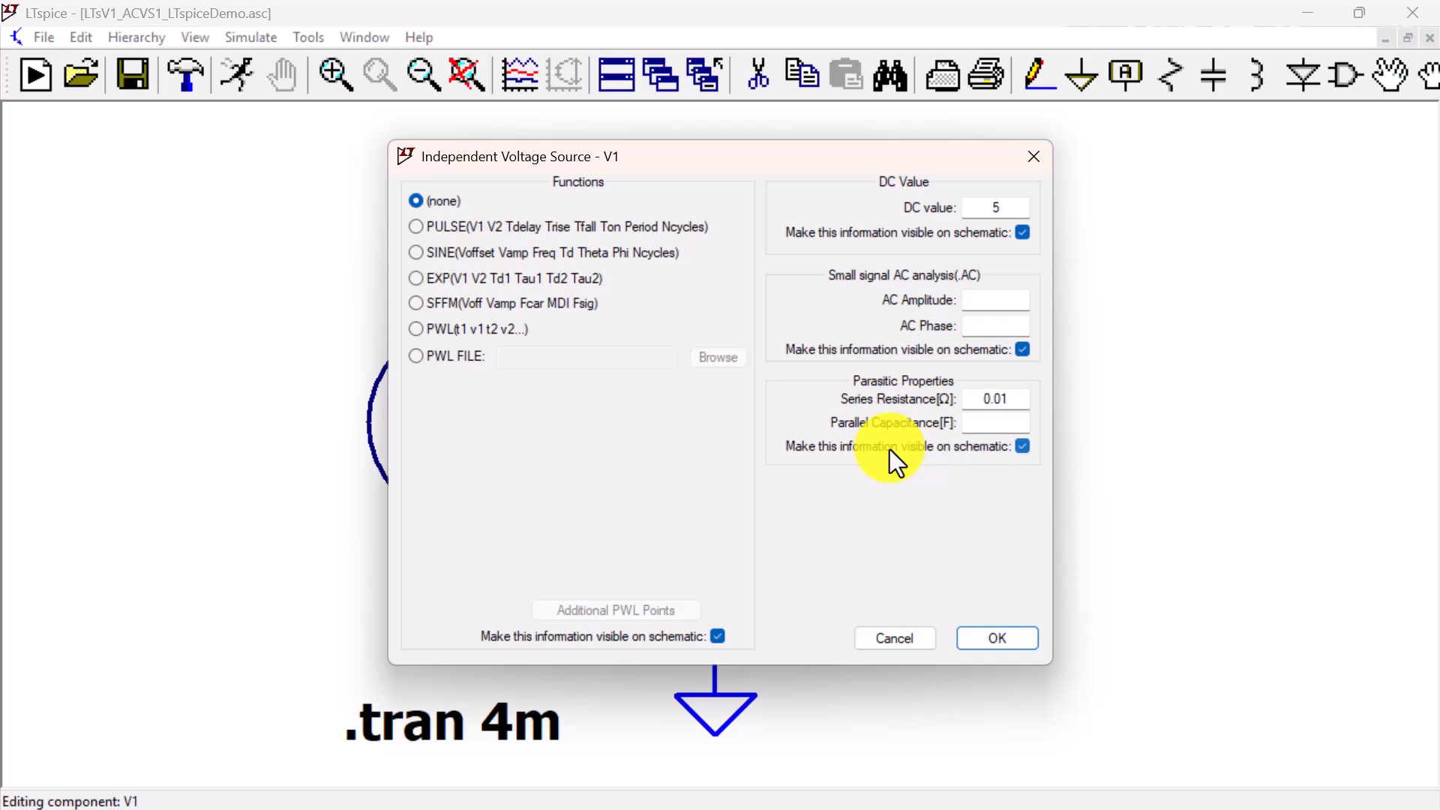
mouse_move(951, 308)
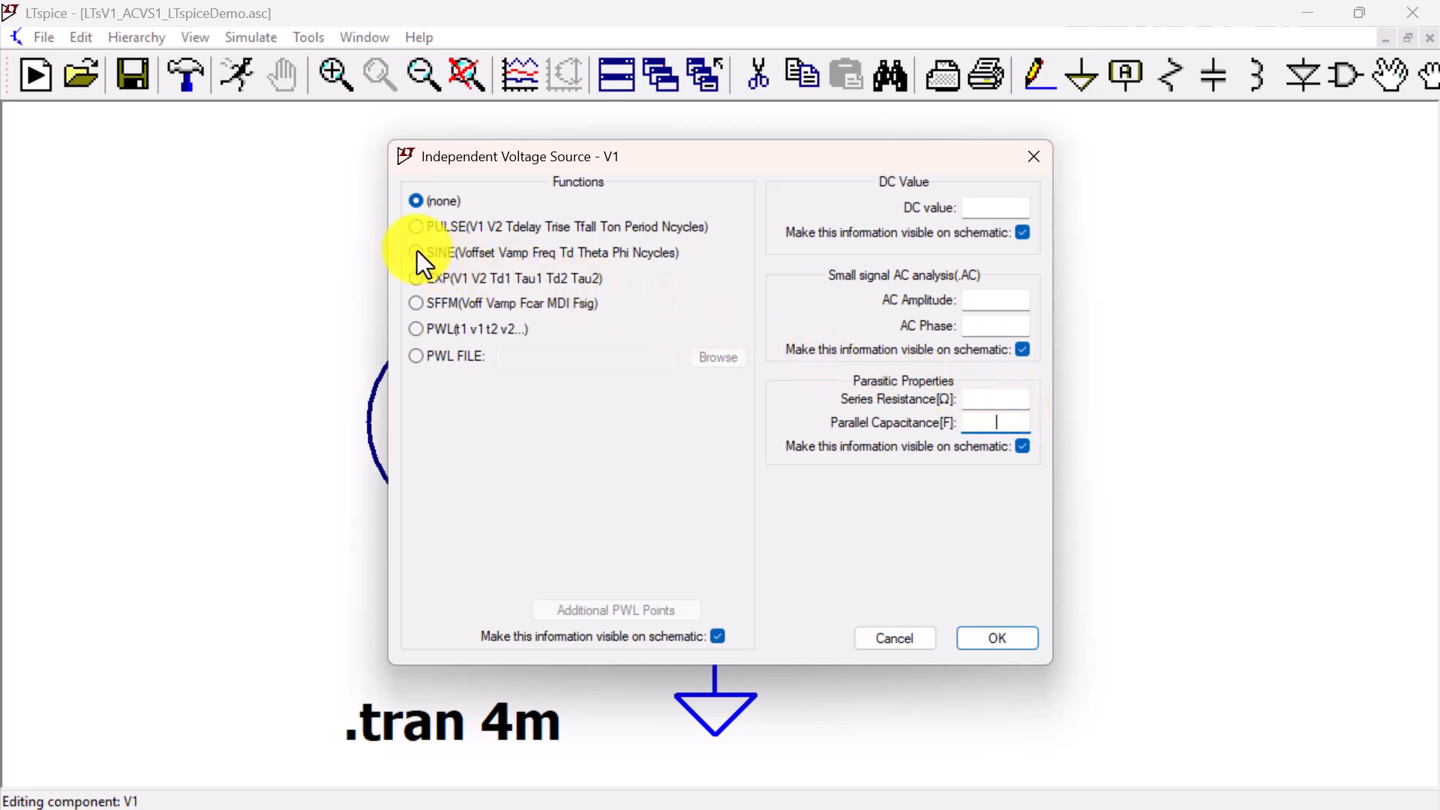
left_click(415, 252)
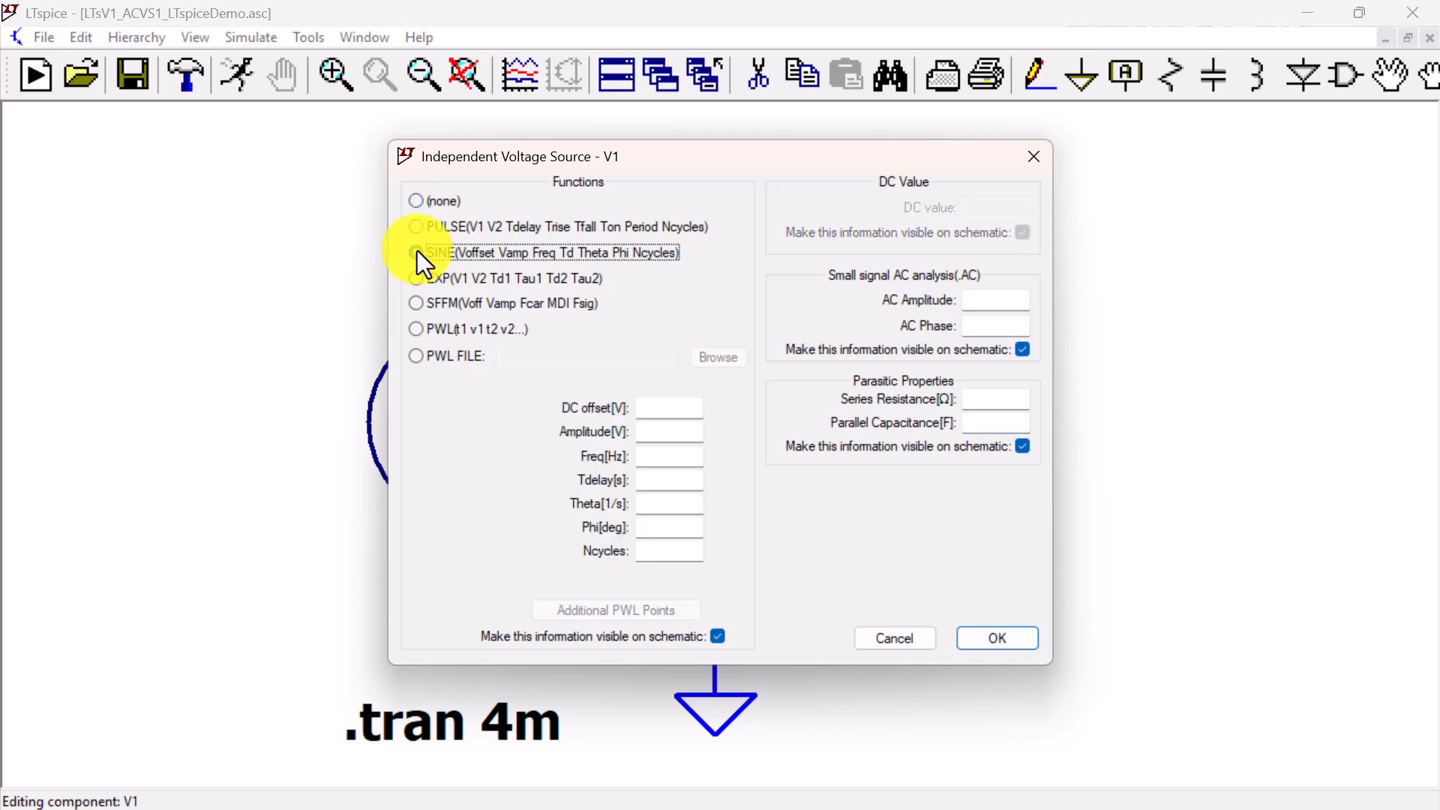
left_click(416, 252)
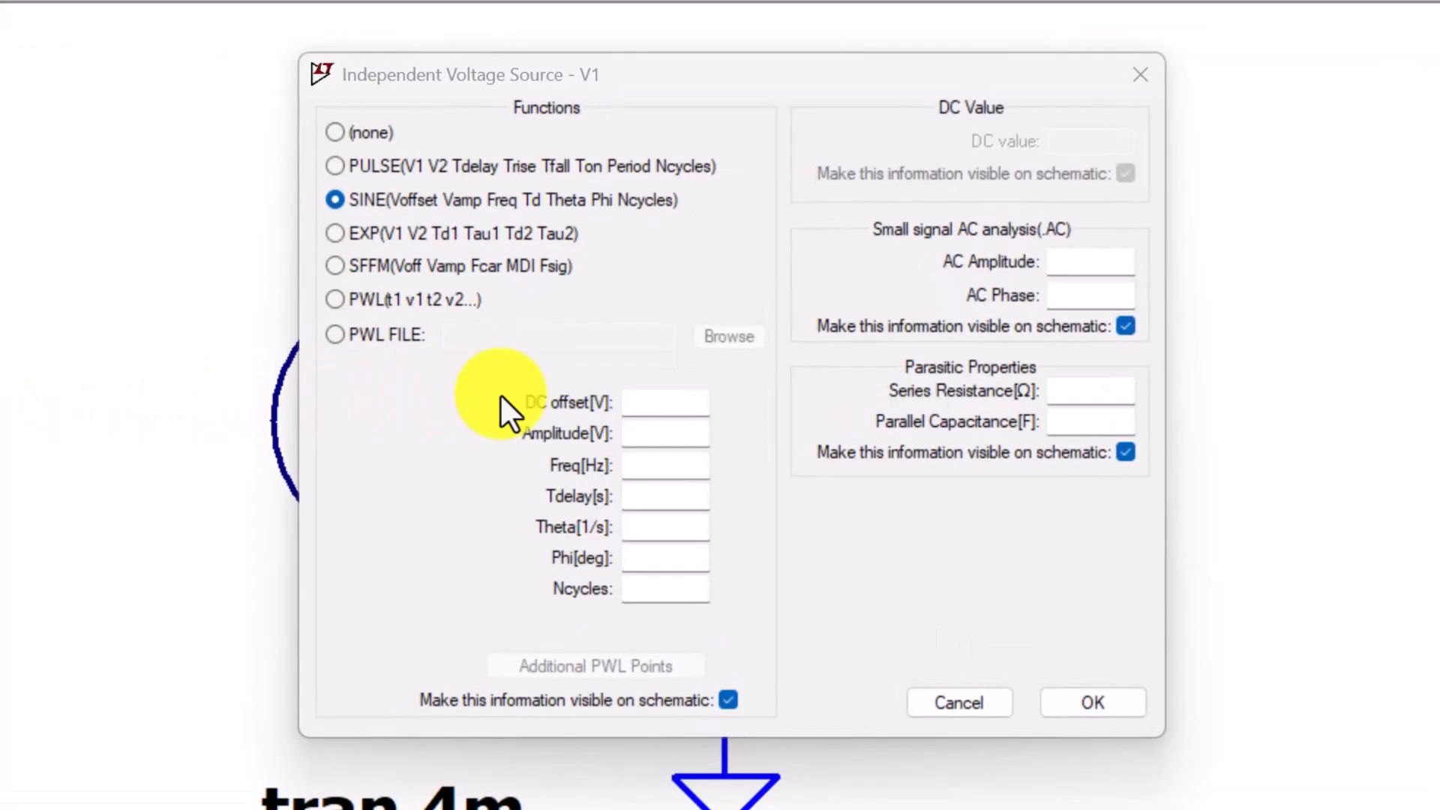
- Enter DC offset 0, amplitude 3 and frequency 1e3 for the sine source
left_click(666, 402)
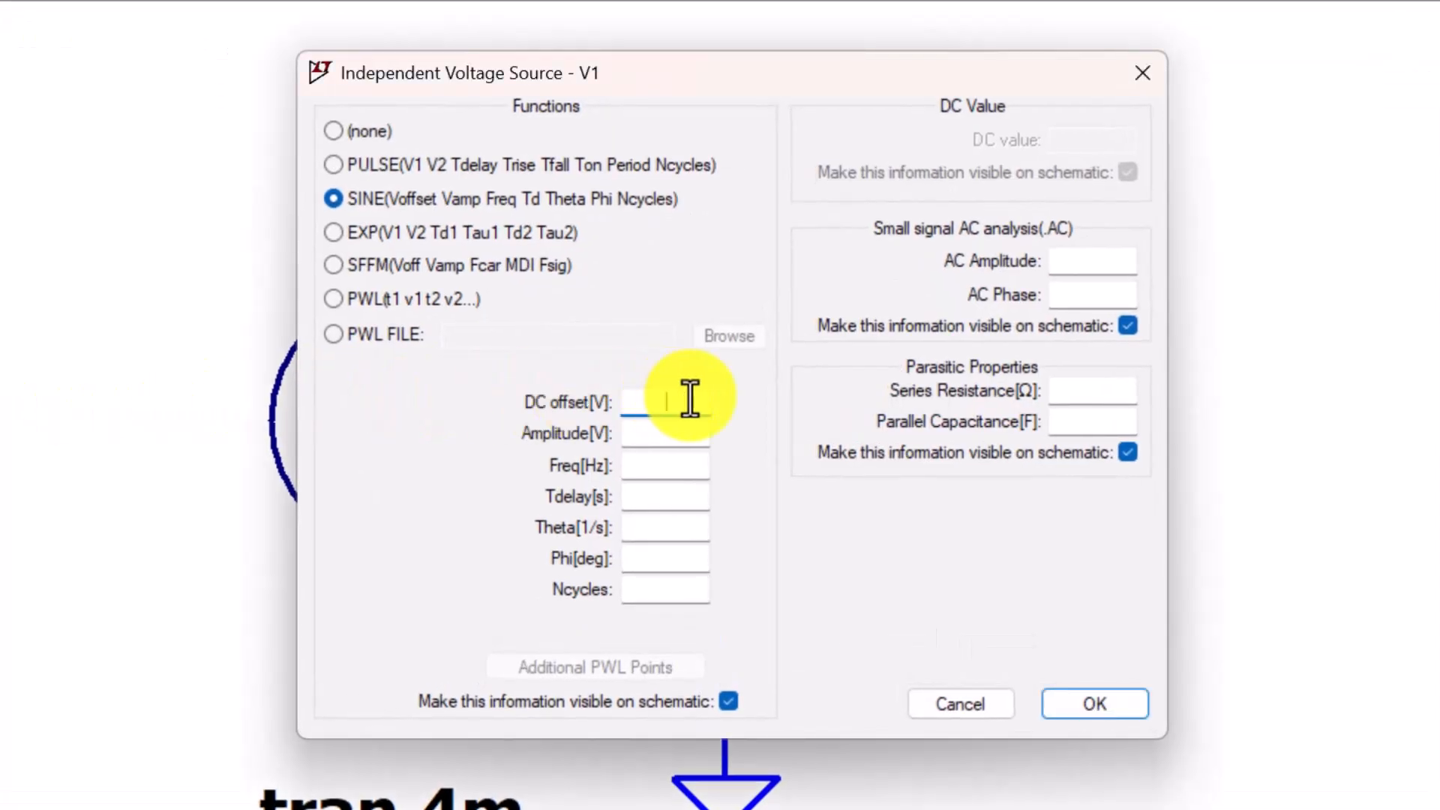
type("0")
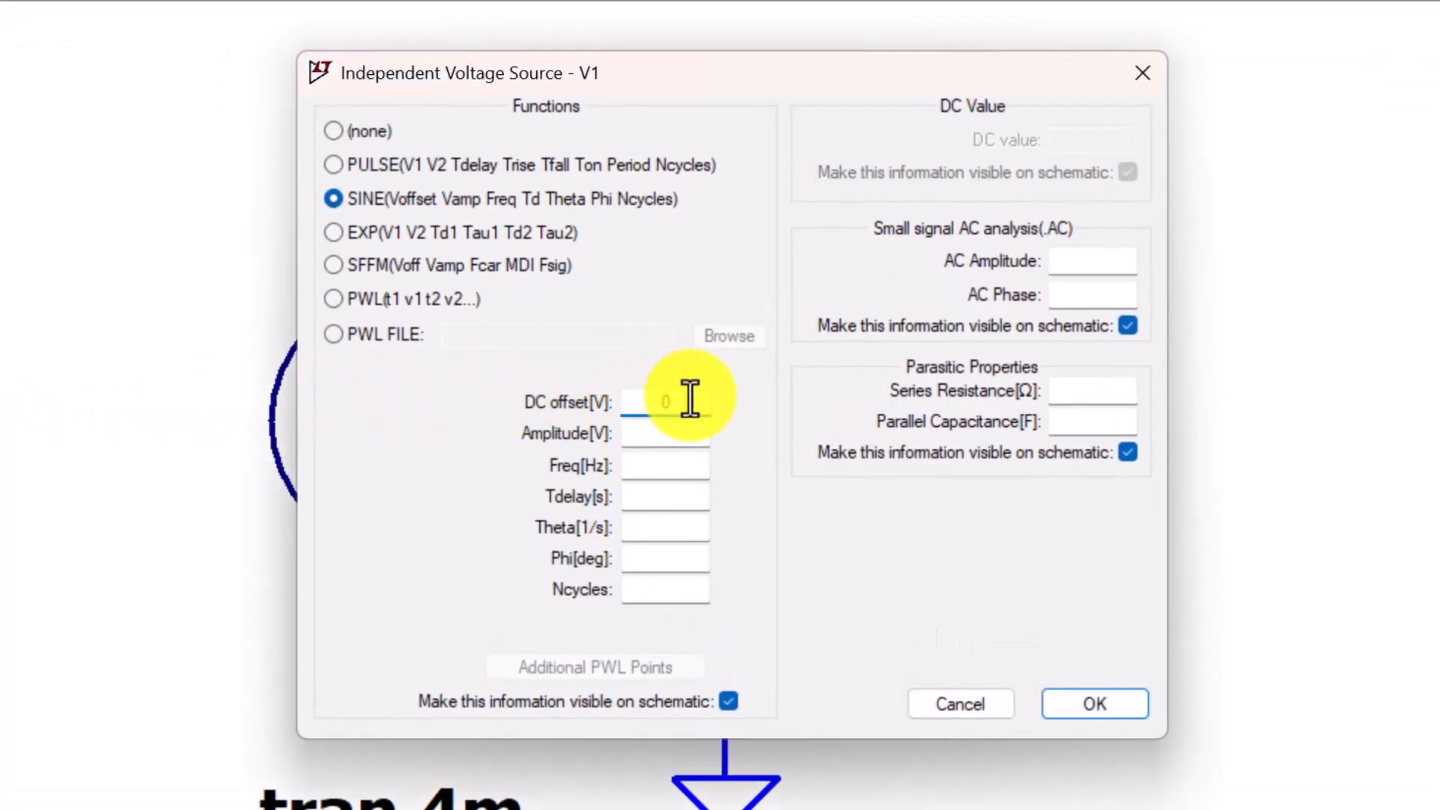
left_click(666, 432)
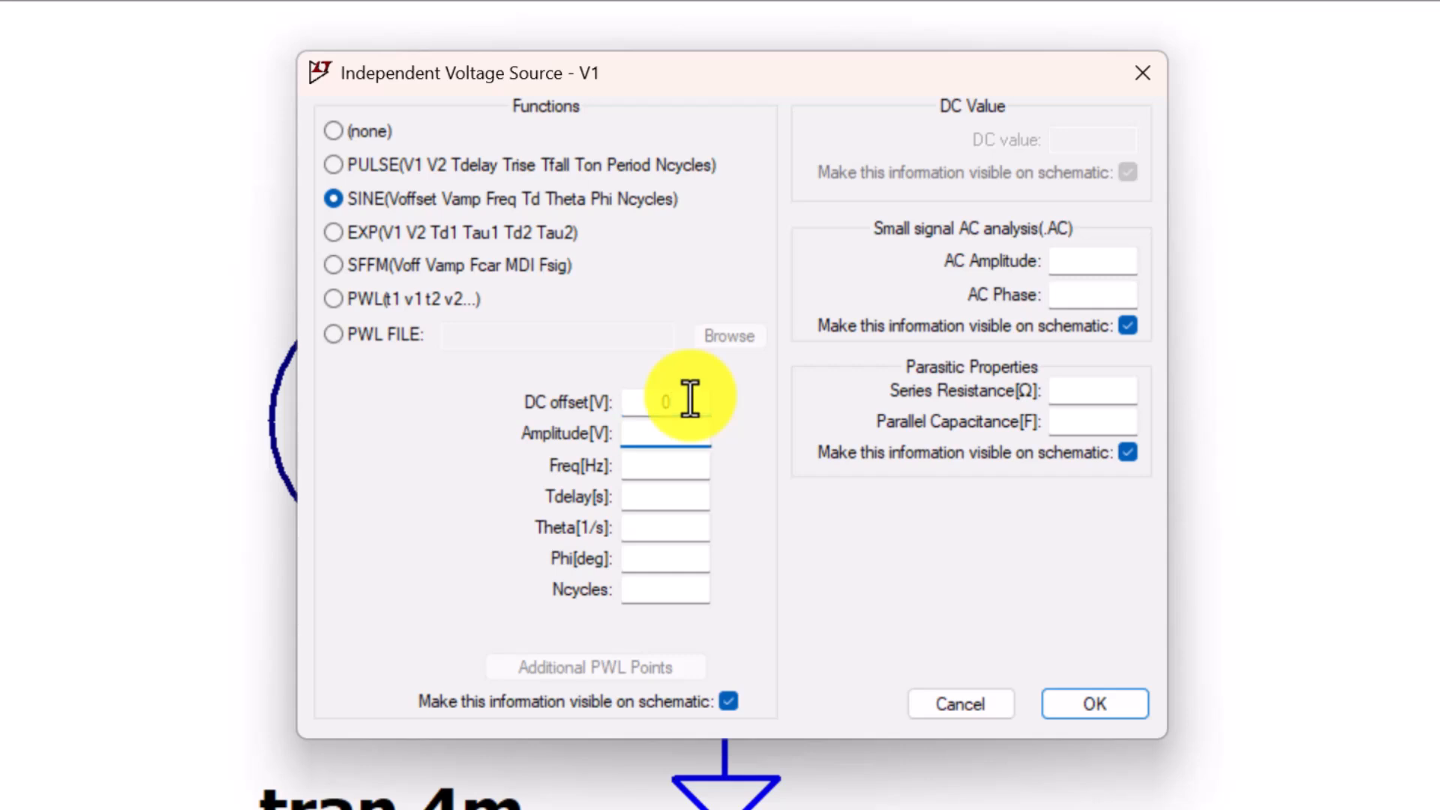
type("3")
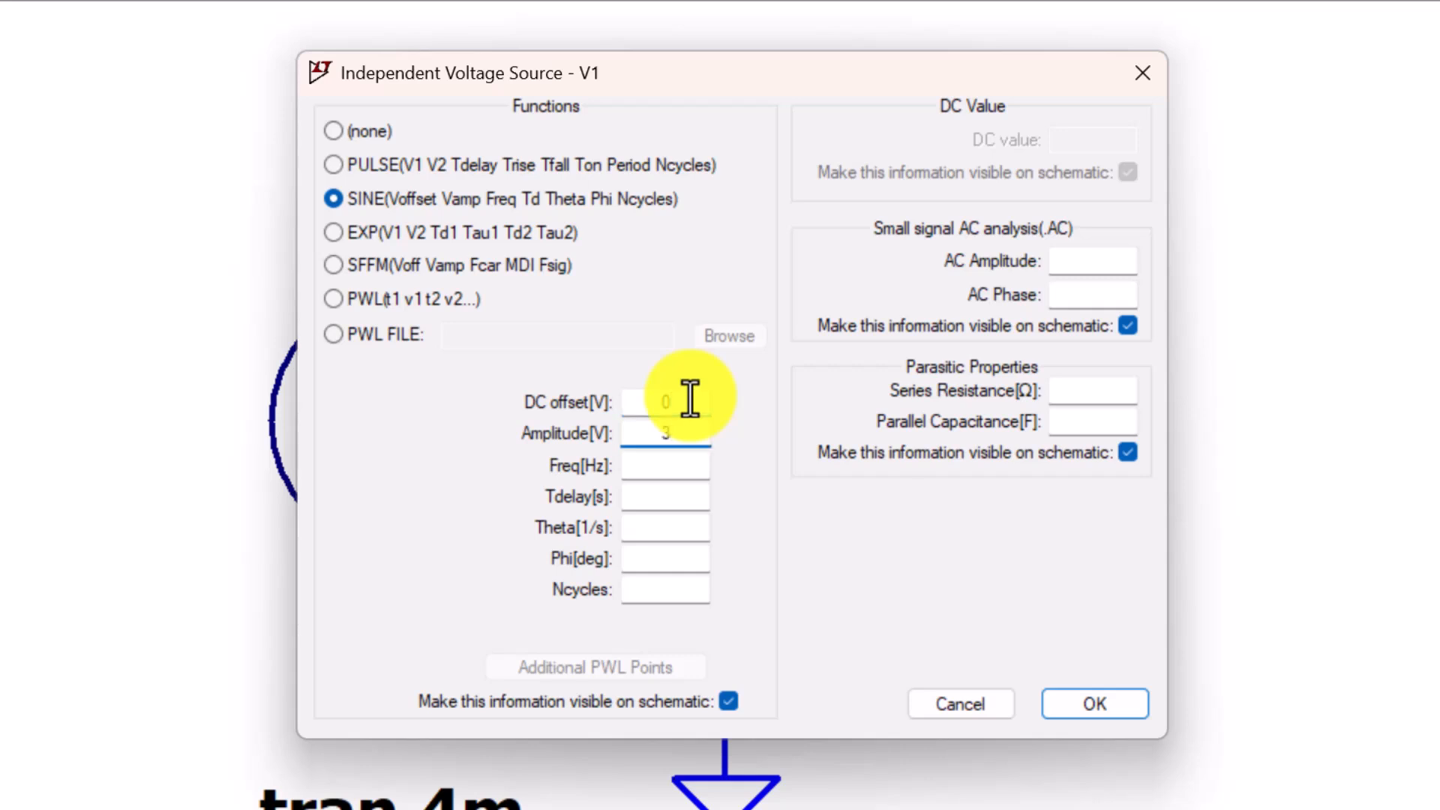
left_click(666, 465)
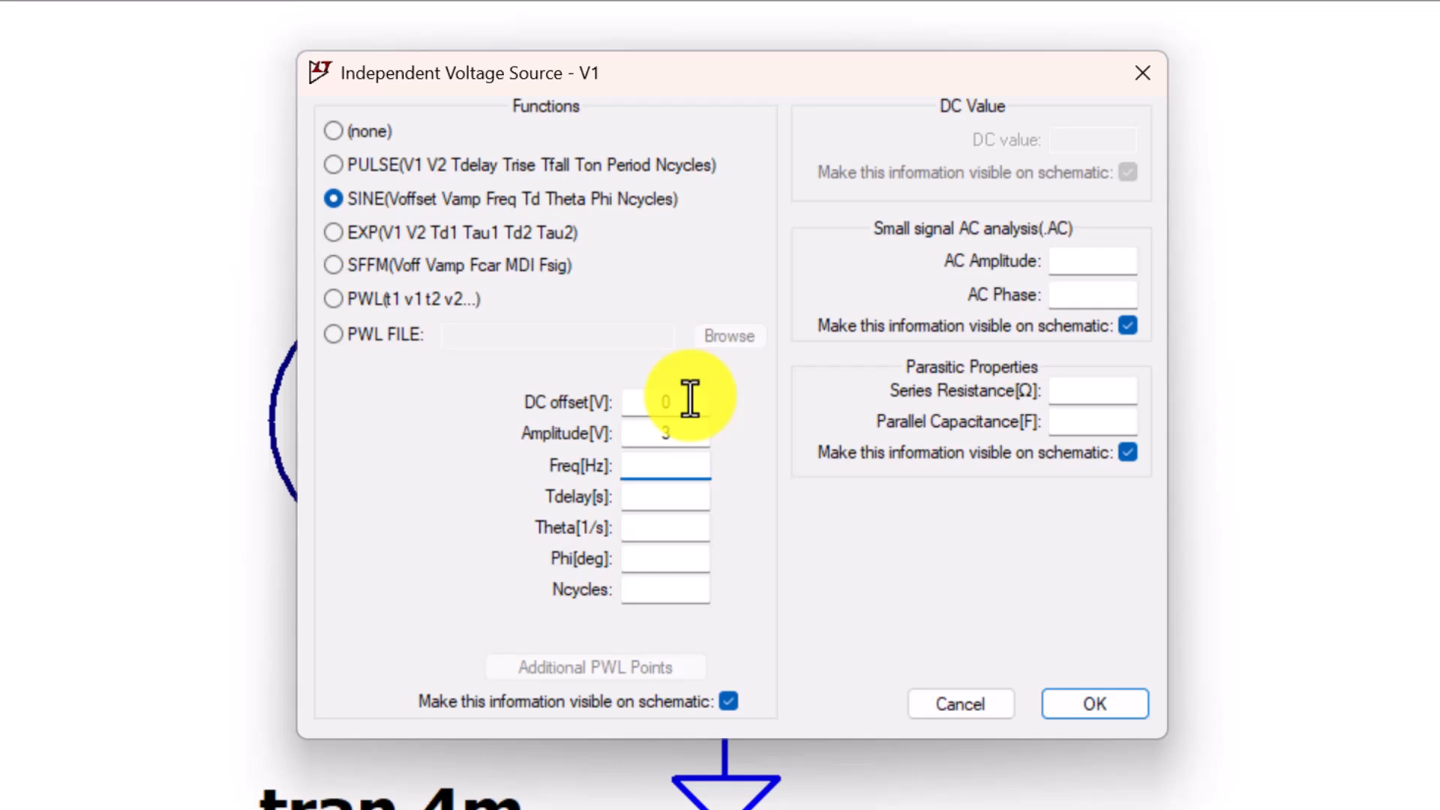
type("1e3")
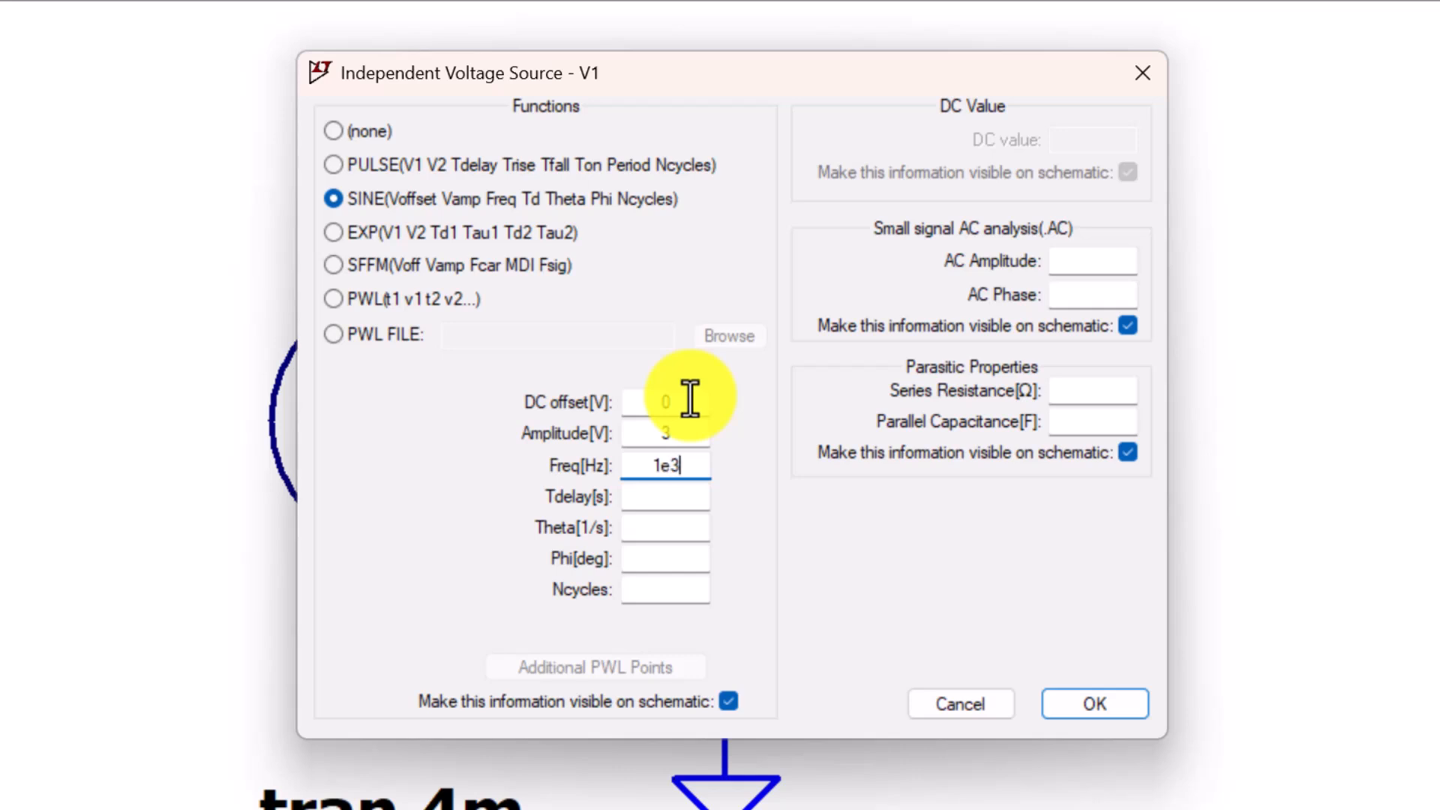
left_click(666, 495)
type("0")
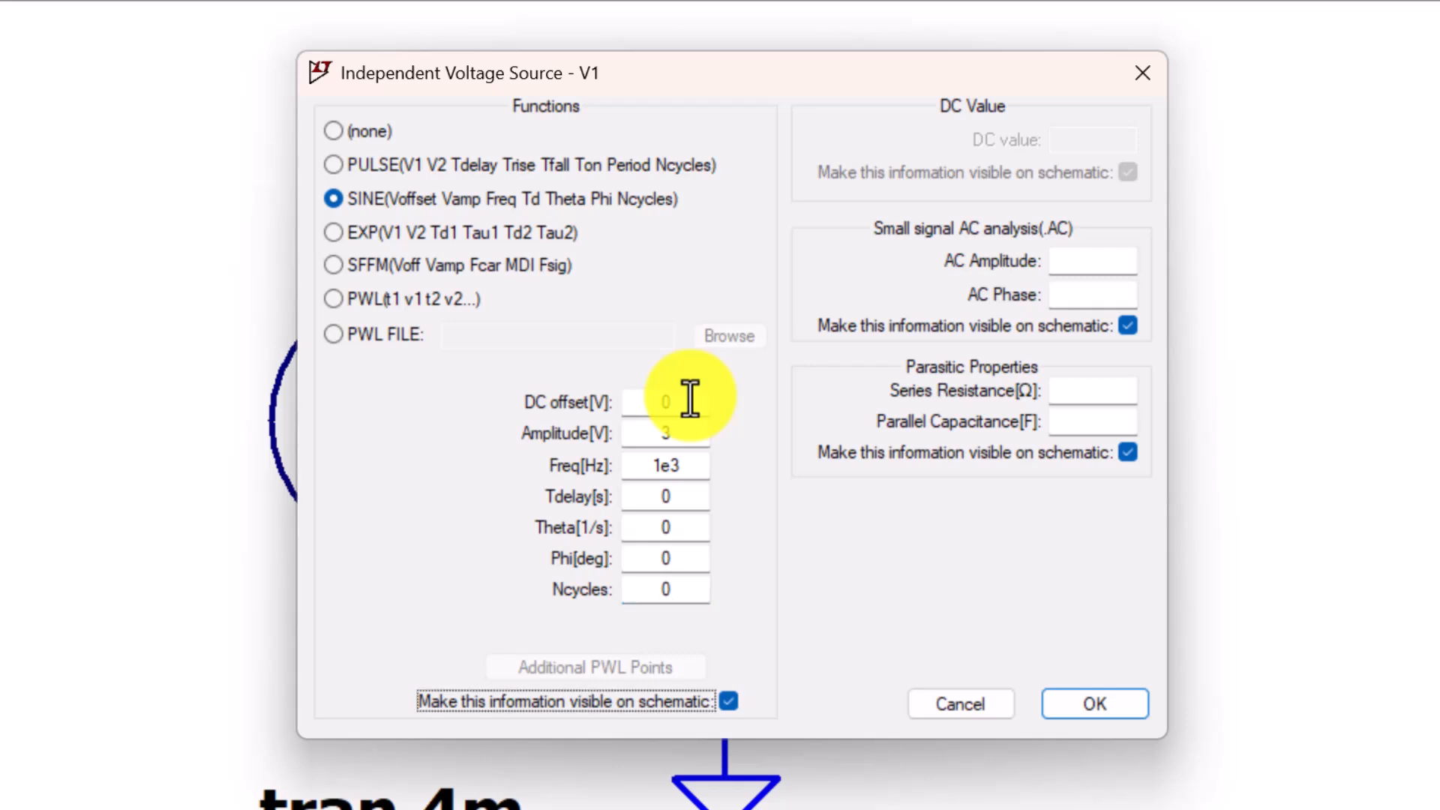
mouse_move(887, 575)
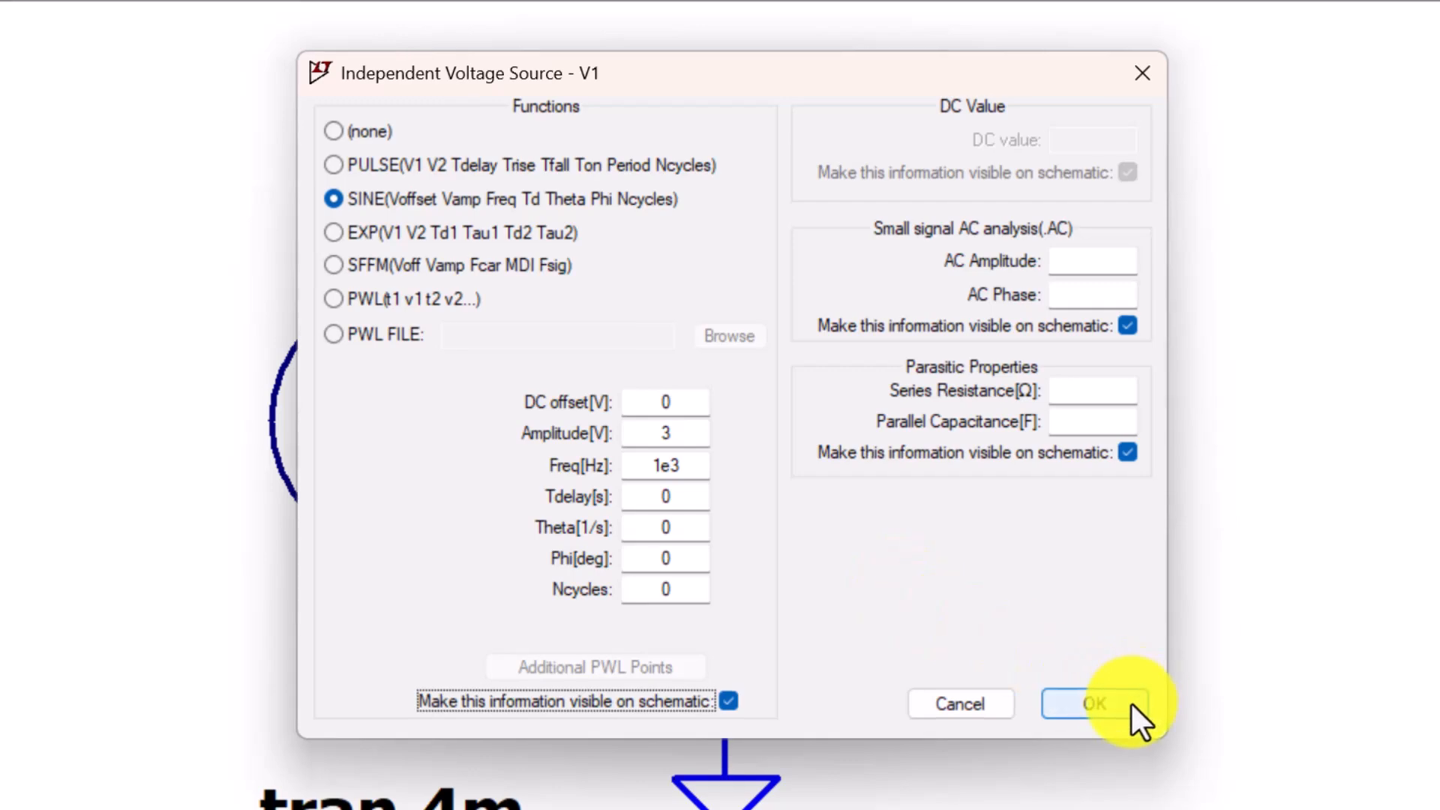
- Confirm the sine settings, run the transient simulation, tile windows vertically and zoom the schematic to fit
left_click(1094, 704)
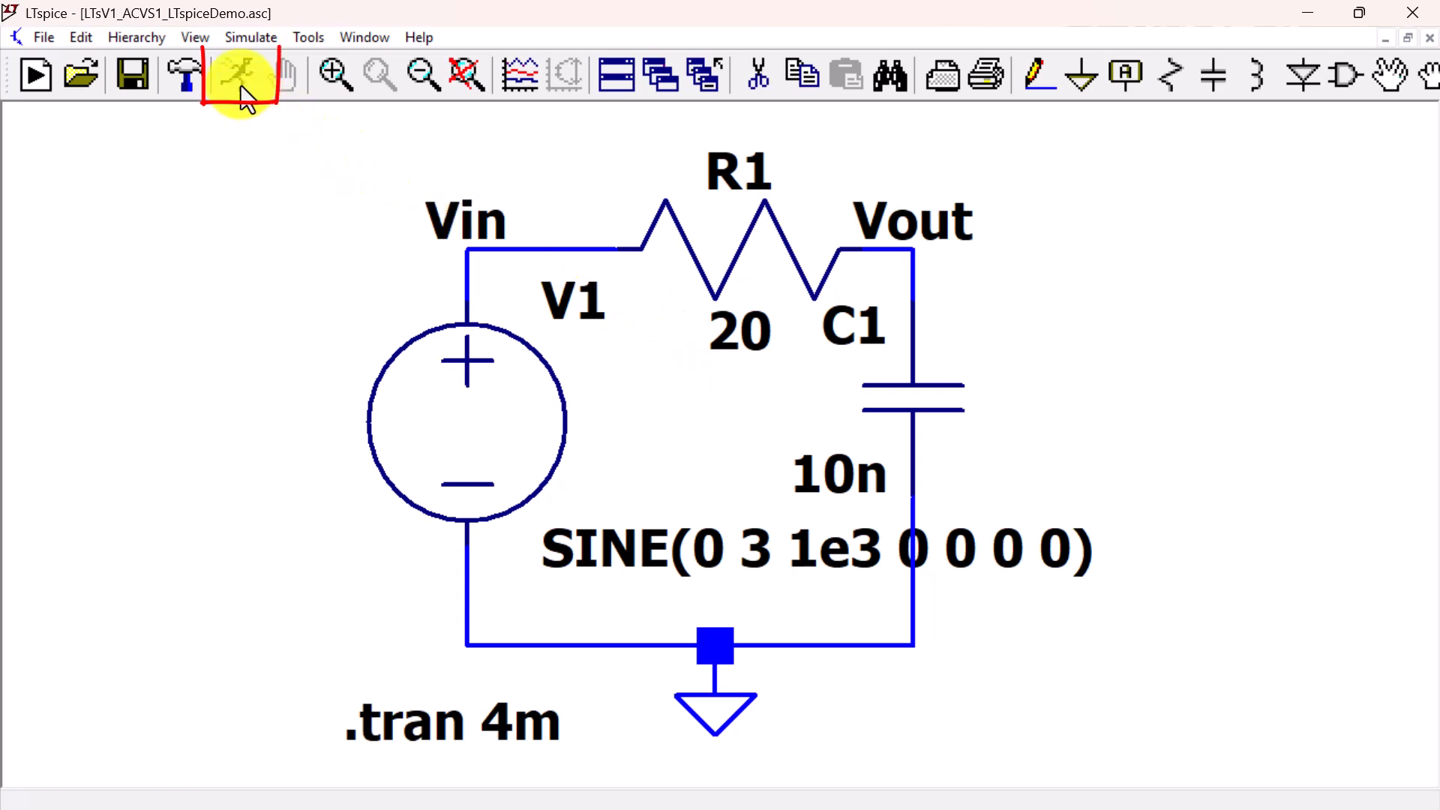
mouse_move(240, 75)
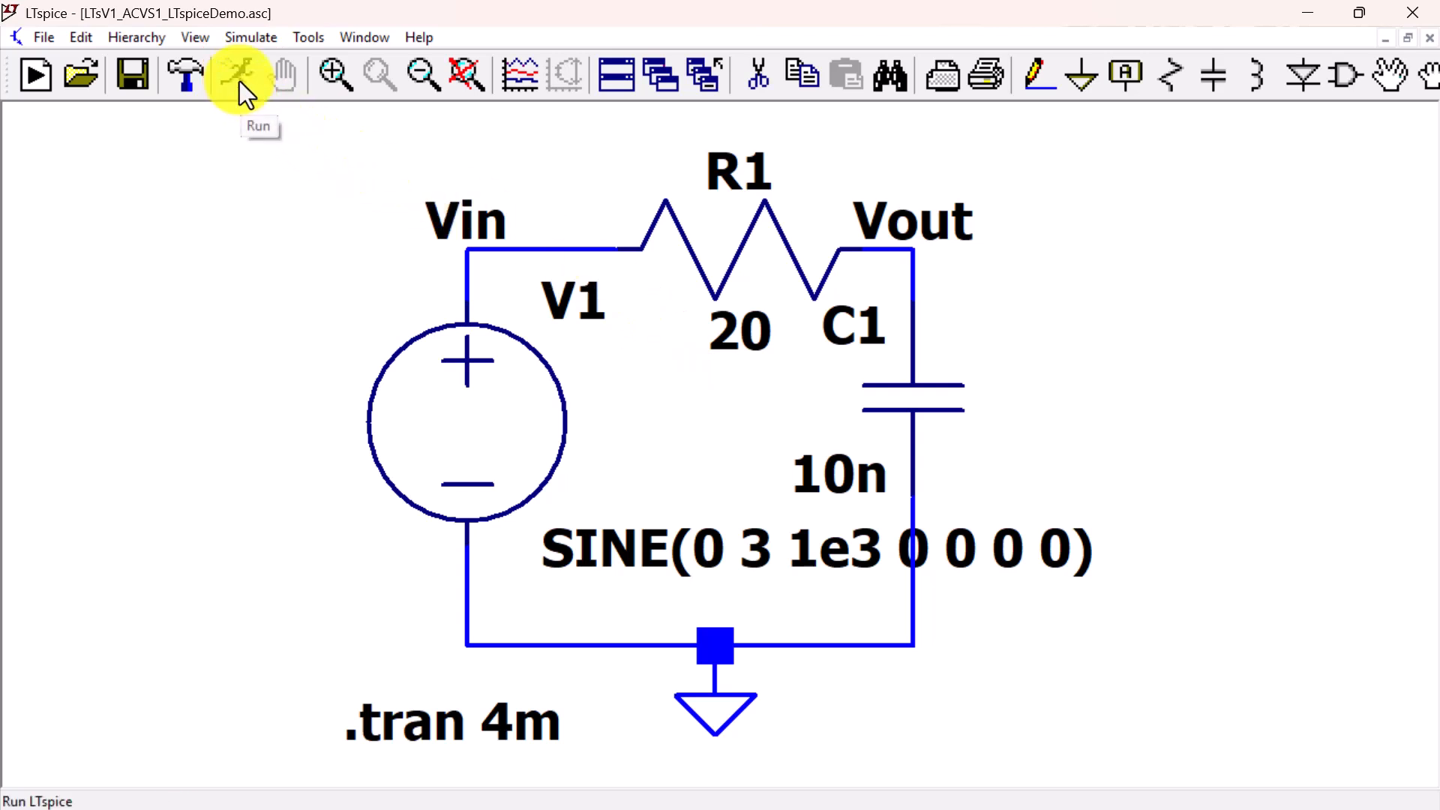
left_click(241, 75)
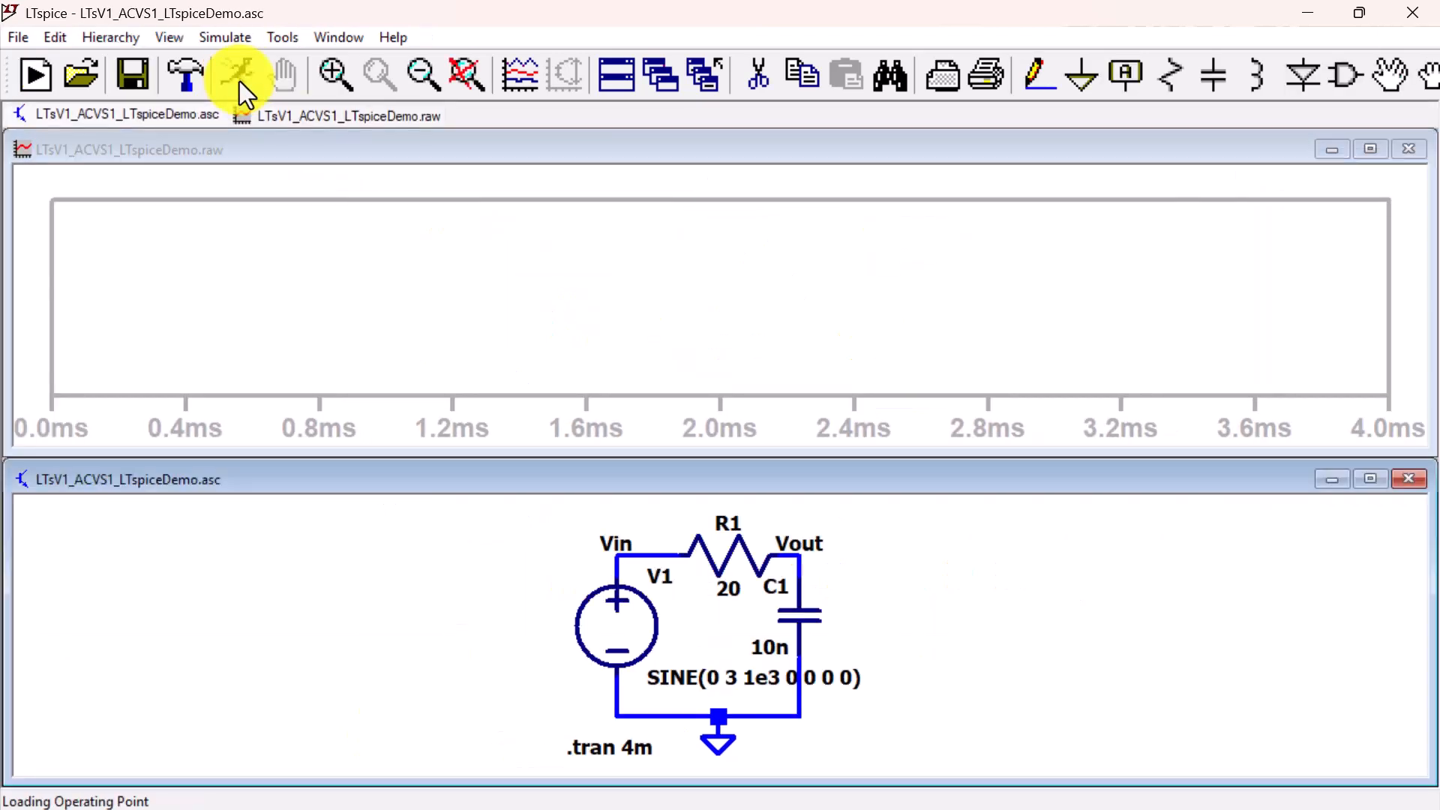
mouse_move(338, 23)
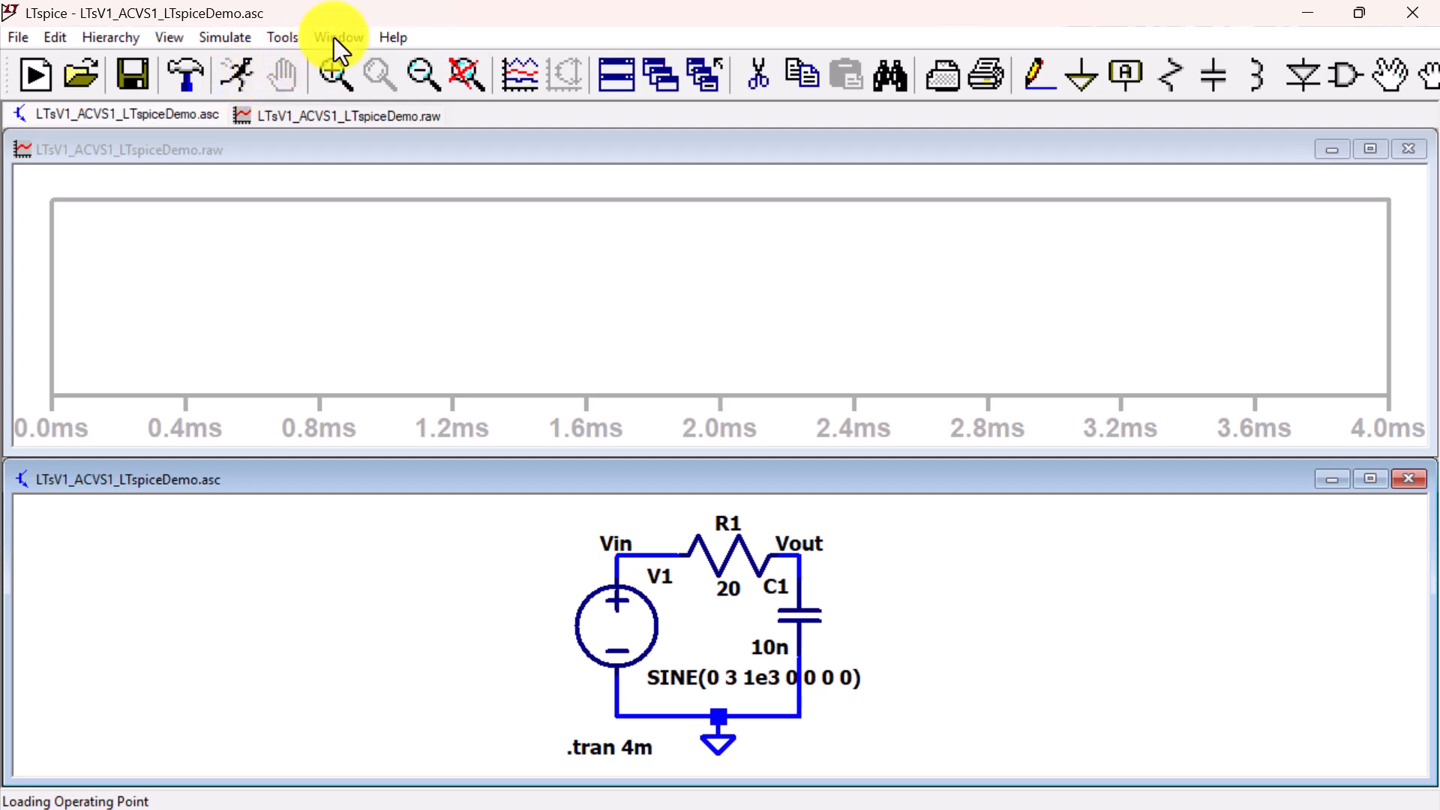
left_click(337, 36)
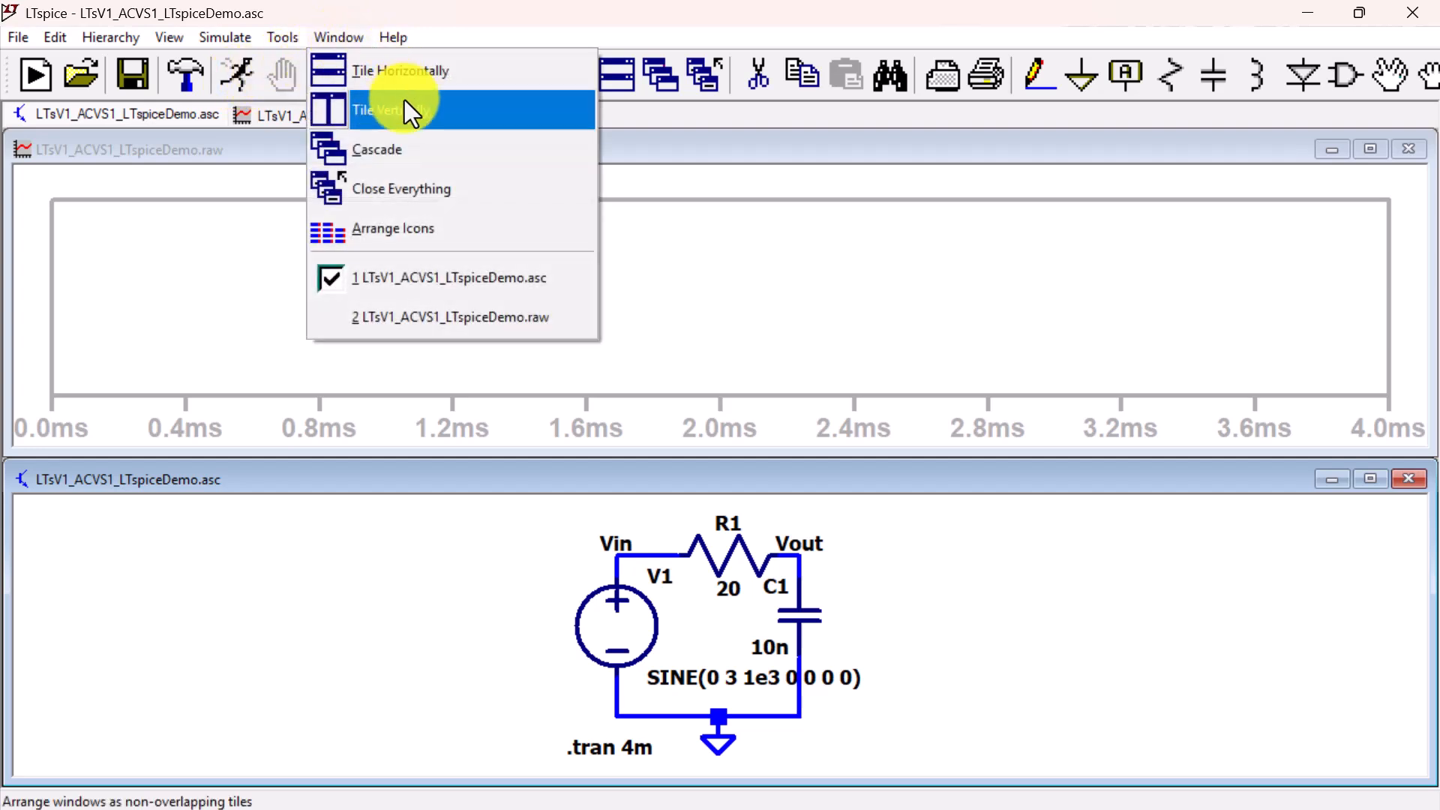
left_click(380, 110)
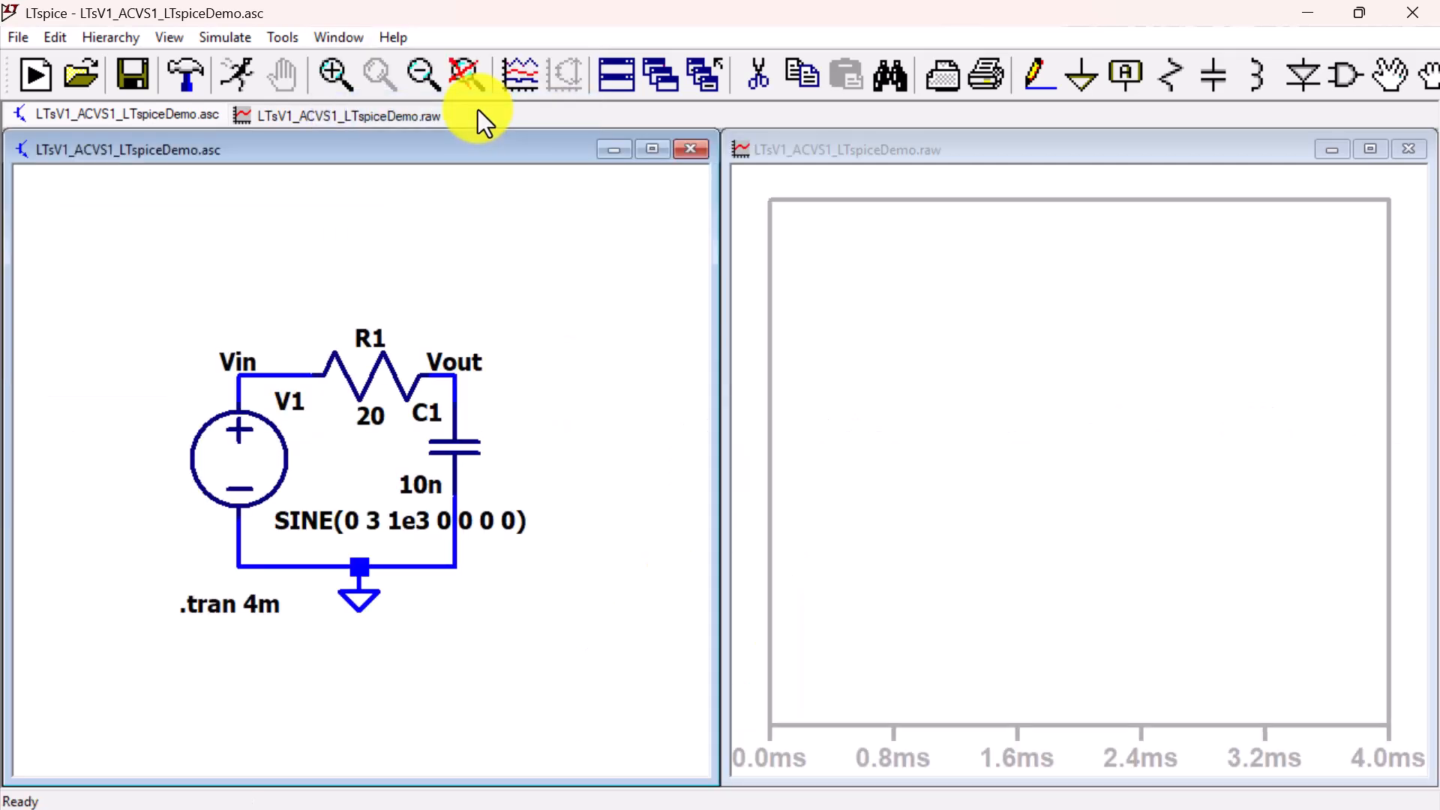
mouse_move(467, 78)
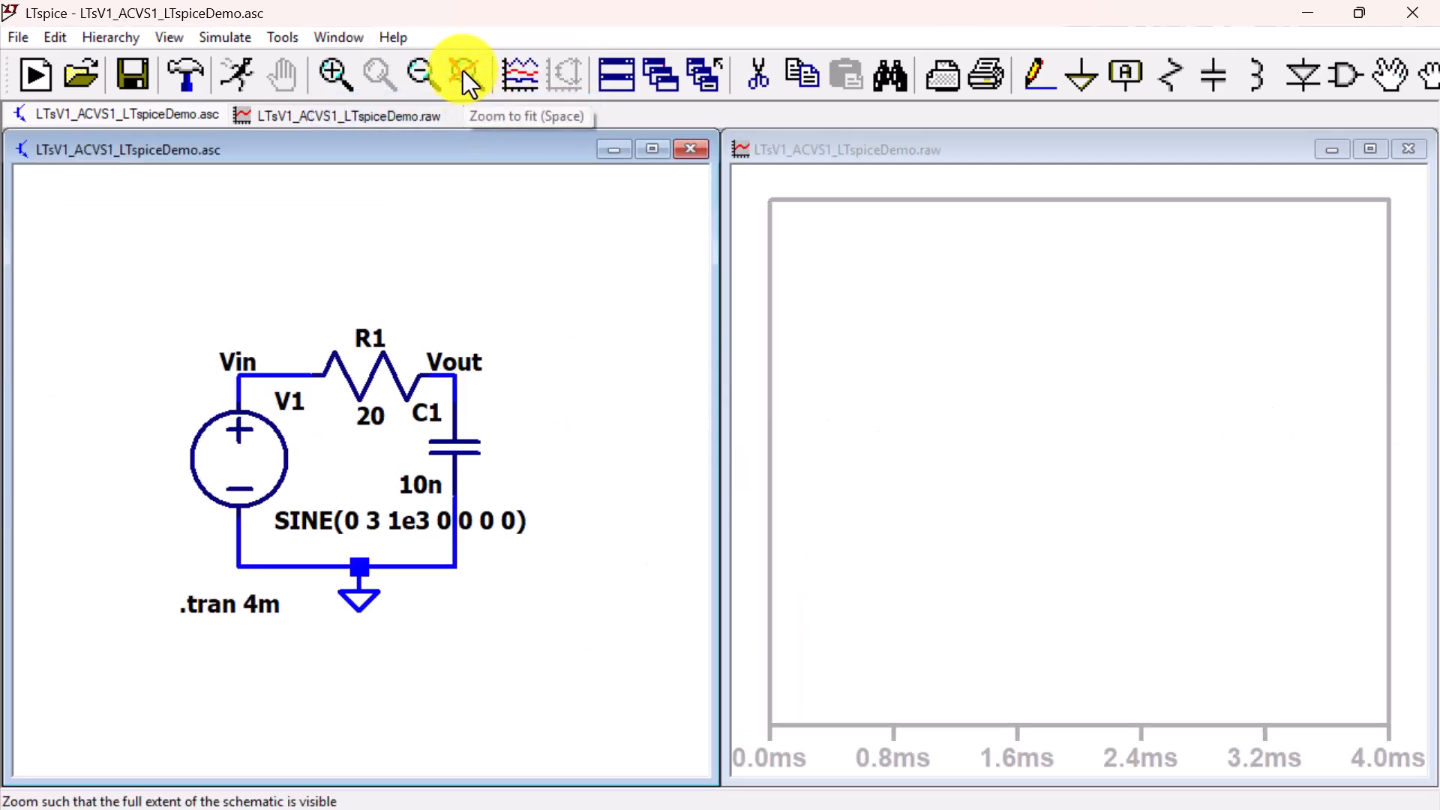
left_click(464, 75)
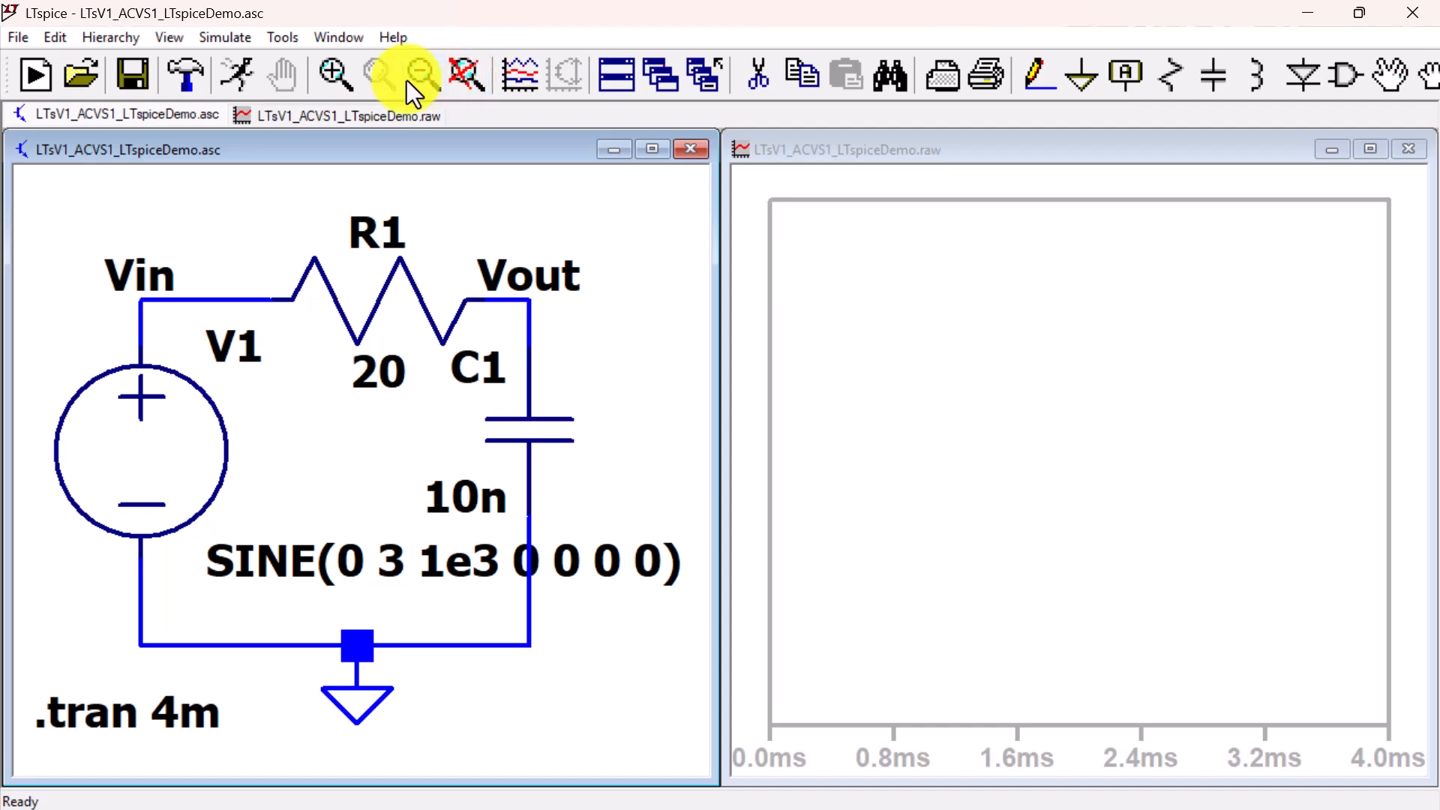
mouse_move(165, 285)
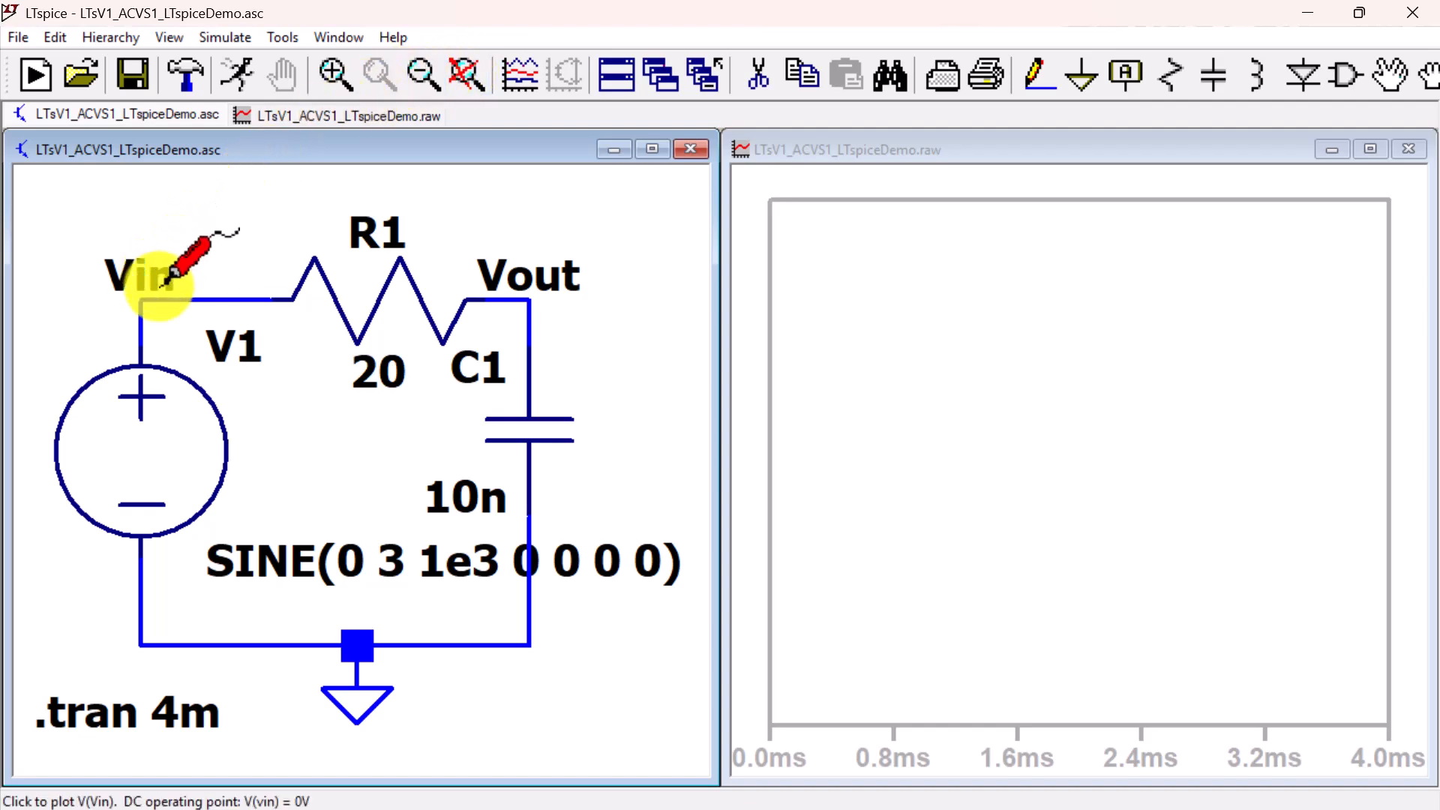
- Probe the Vin node to plot V(vin), then return focus to the schematic
left_click(183, 295)
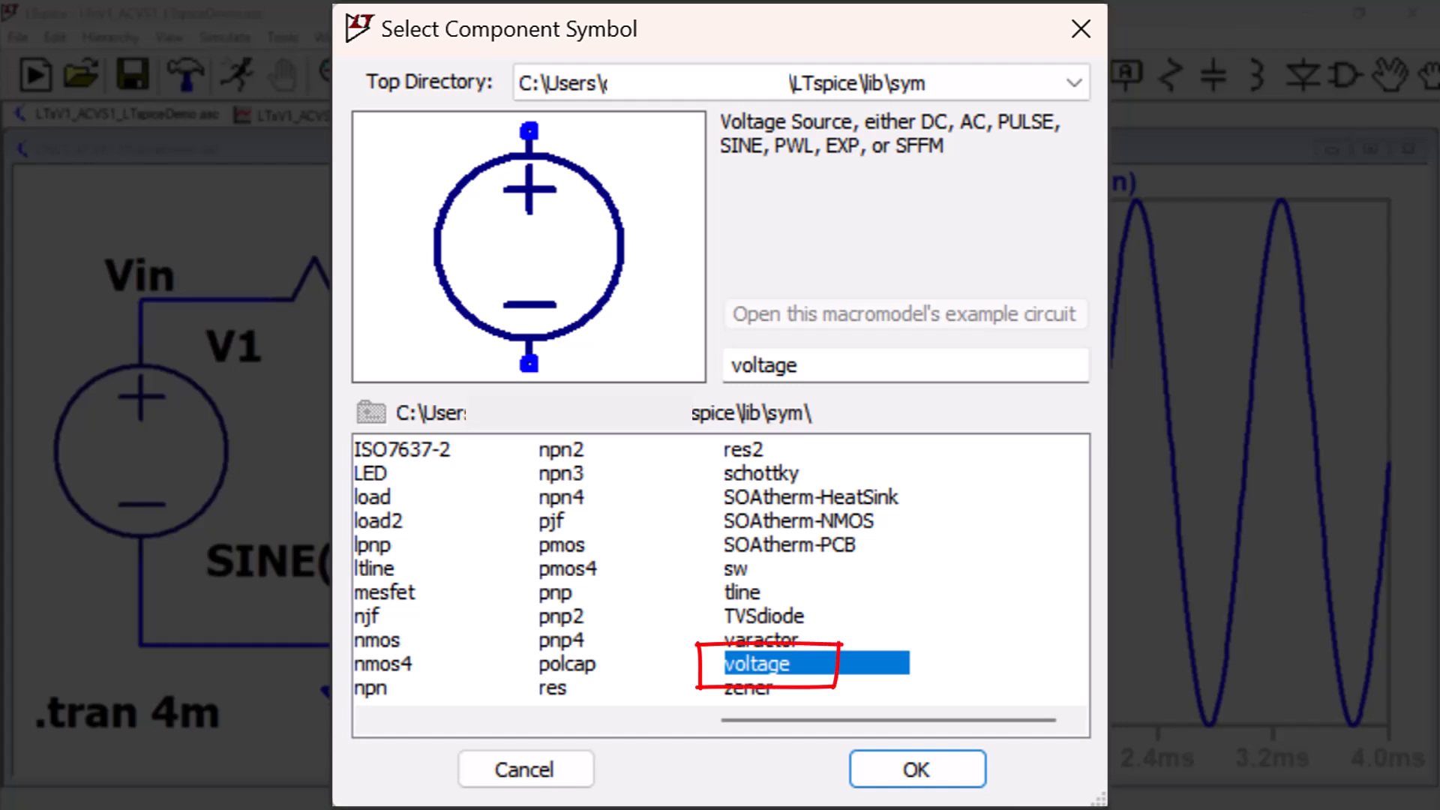
left_click(915, 768)
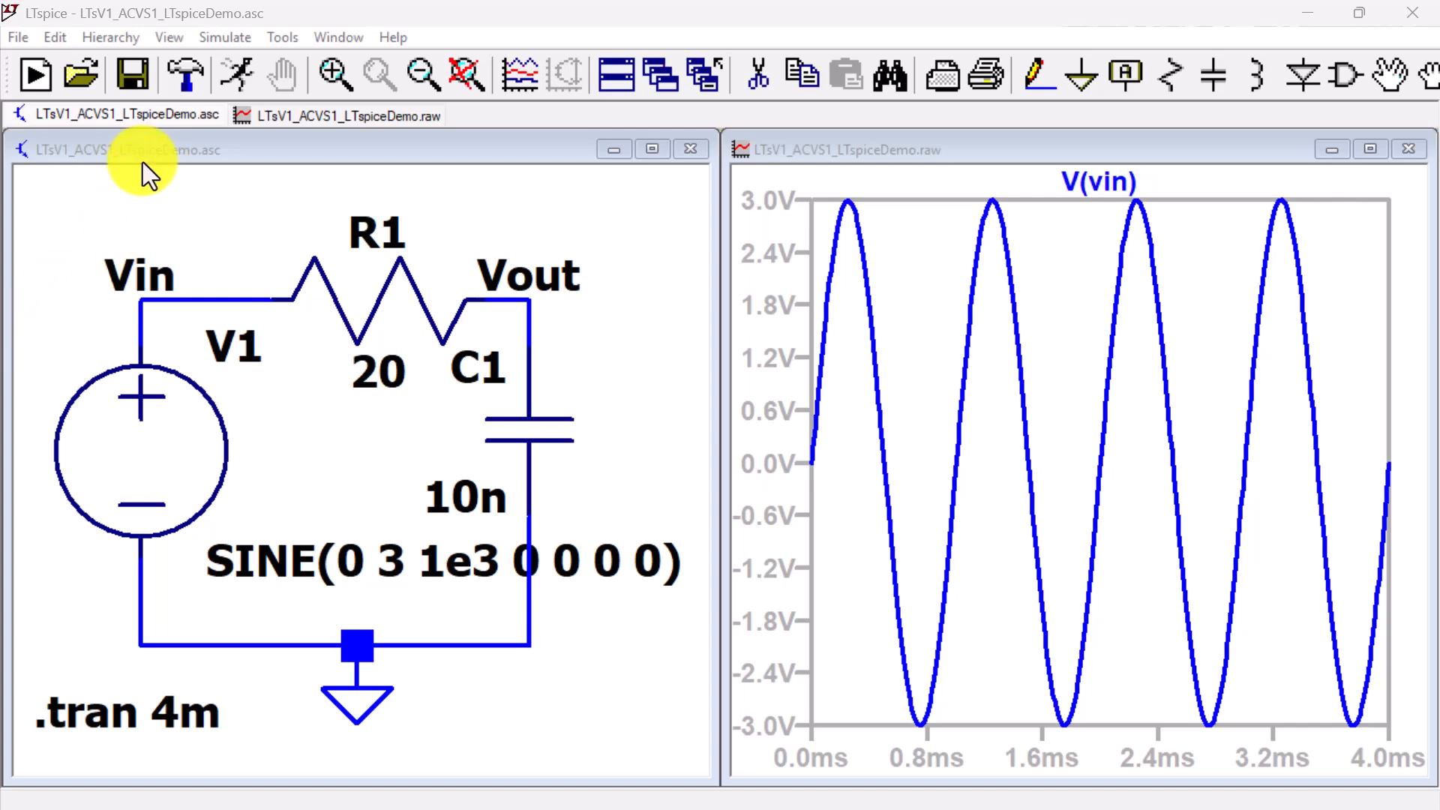
left_click(168, 36)
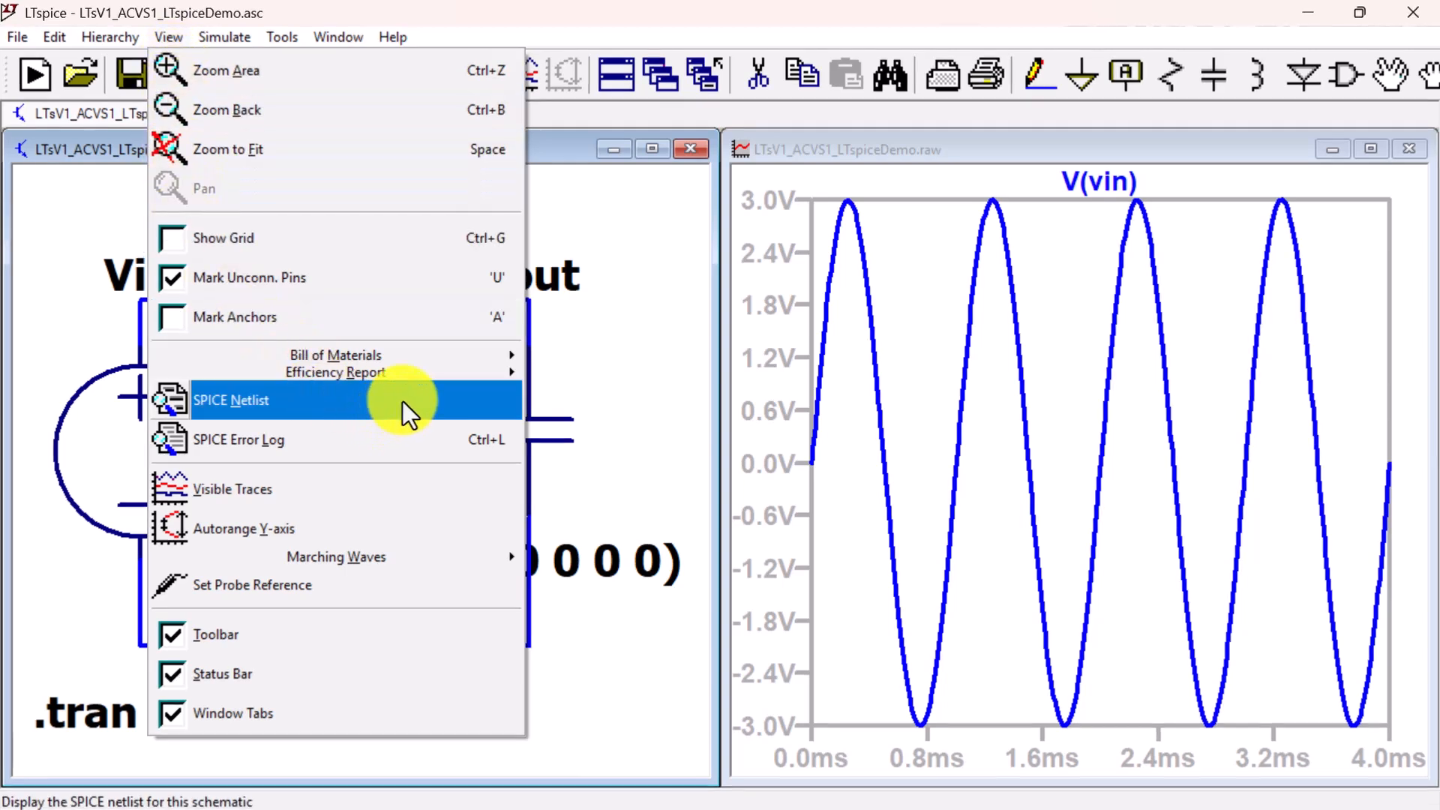
- View the SPICE netlist, then switch to the AC-analysis RC schematic
left_click(231, 399)
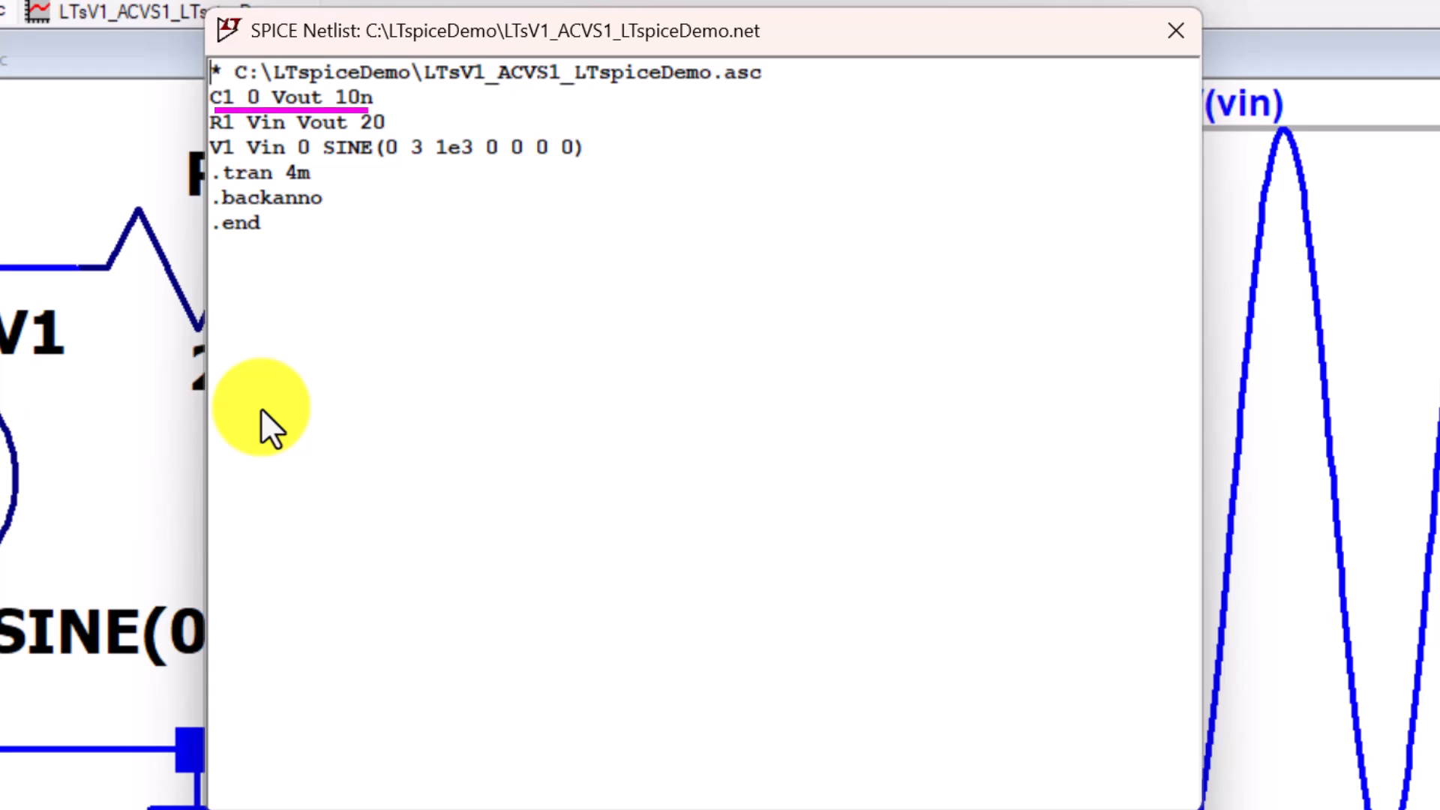
left_click(294, 121)
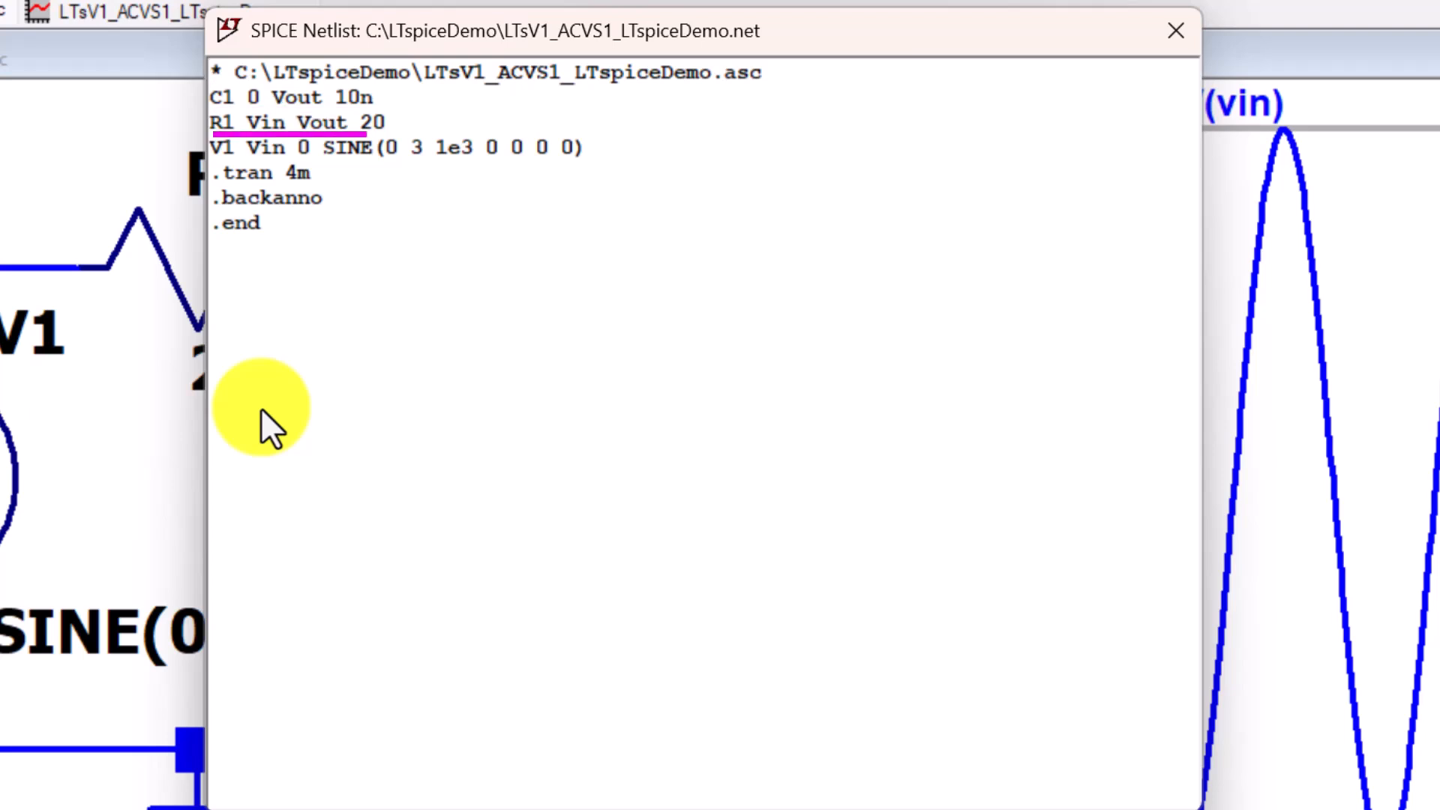
left_click(394, 147)
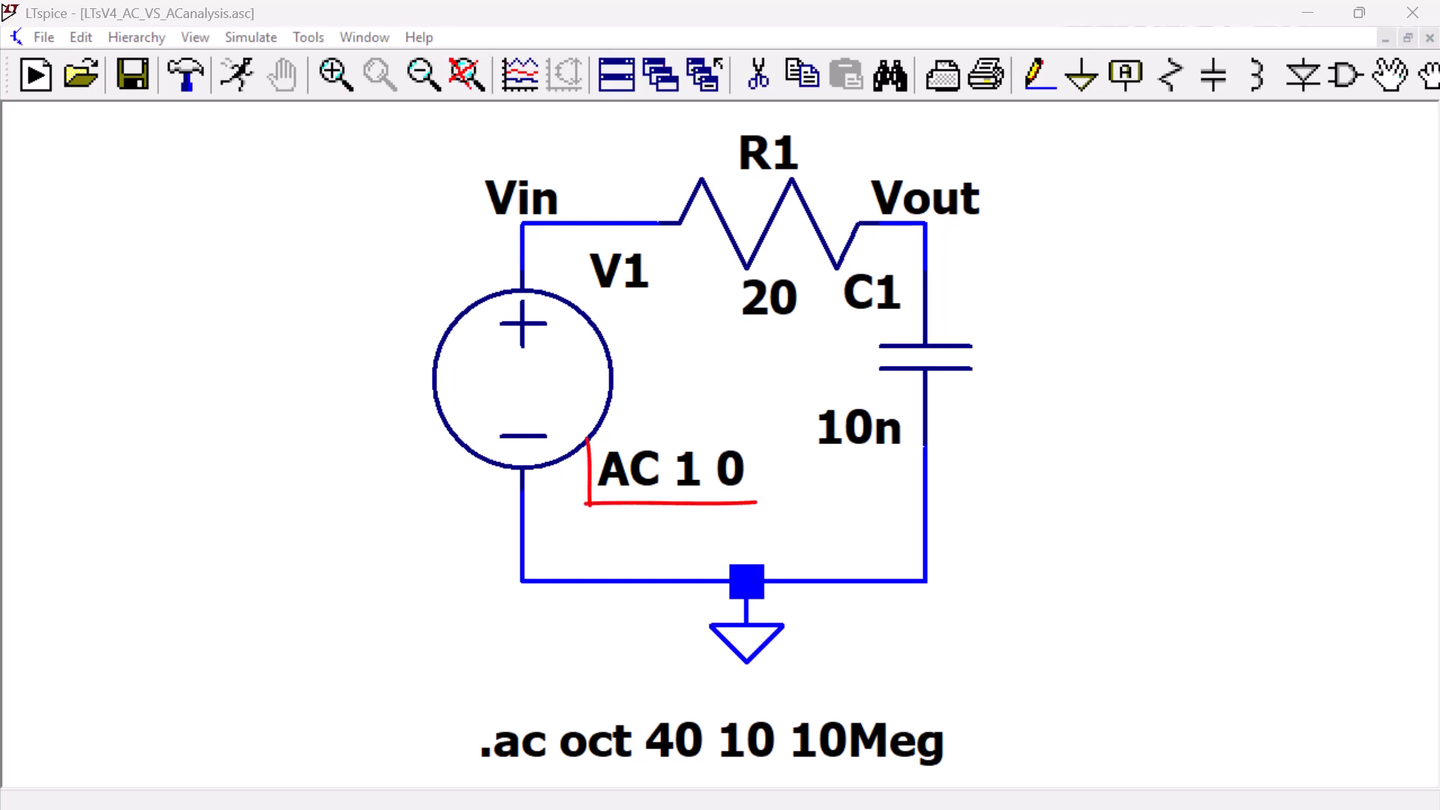
- Review the .ac directive: octave sweep, 40 points per octave, 10 Hz to 10Meg
left_click(711, 741)
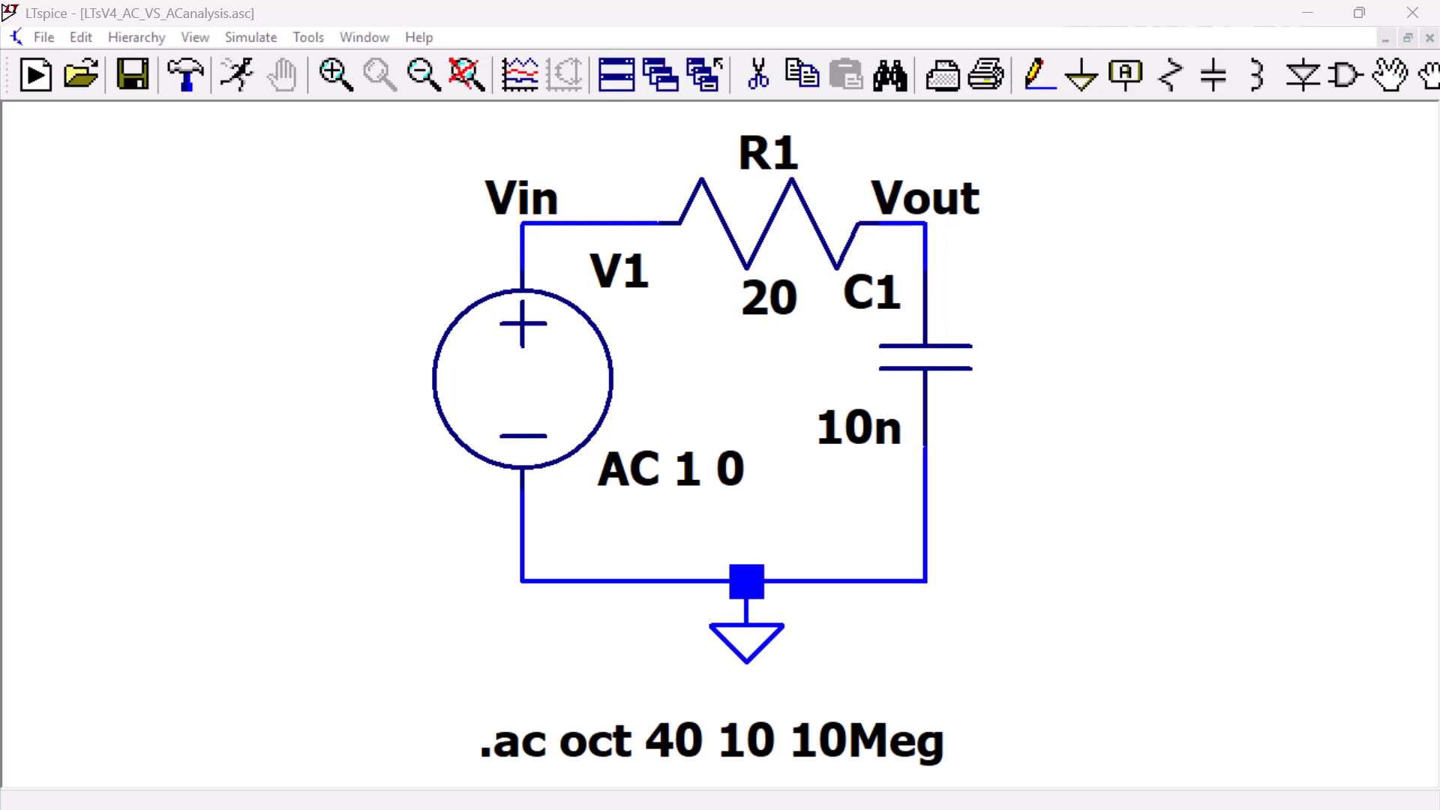
left_click(711, 741)
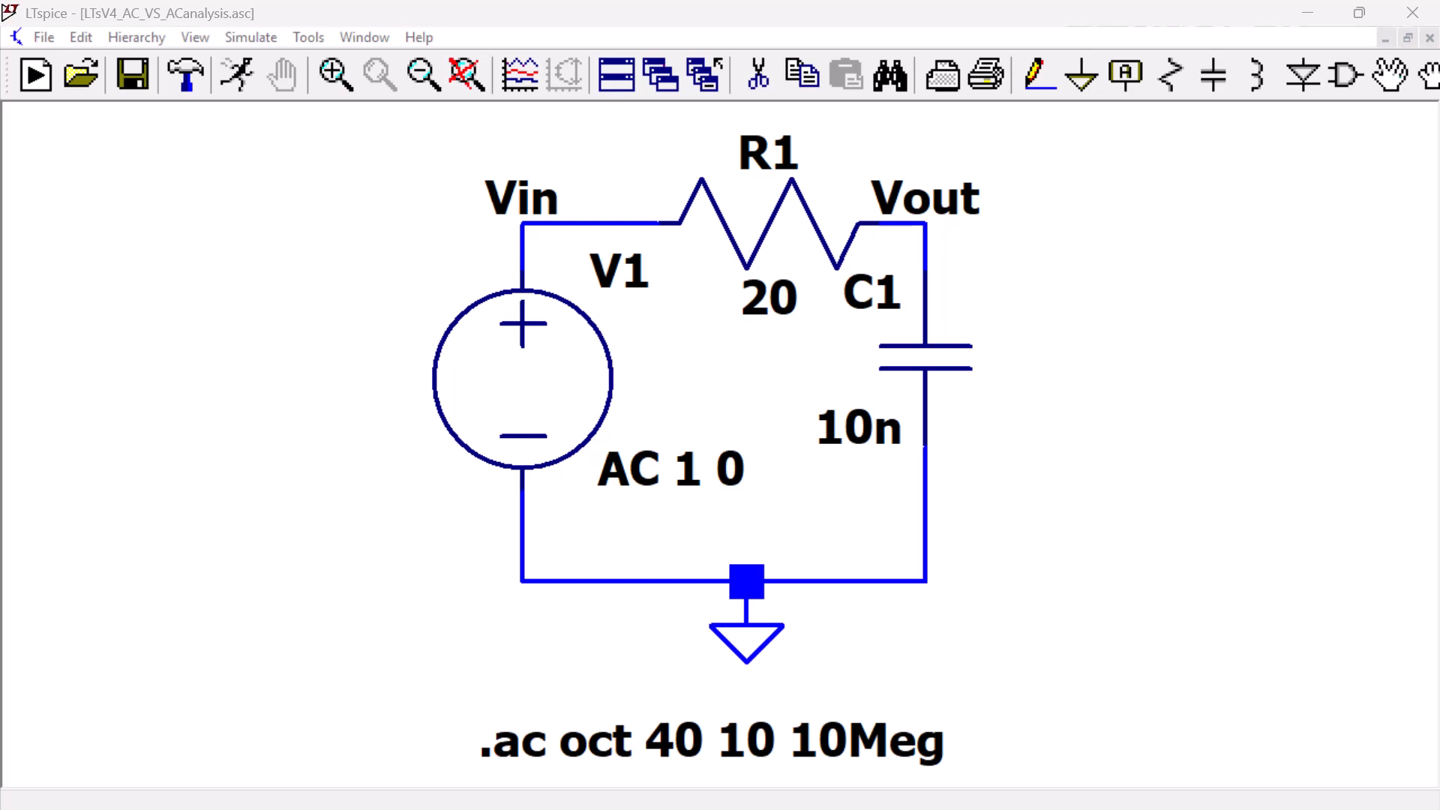
mouse_move(702, 740)
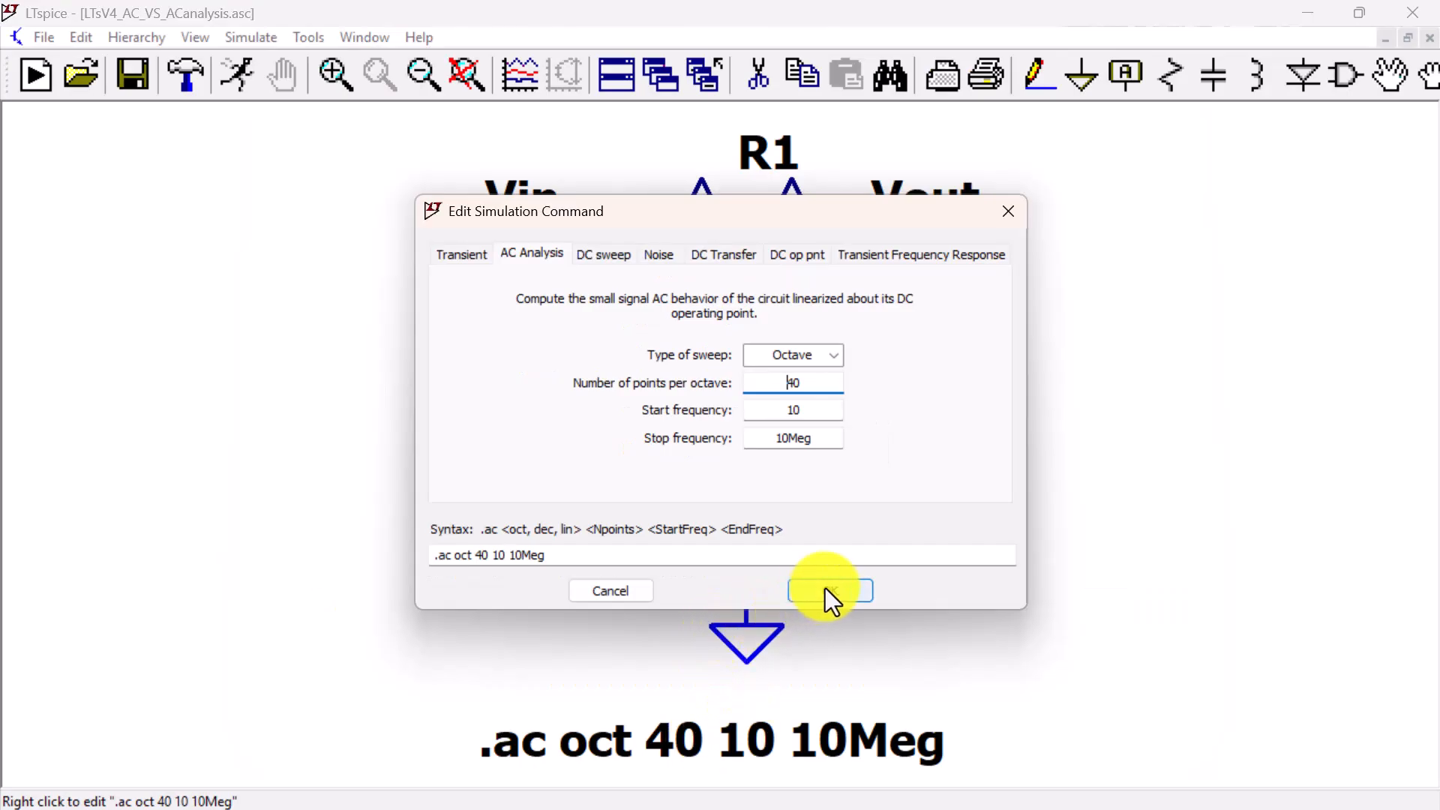
left_click(829, 591)
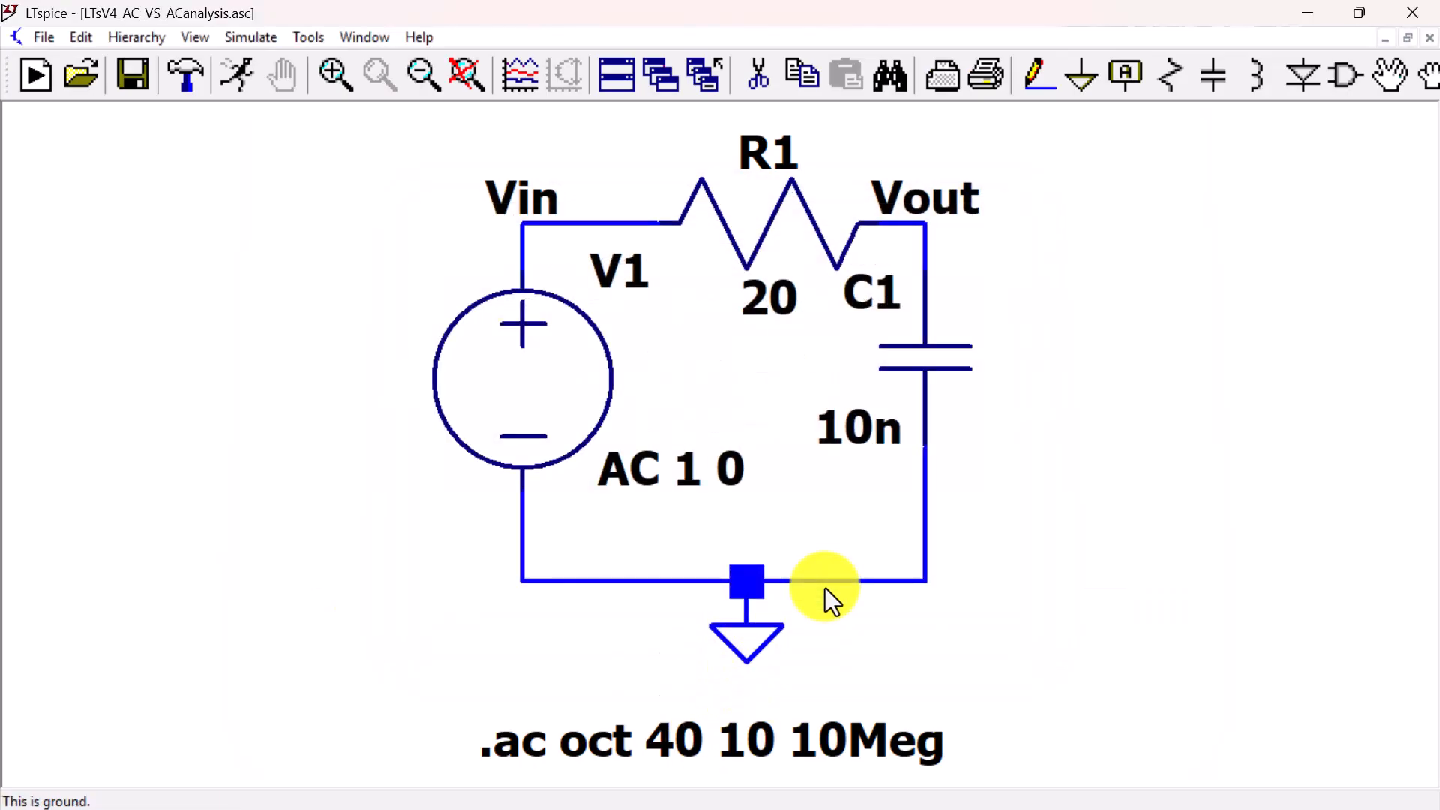
mouse_move(524, 381)
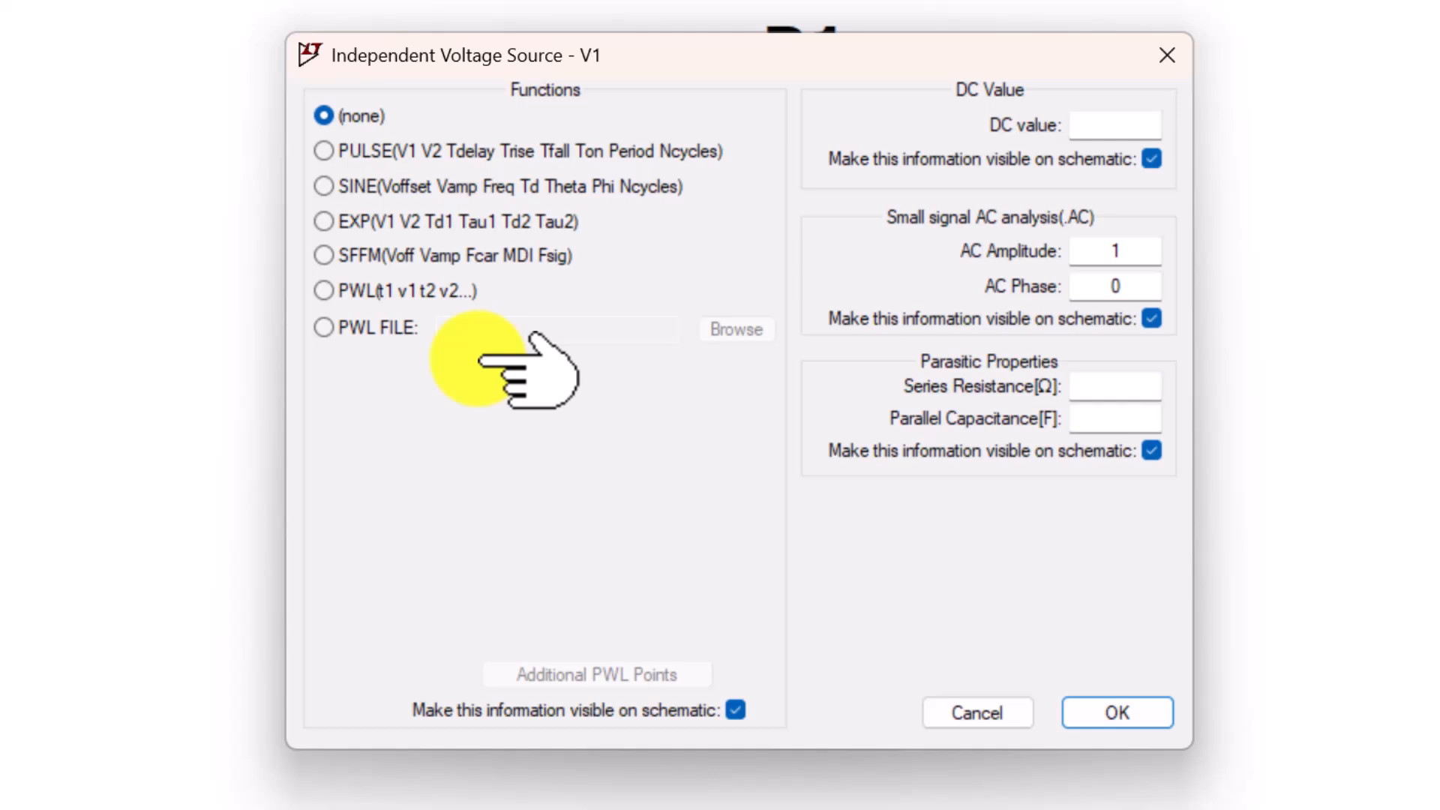
mouse_move(501, 187)
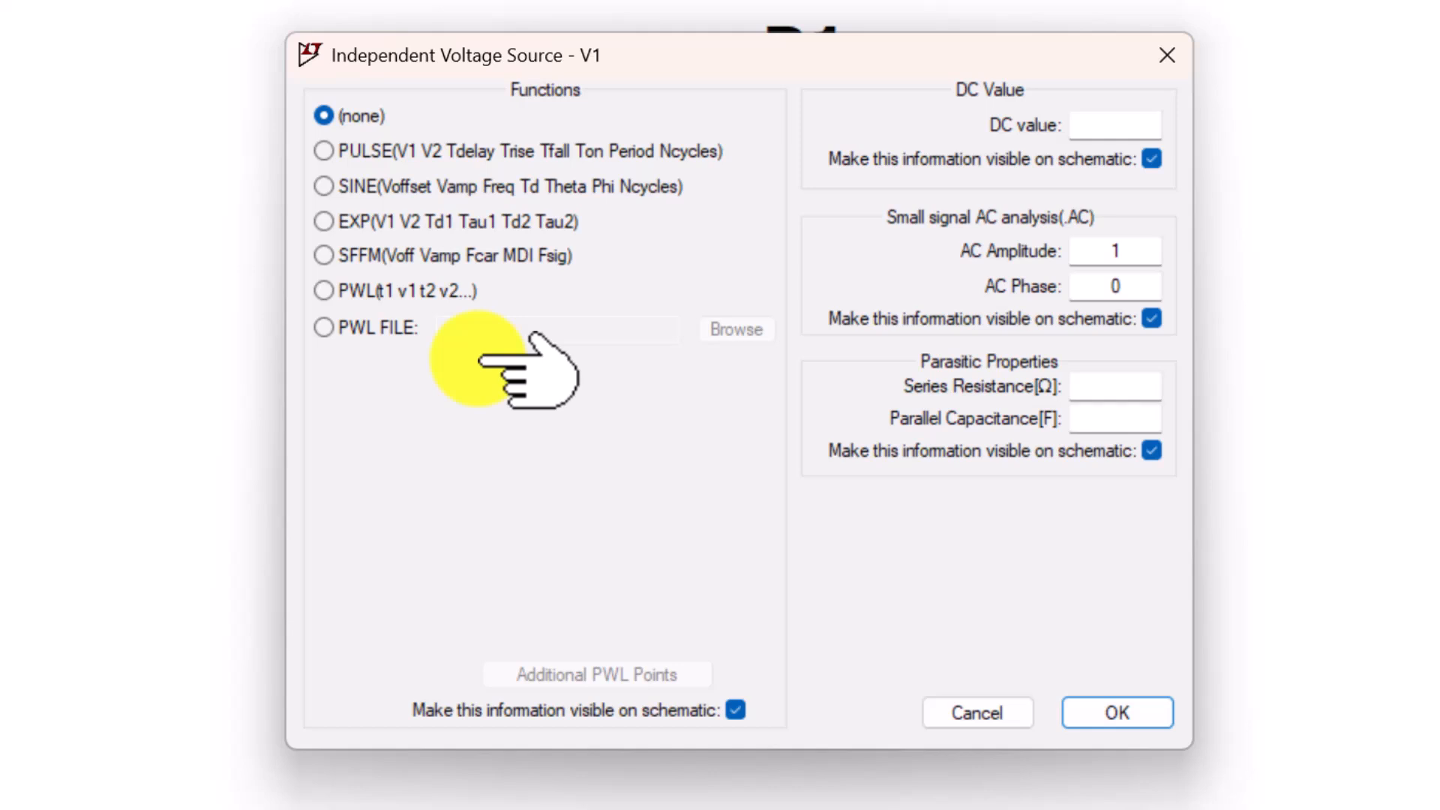
left_click(323, 116)
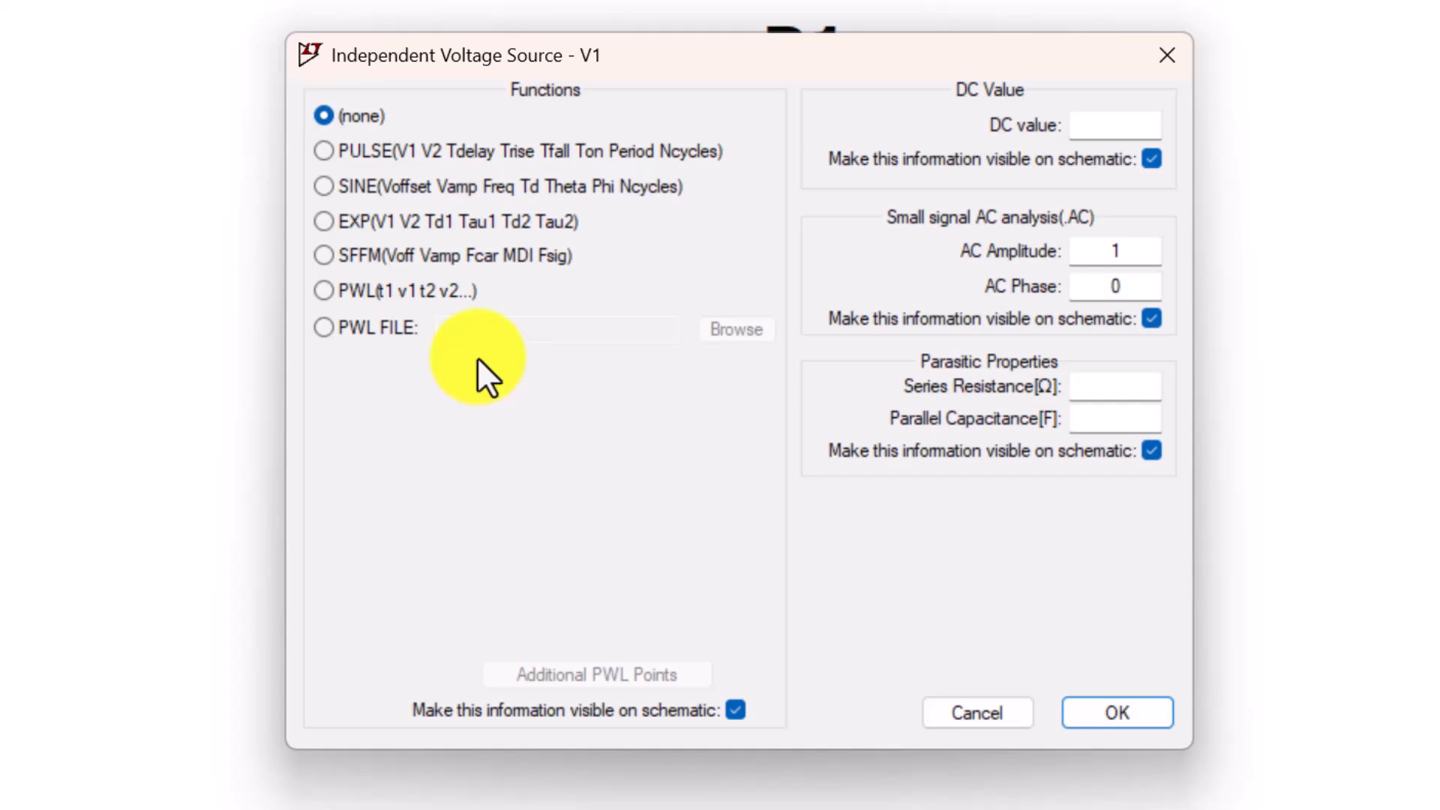
left_click(1116, 713)
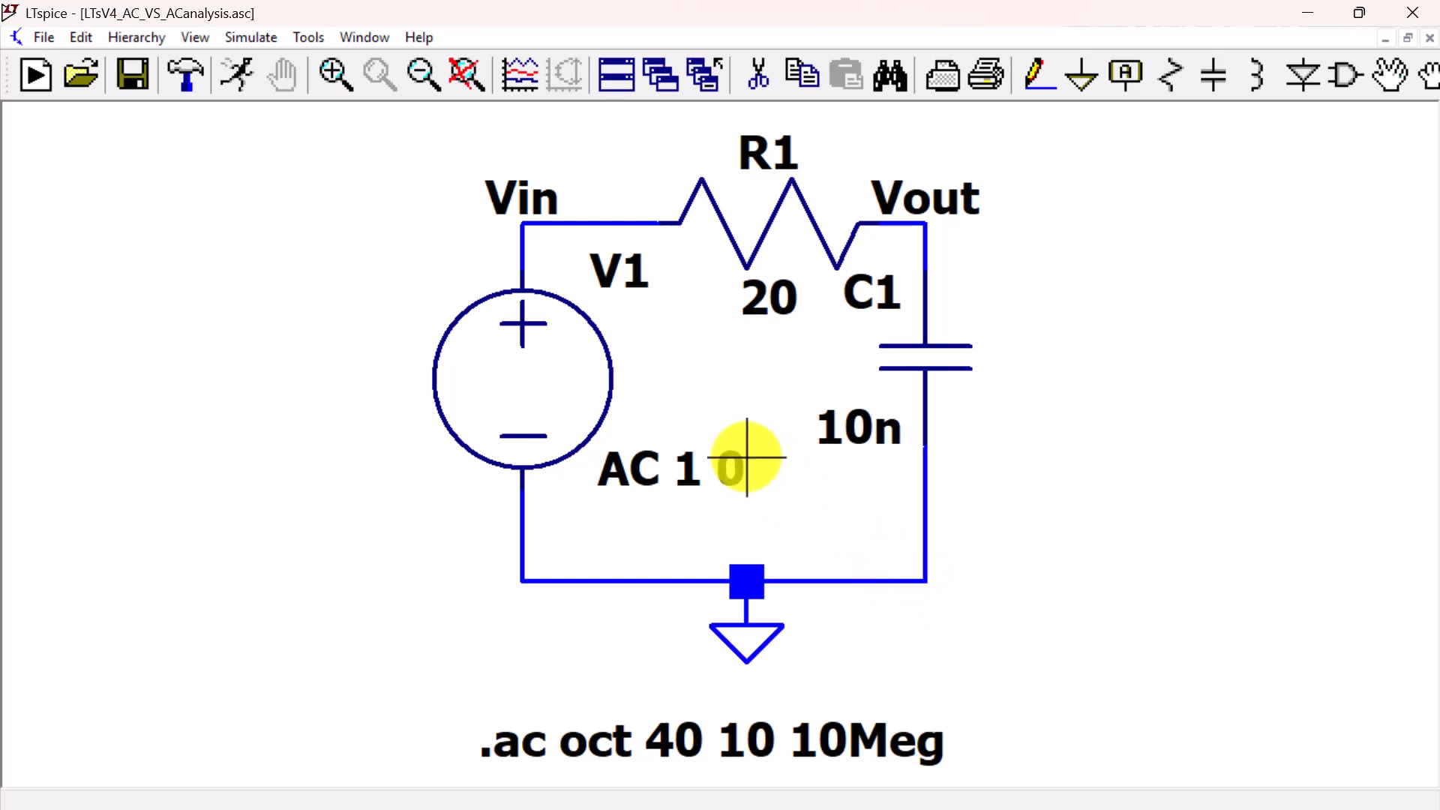
mouse_move(301, 204)
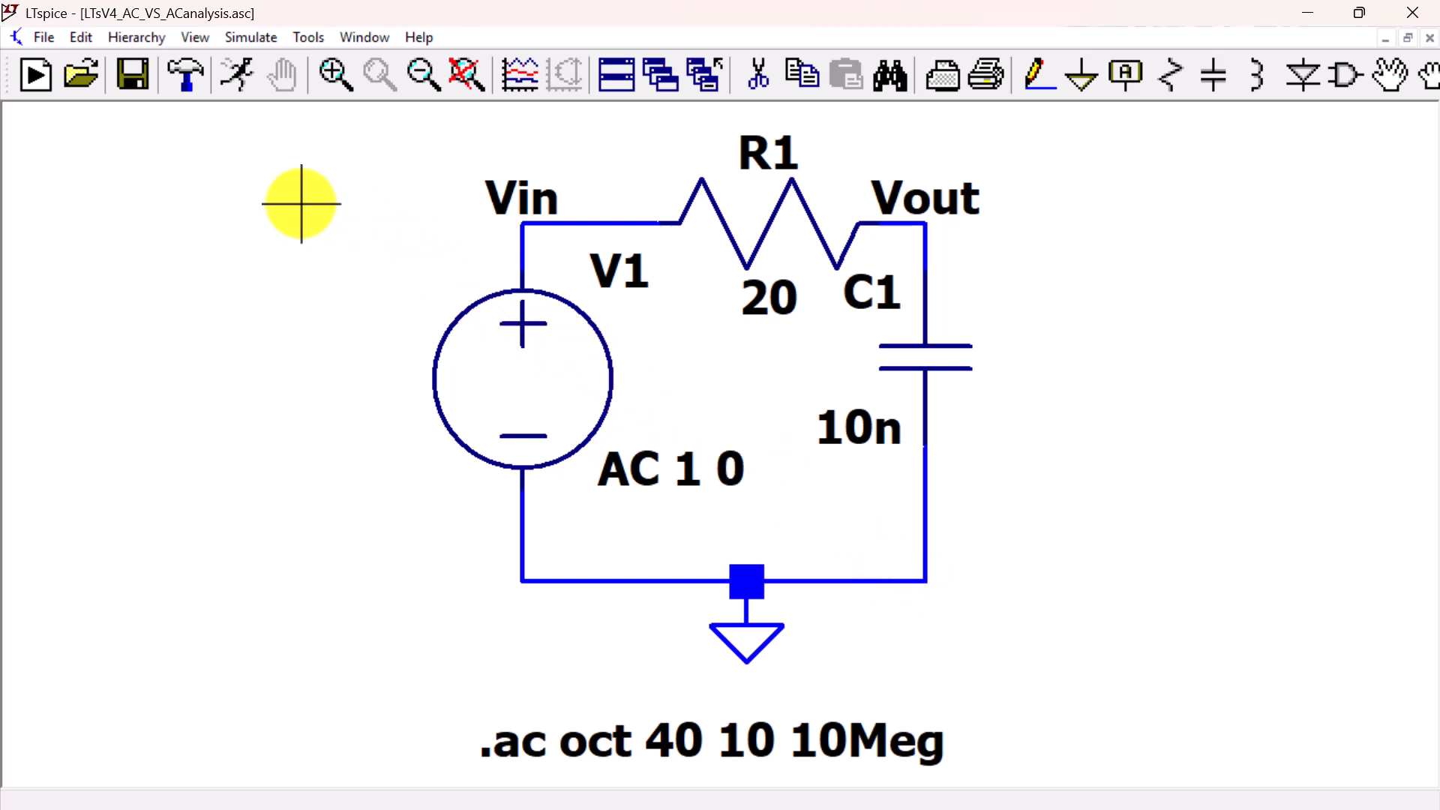
mouse_move(193, 37)
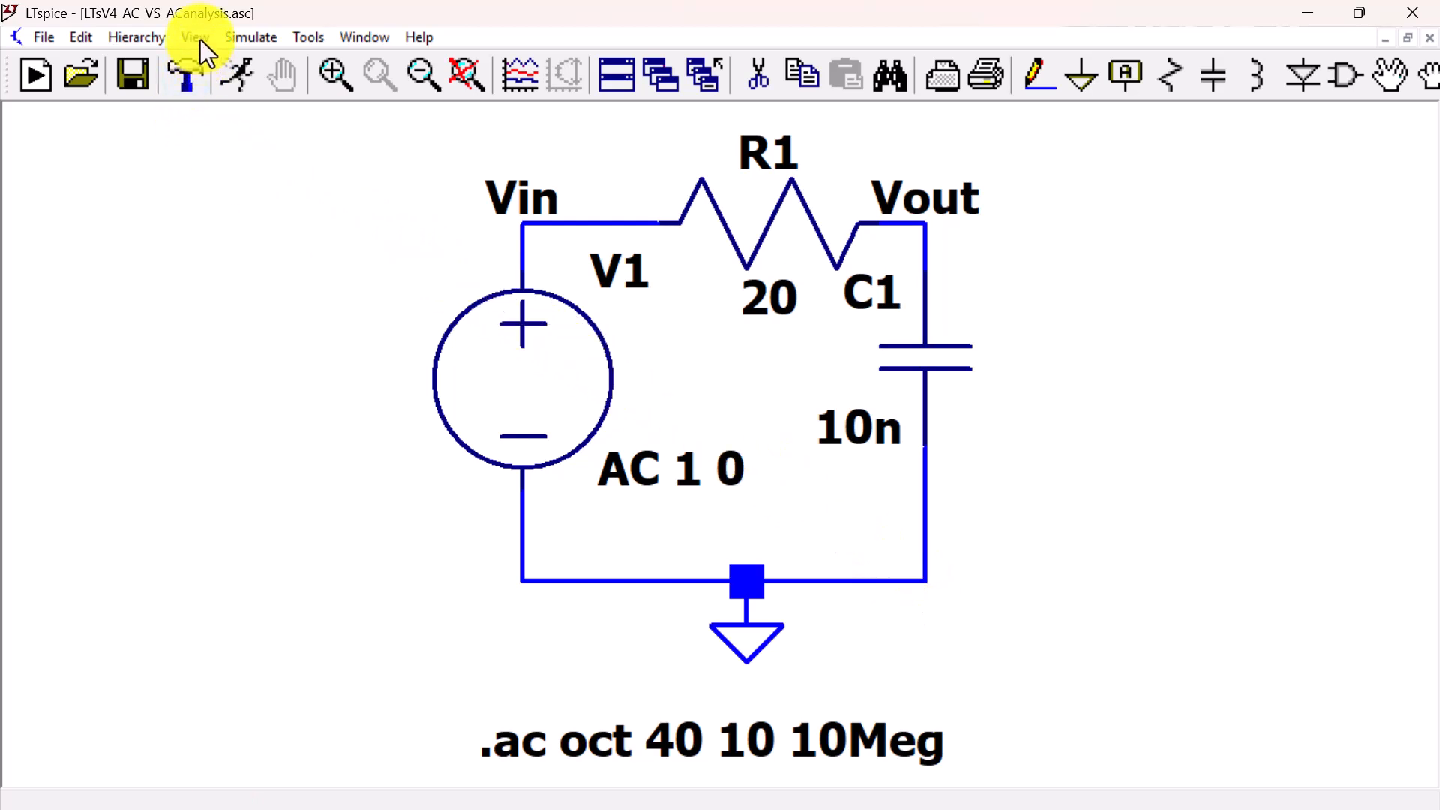
left_click(194, 36)
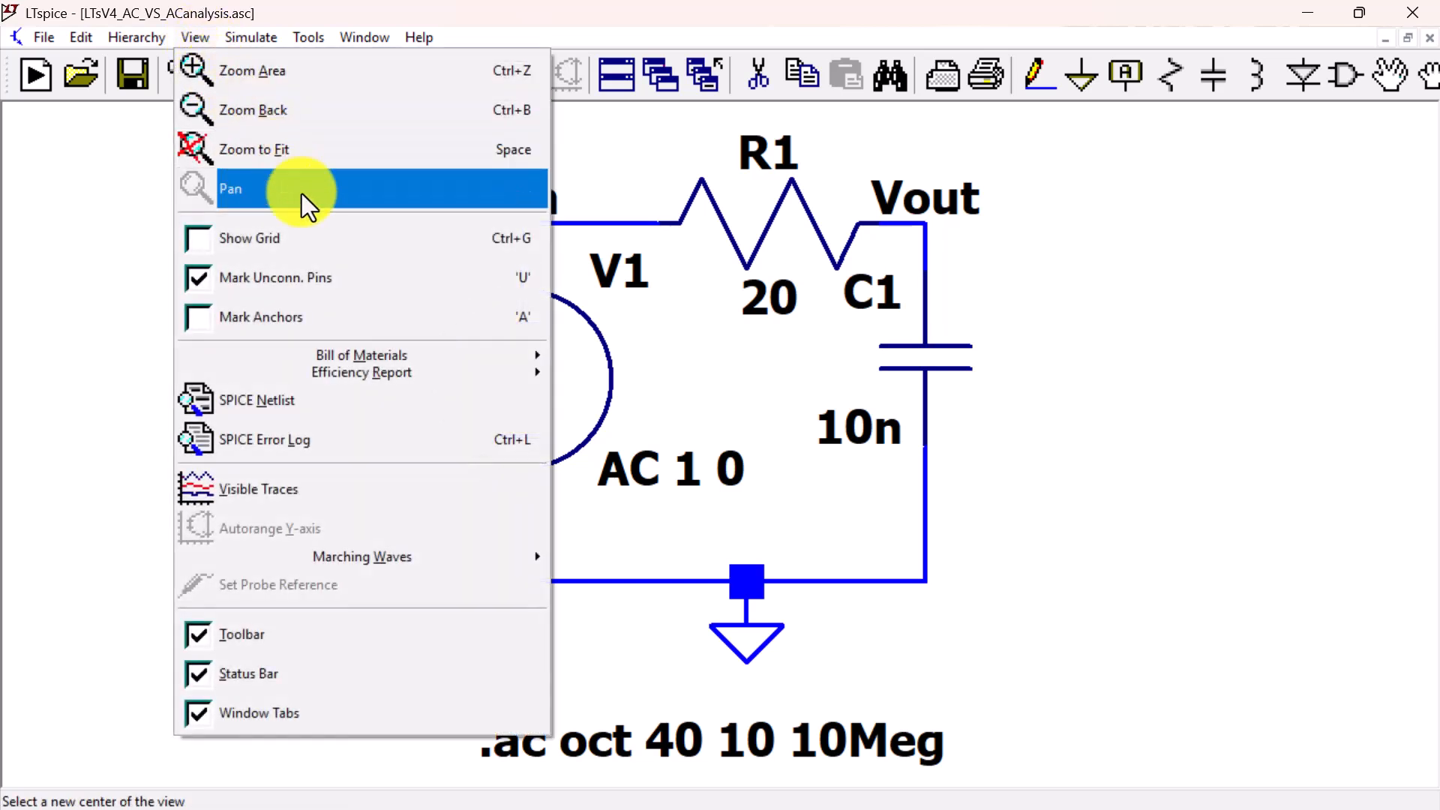
mouse_move(432, 401)
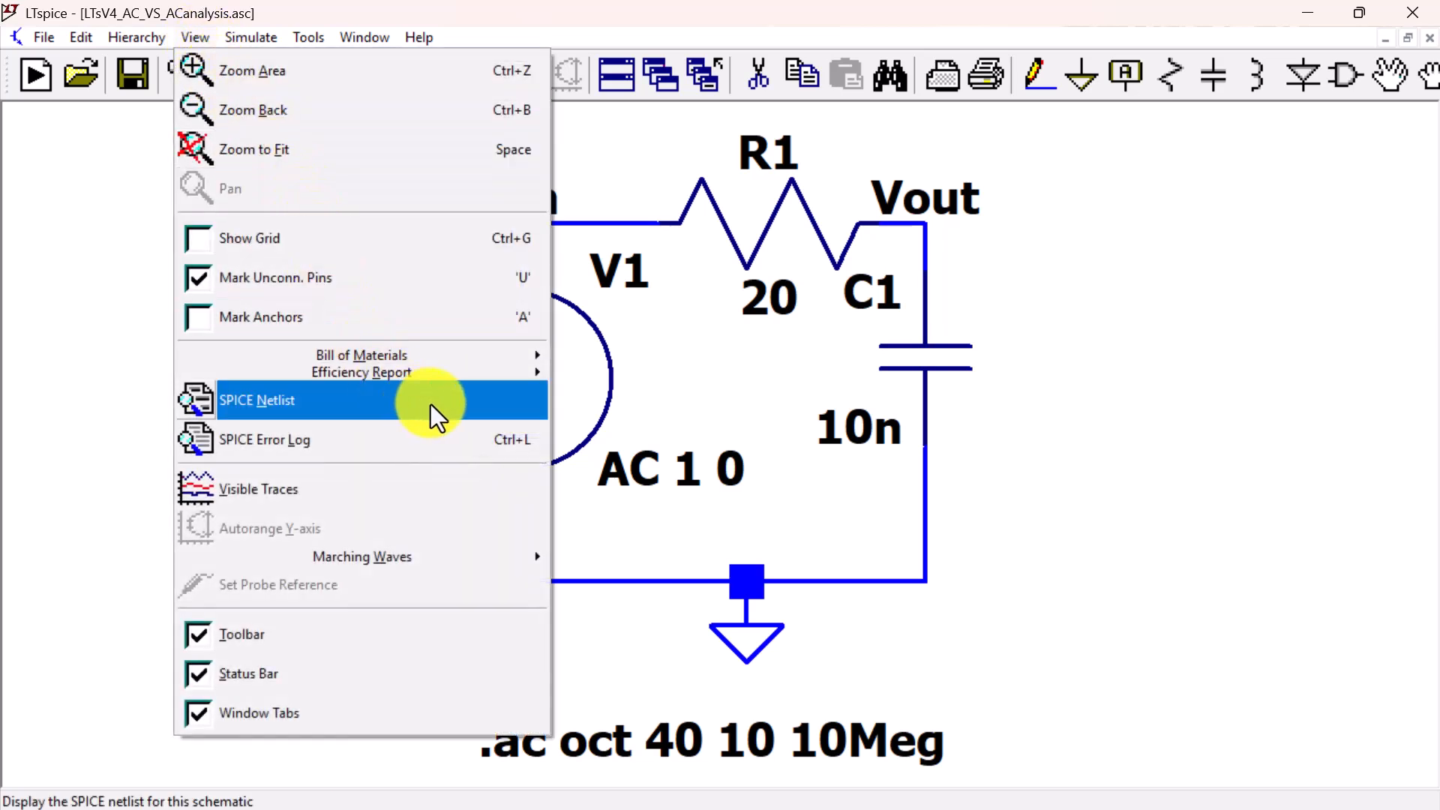
left_click(256, 399)
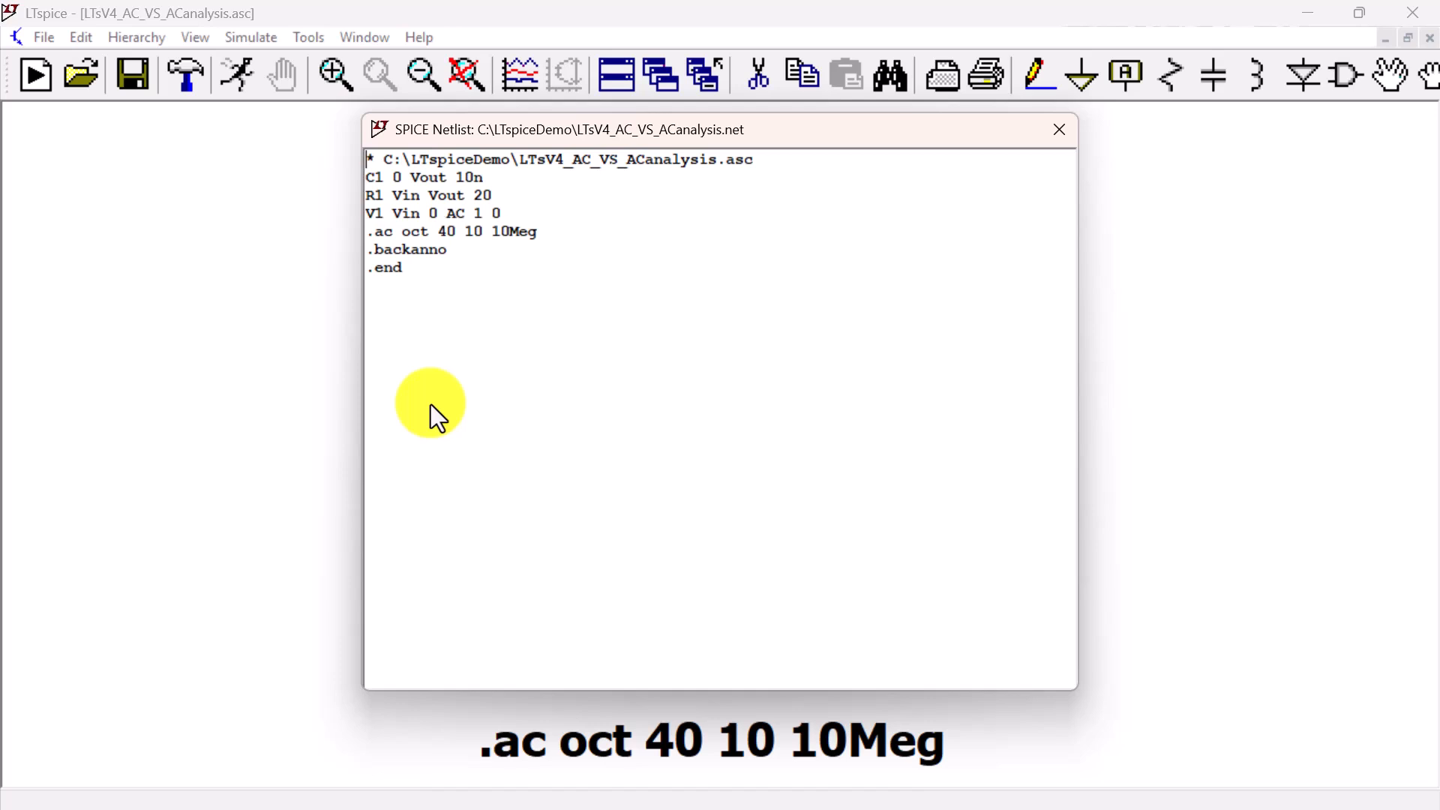
left_click(1057, 129)
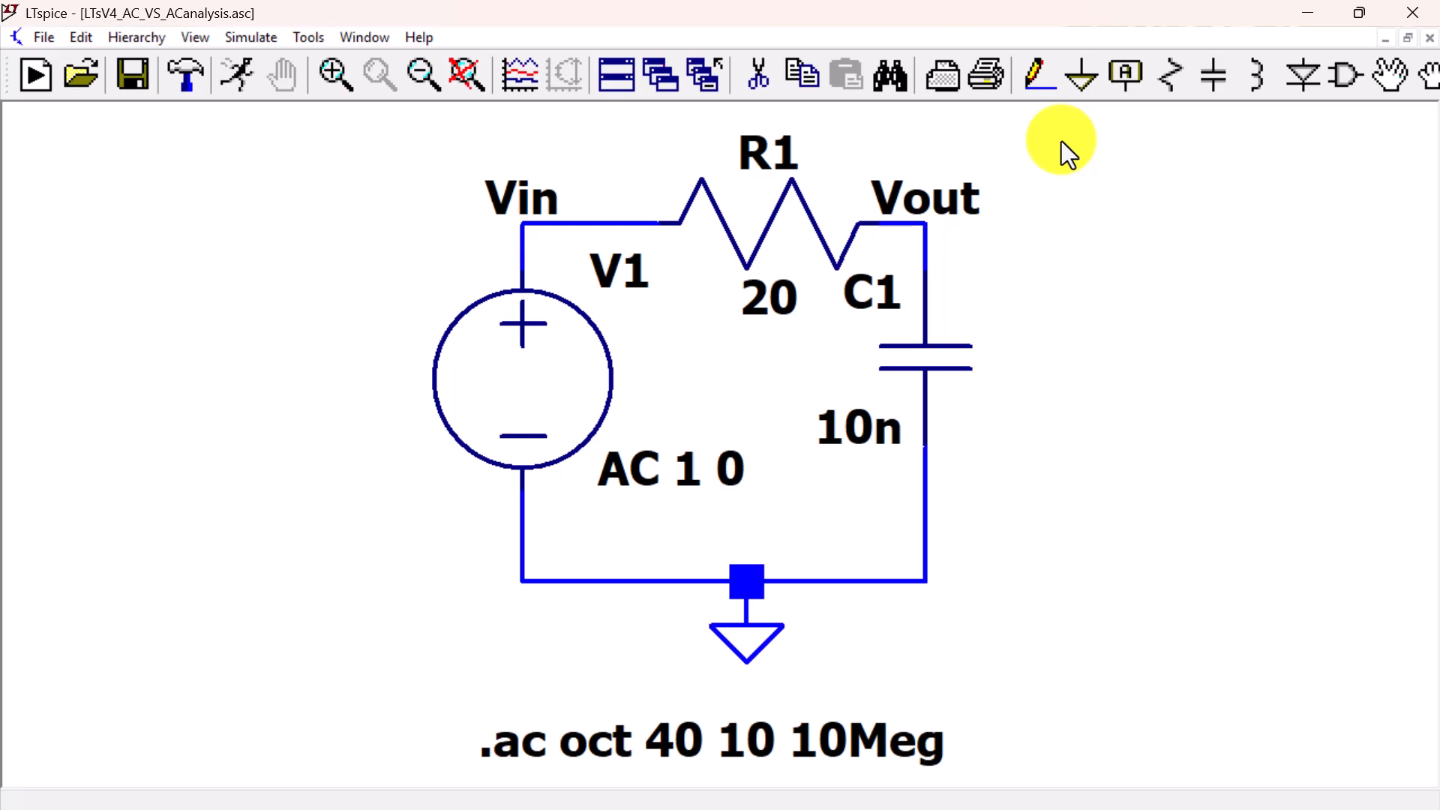
mouse_move(236, 75)
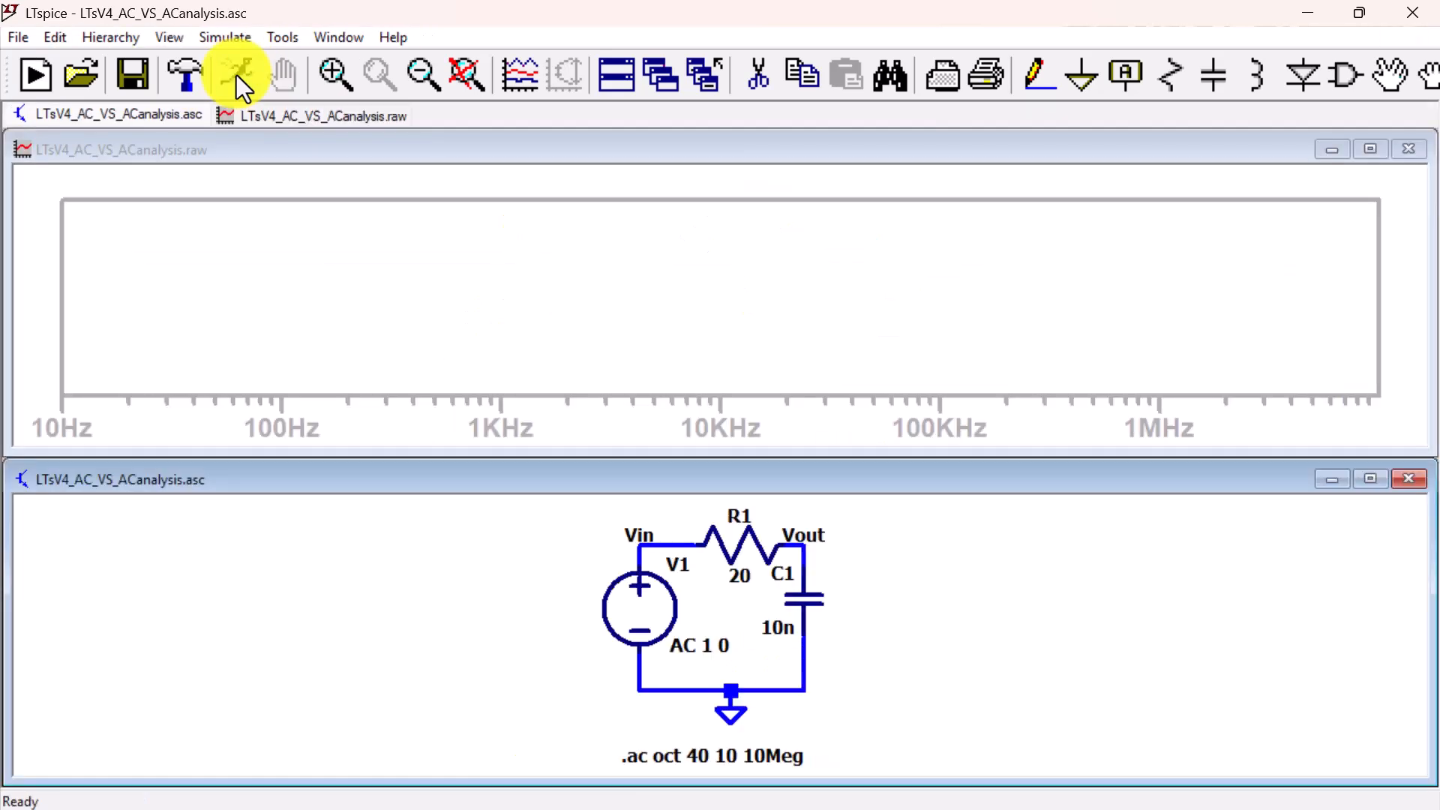
mouse_move(820, 534)
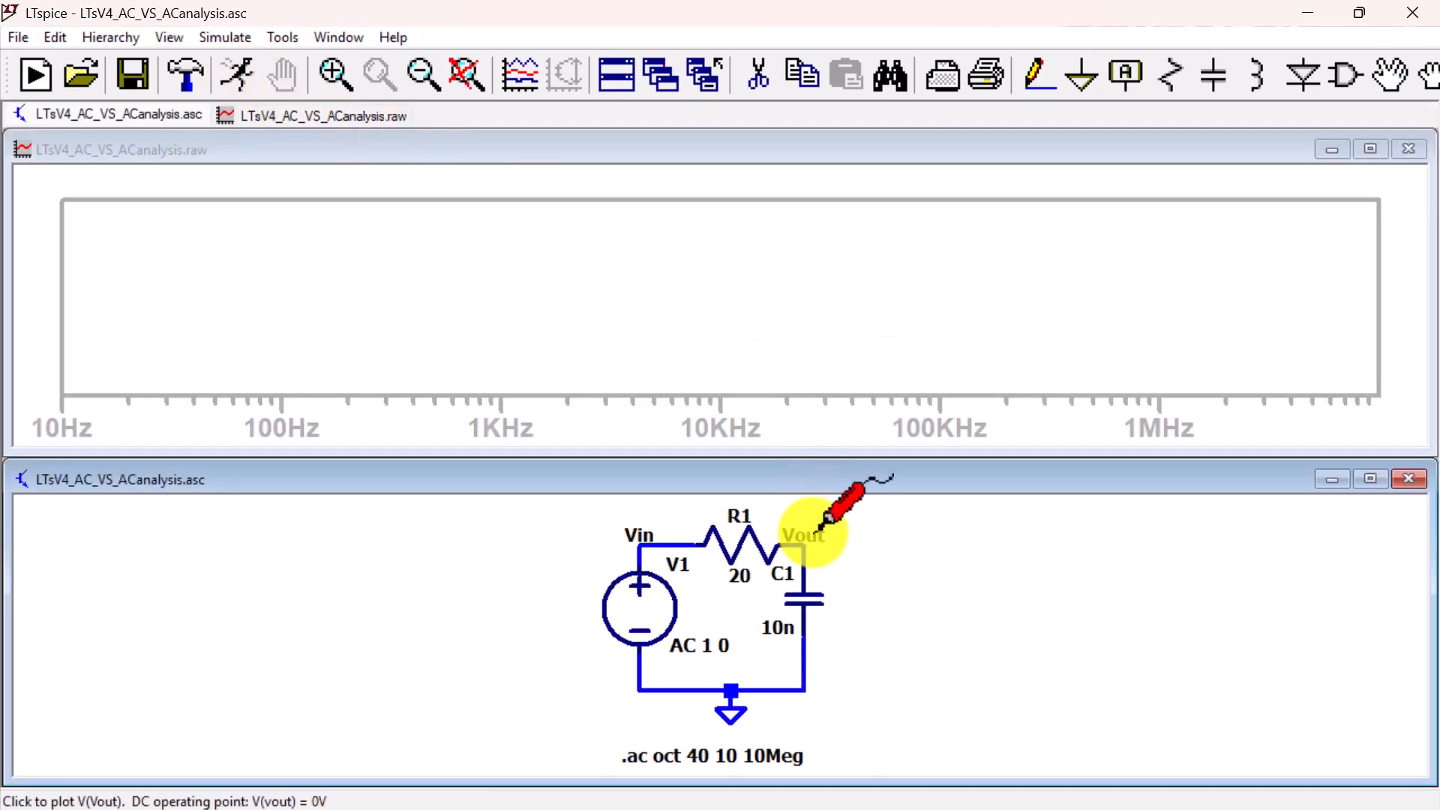
- Probe Vout for the Bode plot and tile the plot beside the schematic
left_click(822, 536)
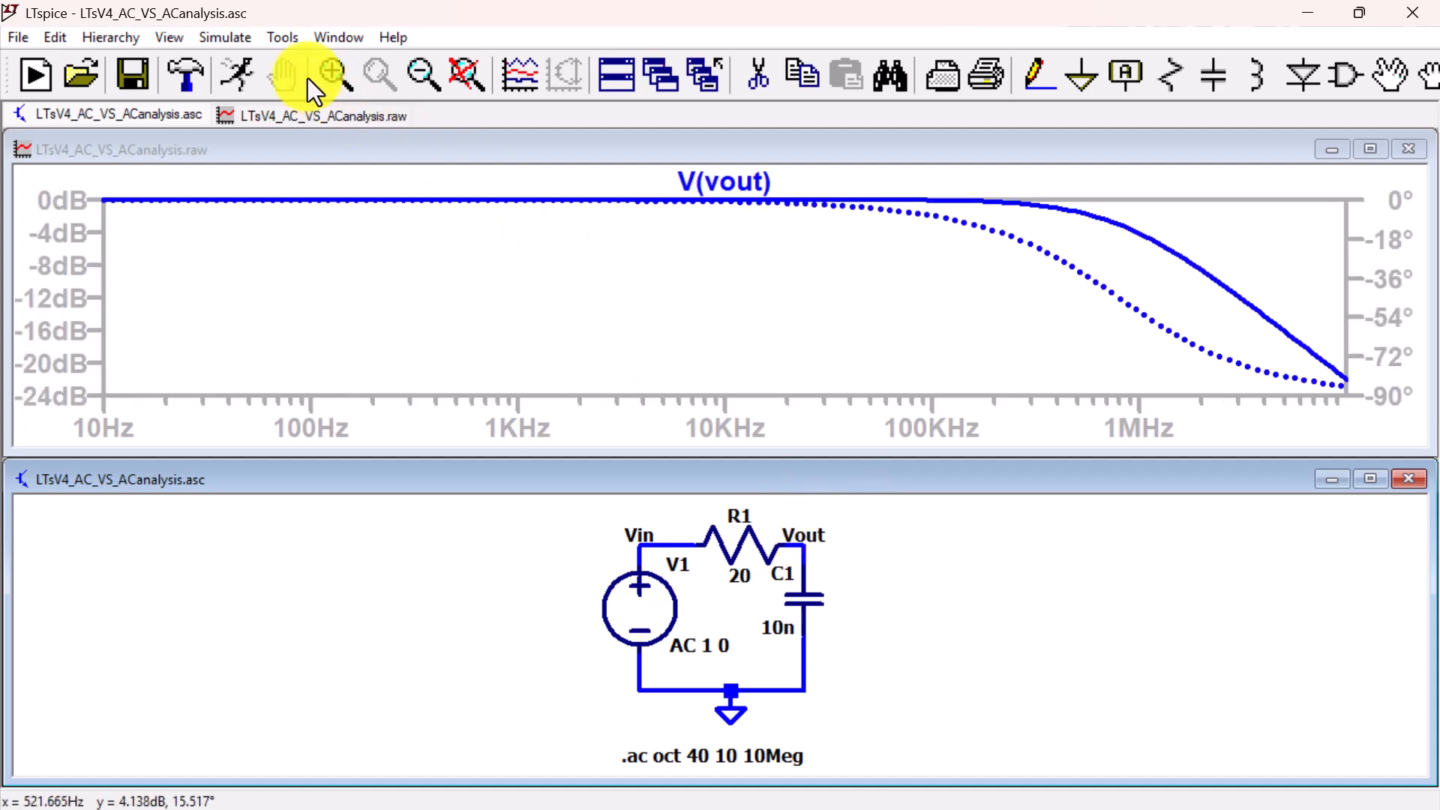
mouse_move(317, 87)
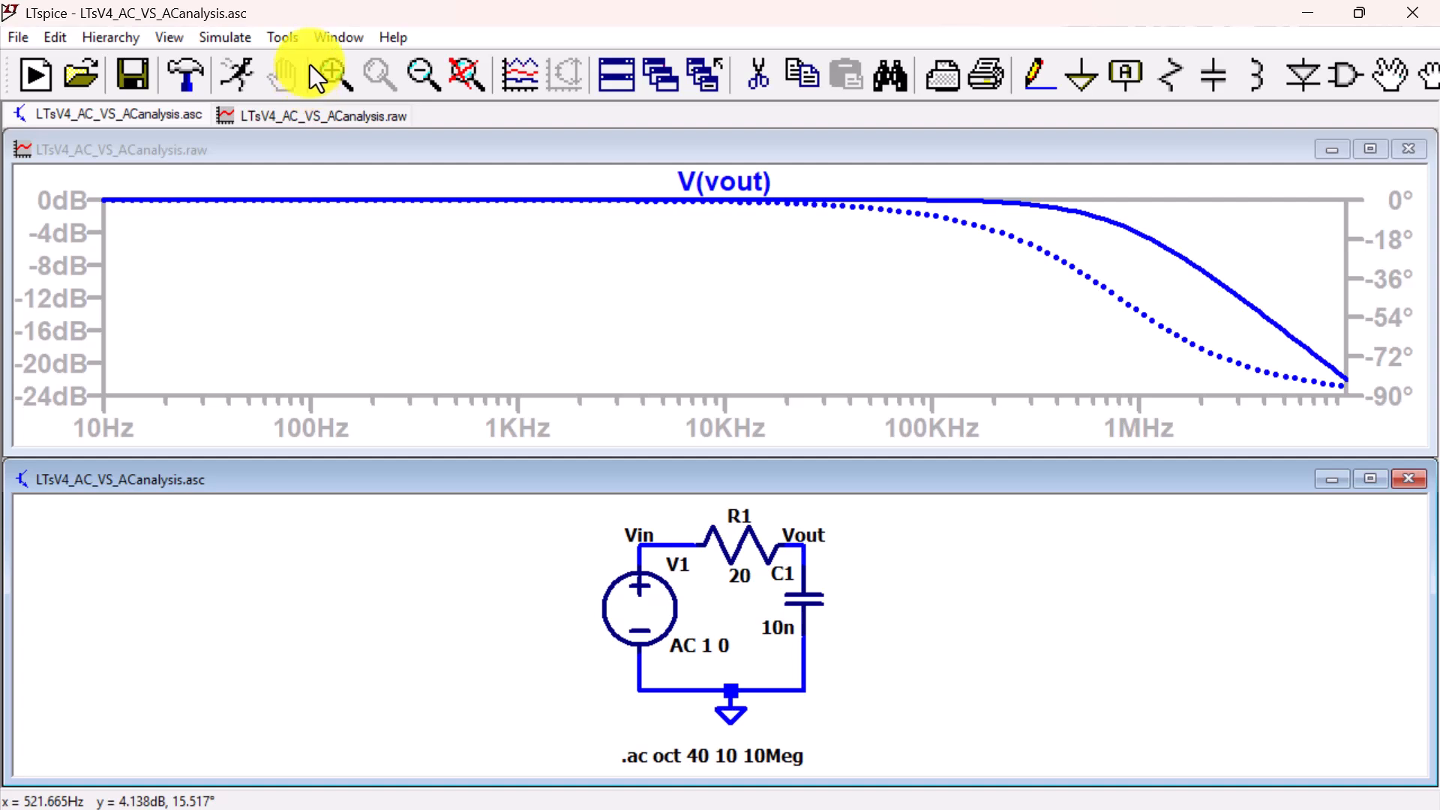
left_click(338, 36)
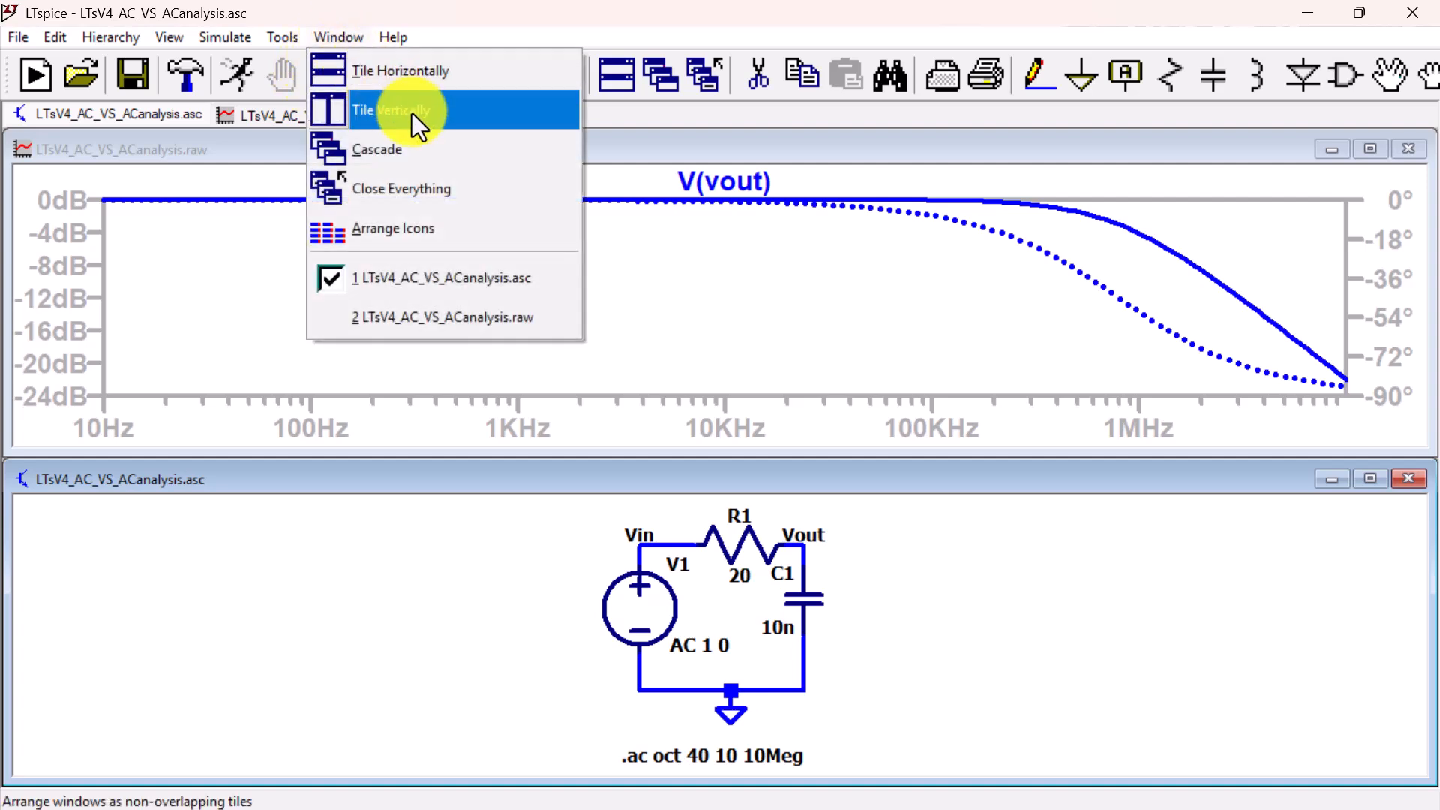
left_click(386, 109)
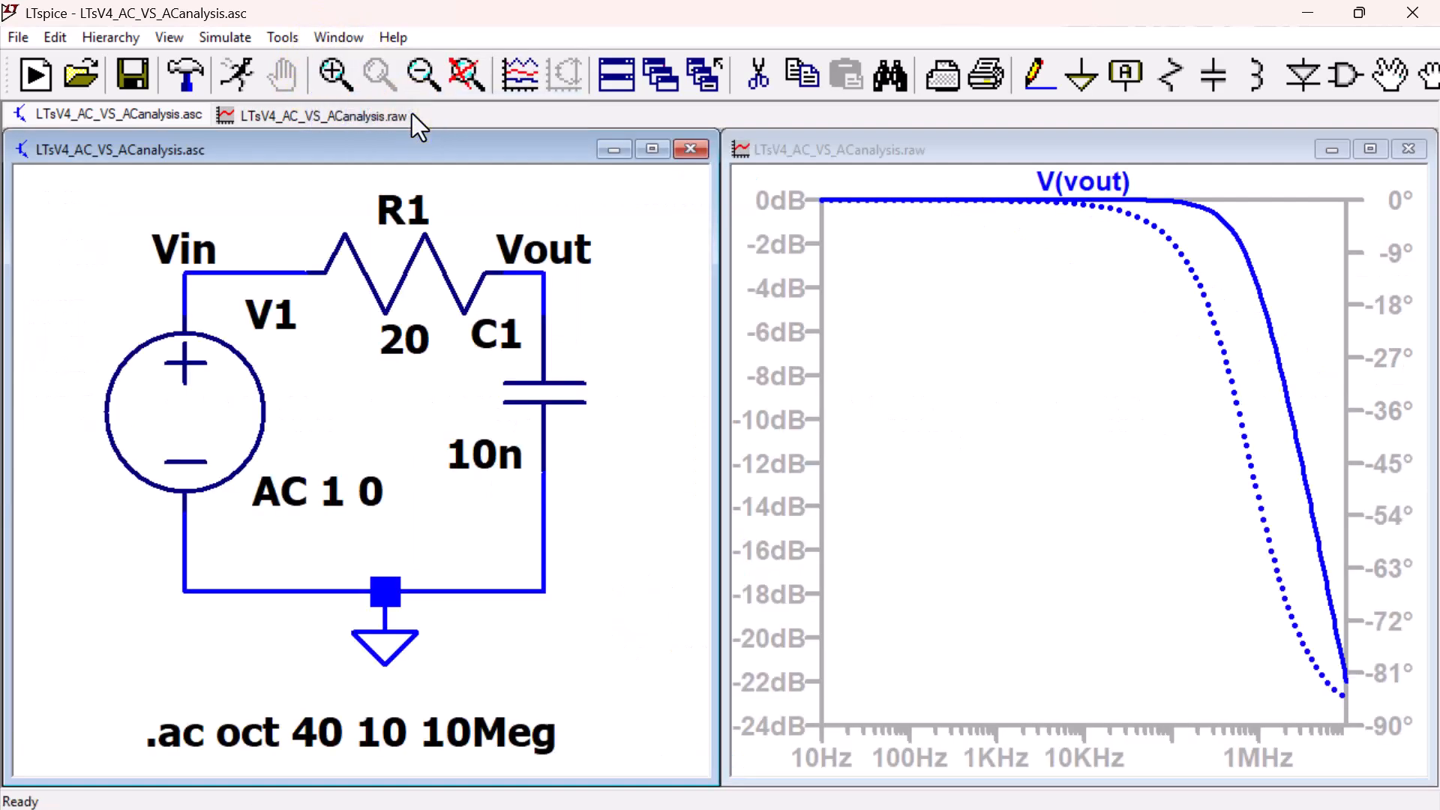